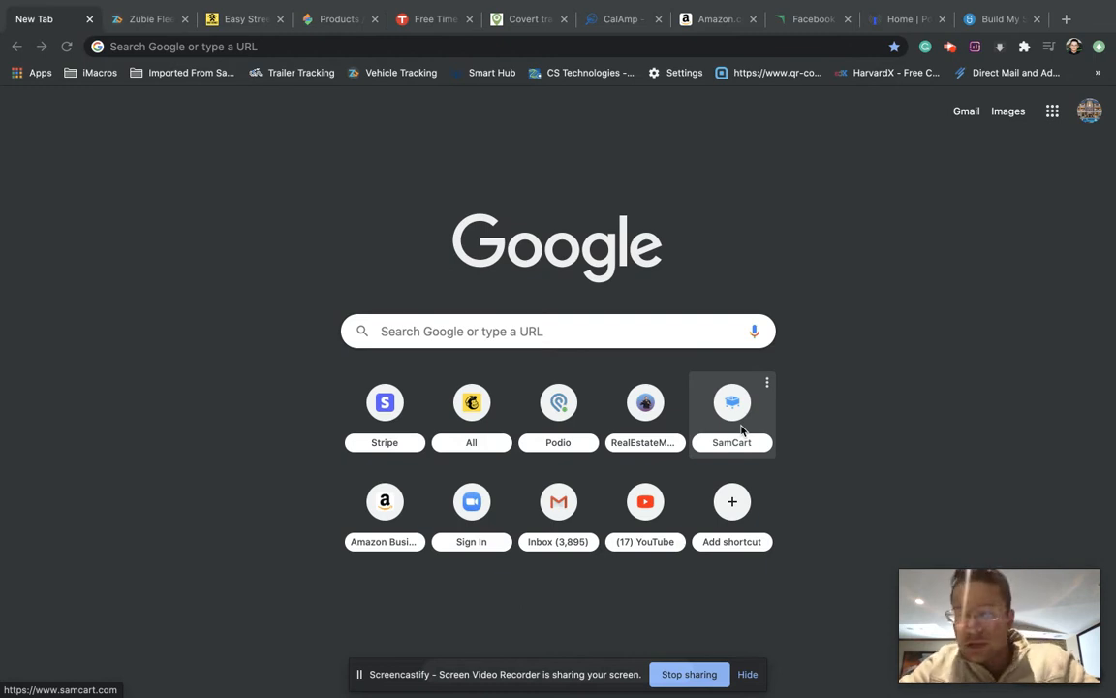
{"action": "mouse_move", "coordinate": [132, 105]}
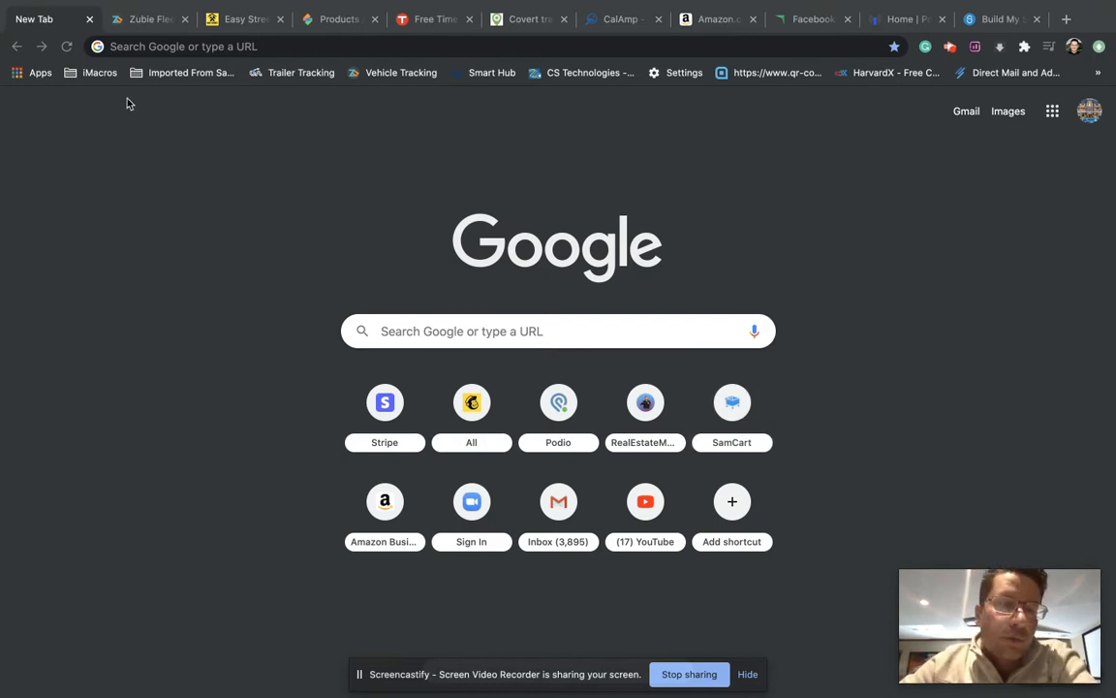
Browse the Zubie vehicle list on the fleet map down to ESPI-033 (V6)
{"action": "left_click", "coordinate": [147, 19]}
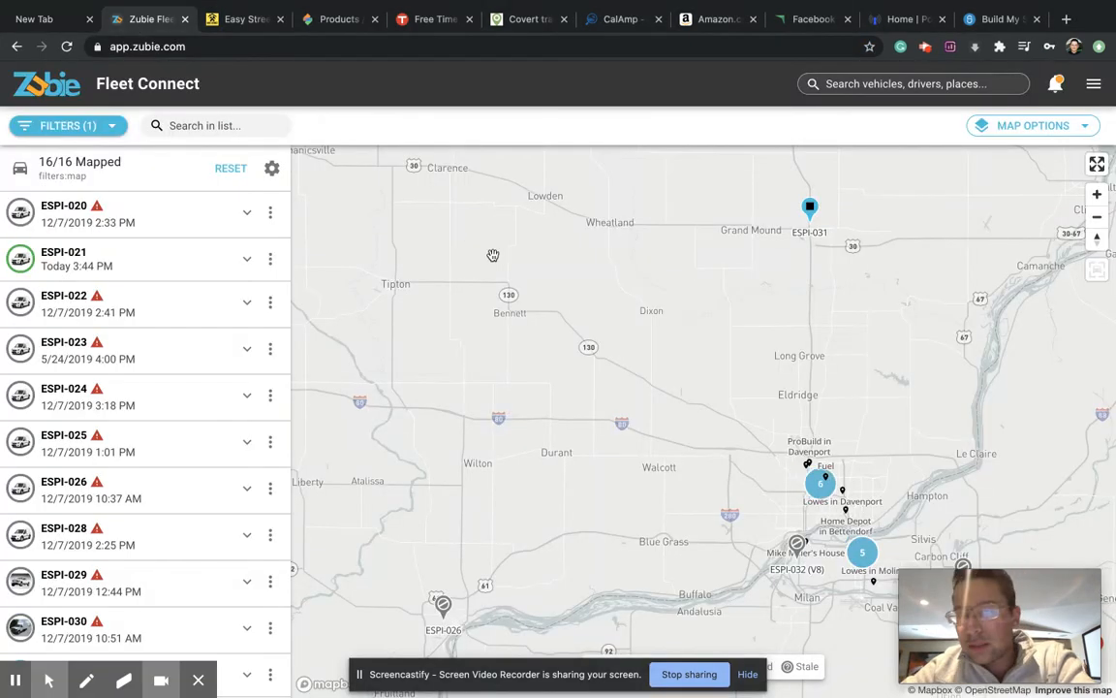
{"action": "scroll", "scroll_direction": "down", "scroll_amount": 3}
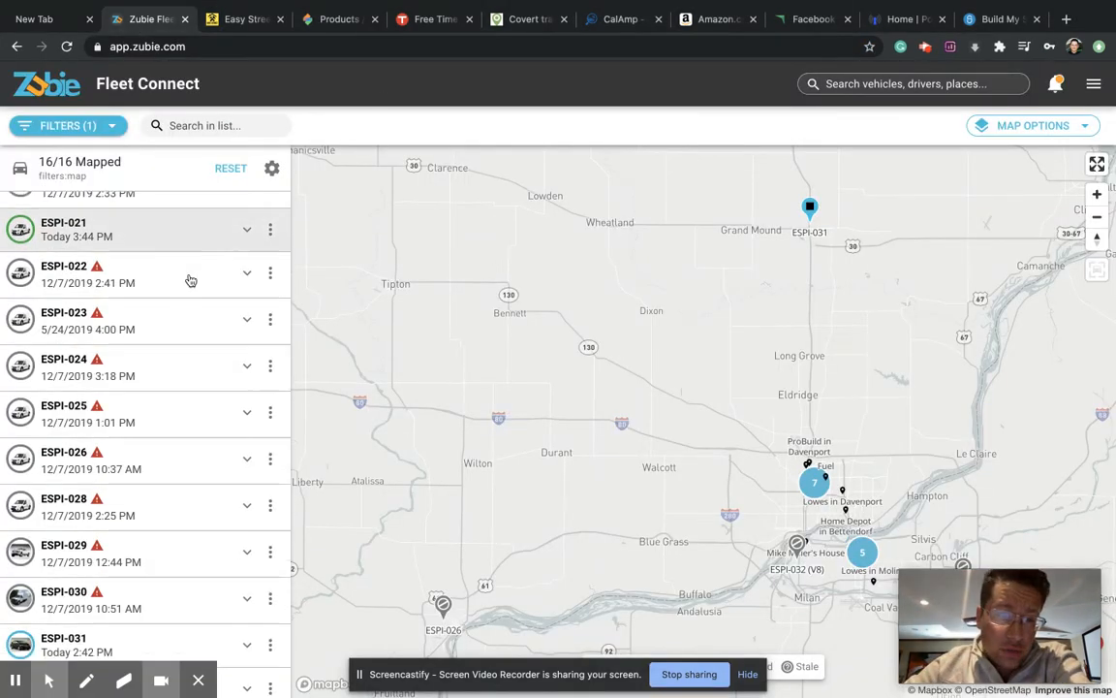
{"action": "scroll", "scroll_direction": "up", "scroll_amount": 3}
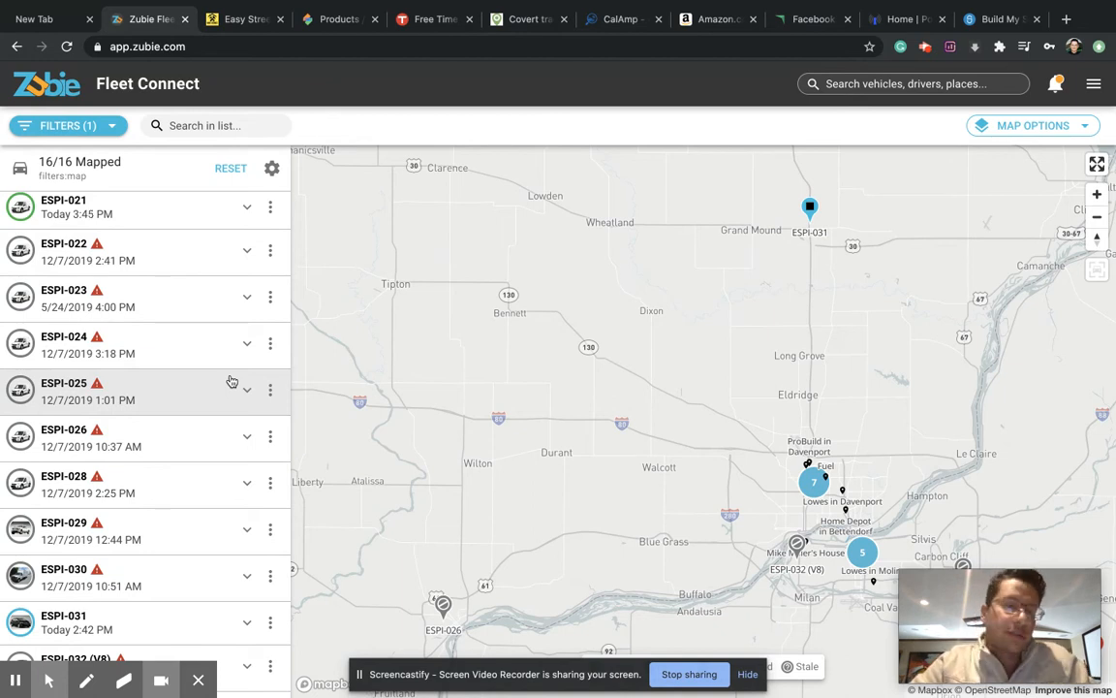
{"action": "scroll", "scroll_direction": "up", "scroll_amount": 3}
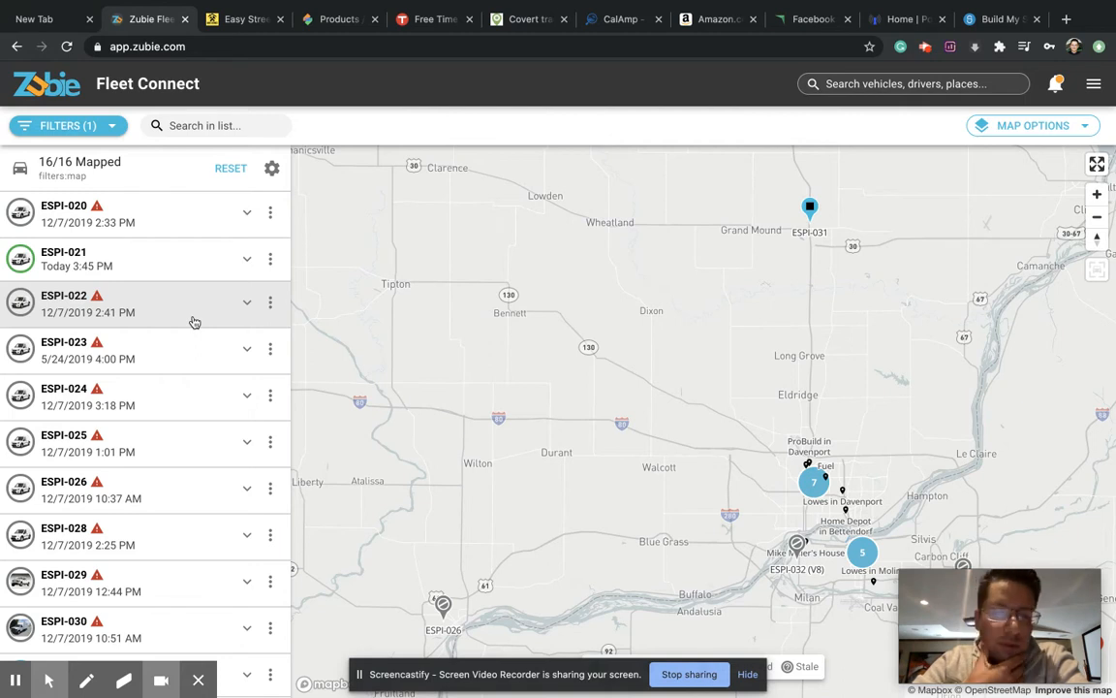
{"action": "scroll", "scroll_direction": "down", "scroll_amount": 3}
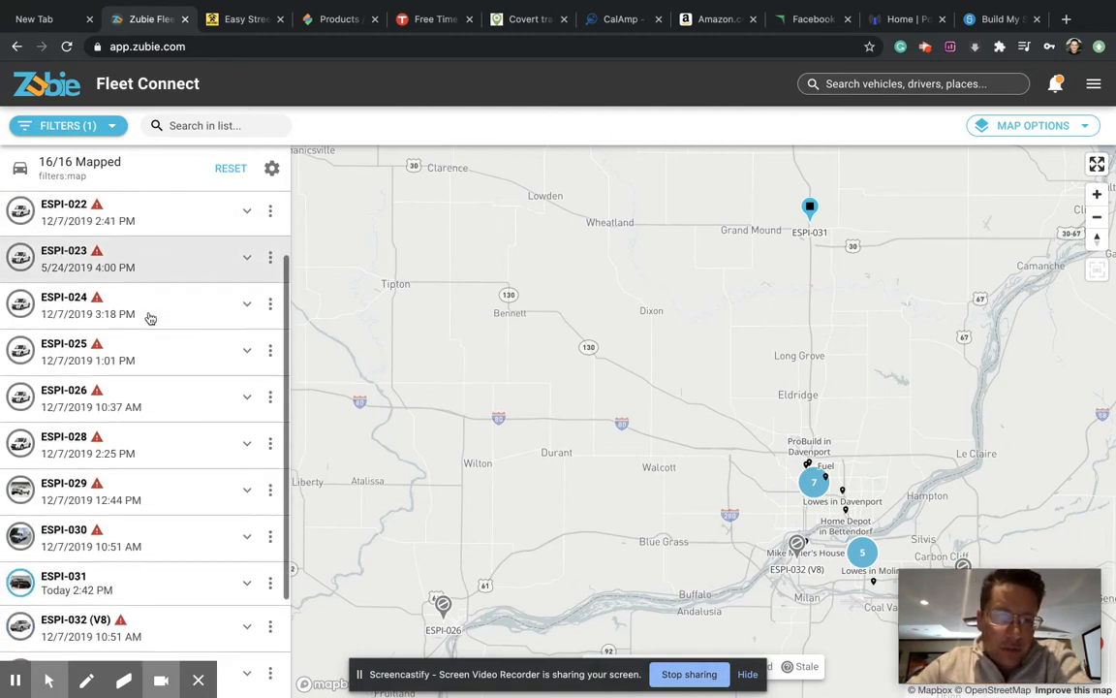
{"action": "scroll", "scroll_direction": "down", "scroll_amount": 3}
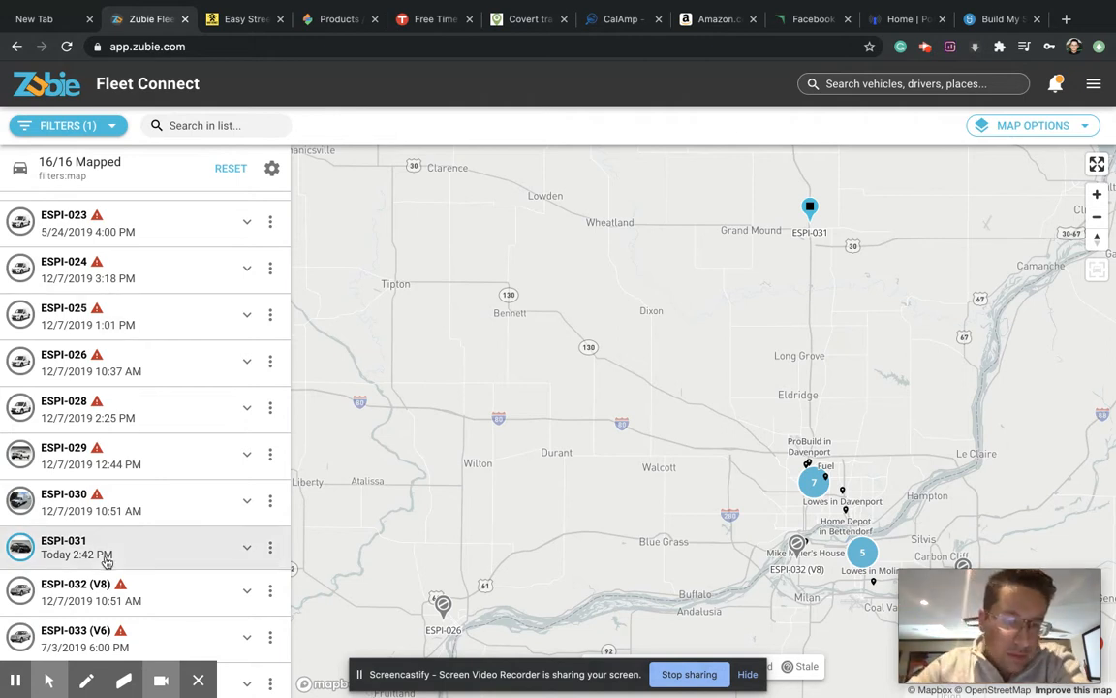
{"action": "left_click", "coordinate": [62, 539]}
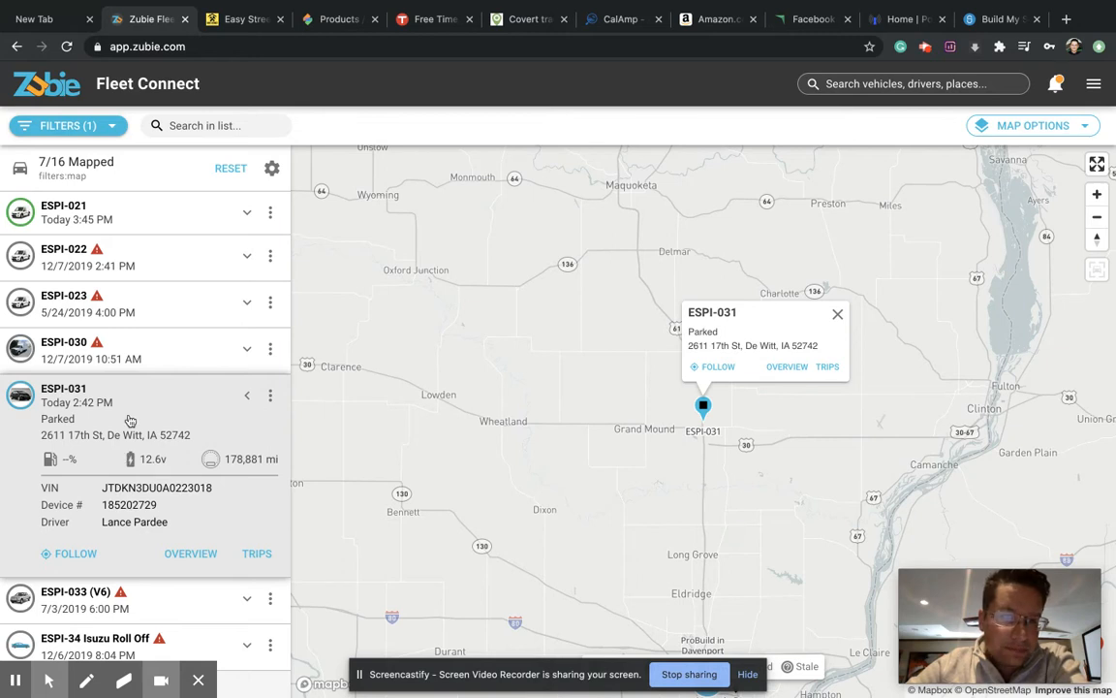
{"action": "left_click", "coordinate": [78, 211]}
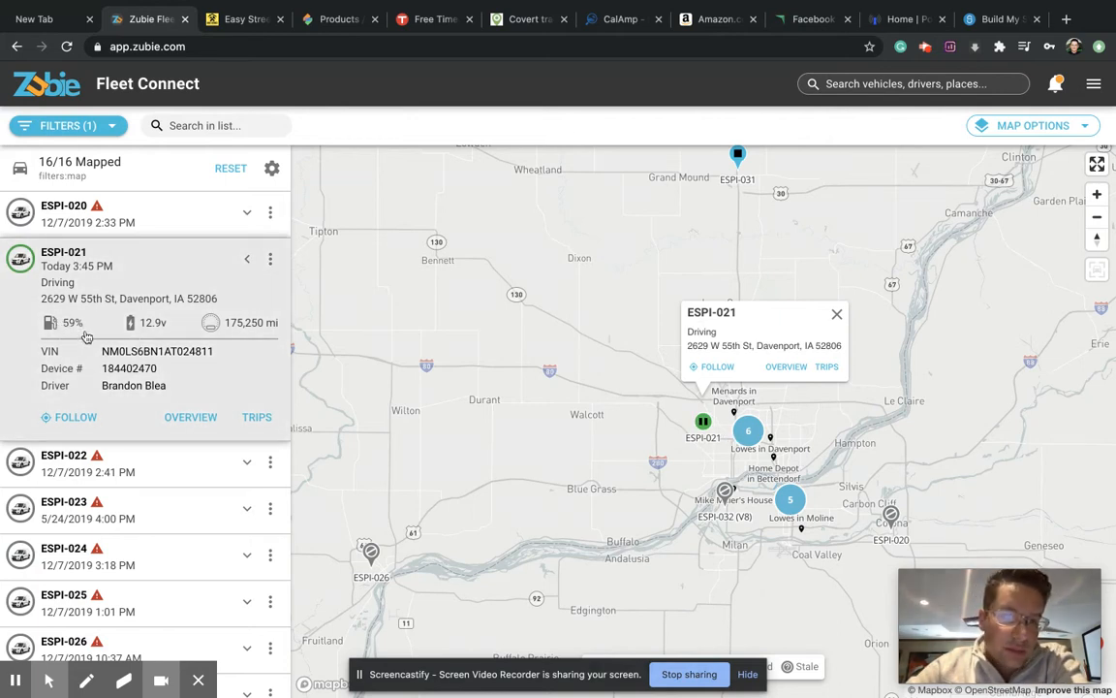
{"action": "mouse_move", "coordinate": [244, 322]}
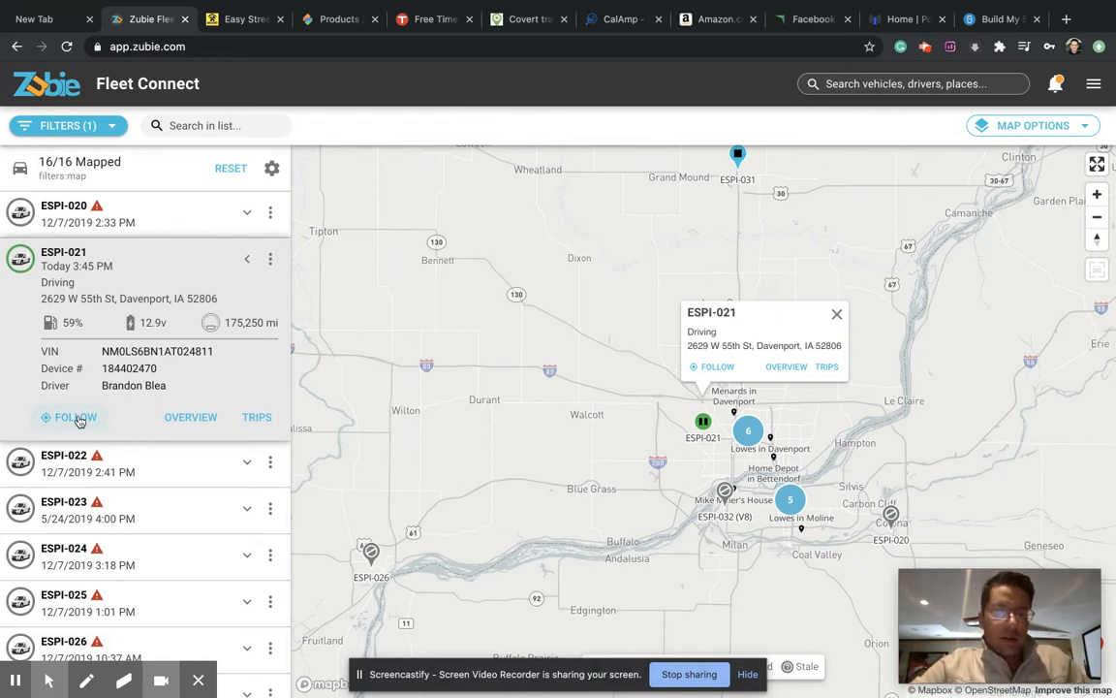
{"action": "scroll", "scroll_direction": "down", "scroll_amount": 3}
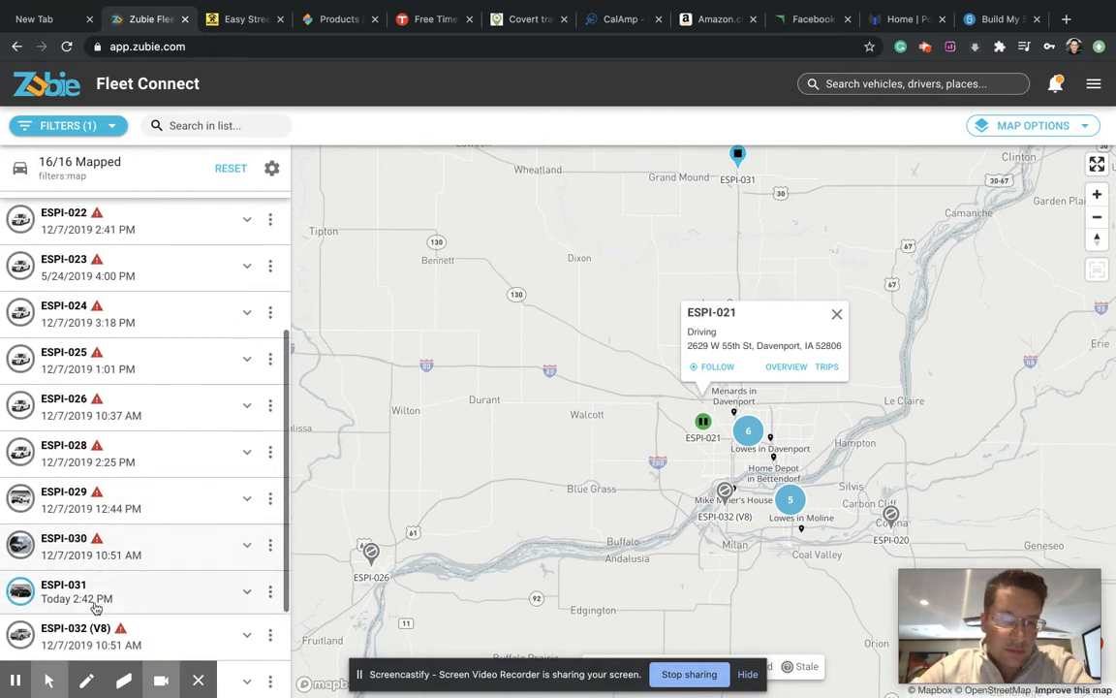
{"action": "left_click", "coordinate": [93, 592]}
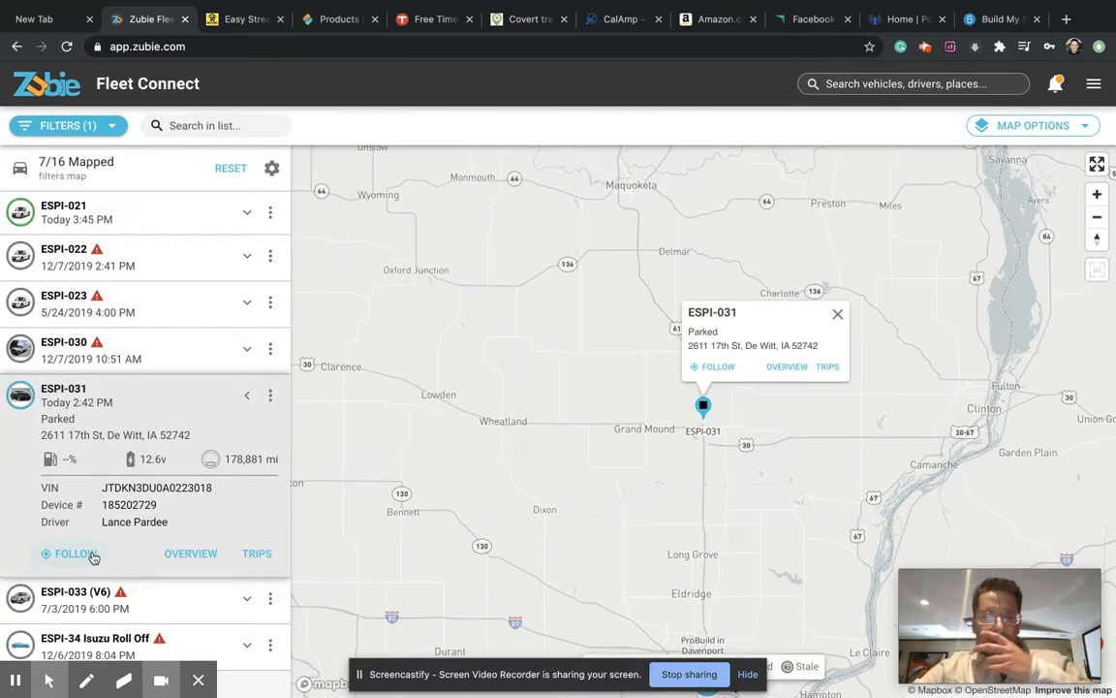
{"action": "left_click", "coordinate": [75, 555]}
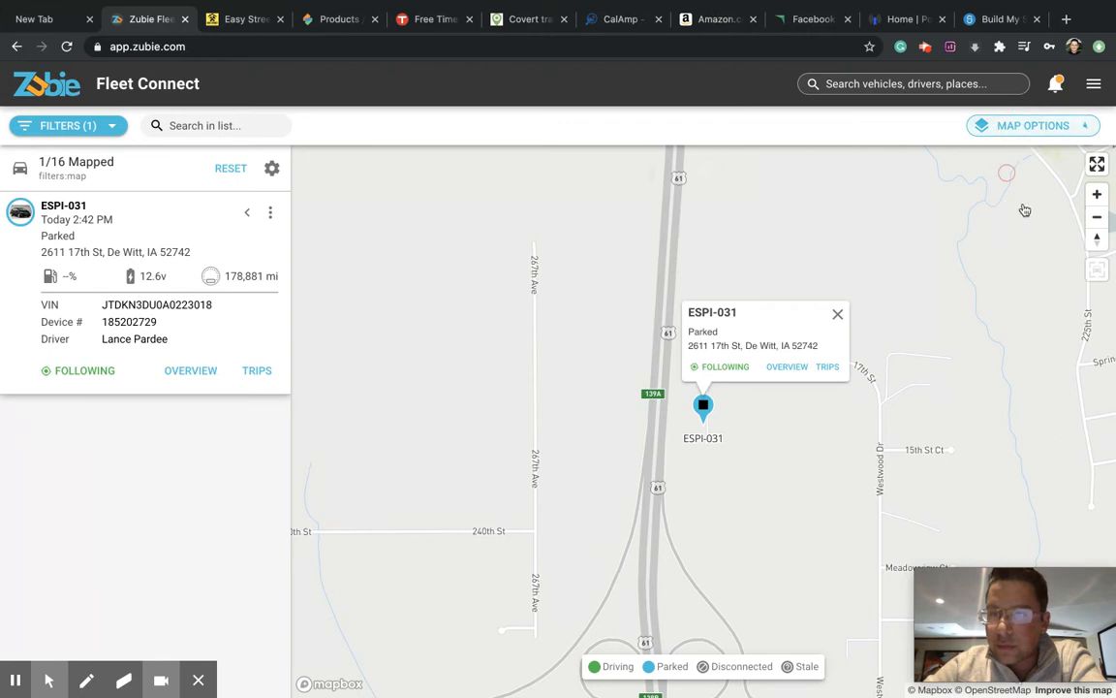
Switch the fleet map to satellite imagery with the traffic layer on
{"action": "left_click", "coordinate": [1033, 124]}
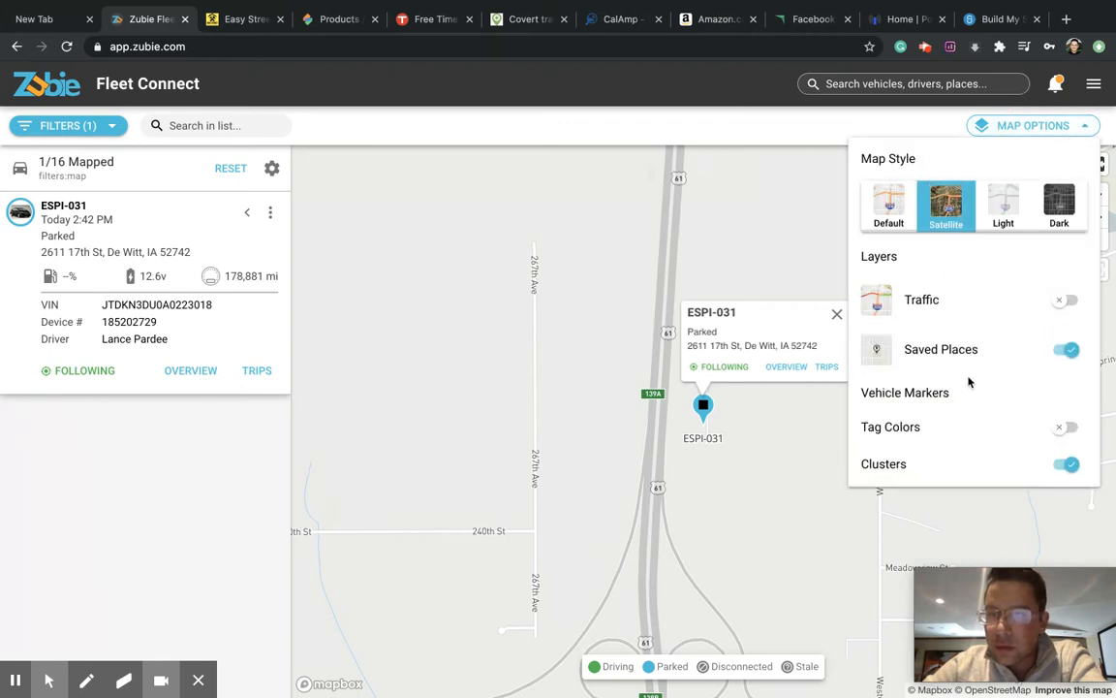
{"action": "left_click", "coordinate": [1066, 299]}
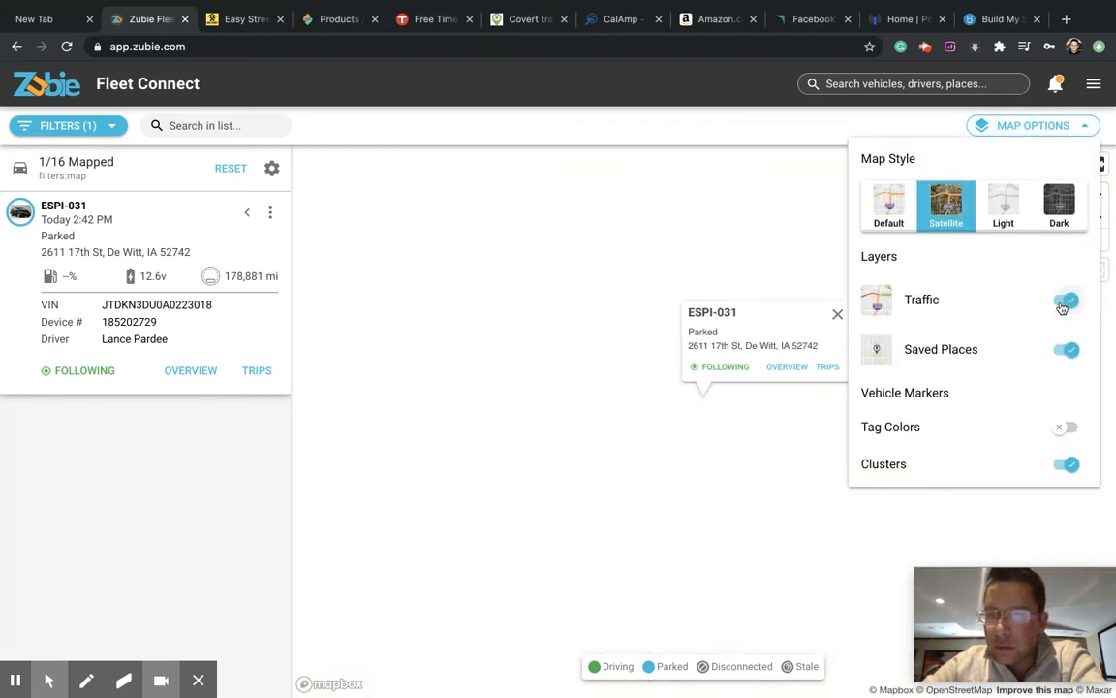
{"action": "left_click", "coordinate": [1066, 299]}
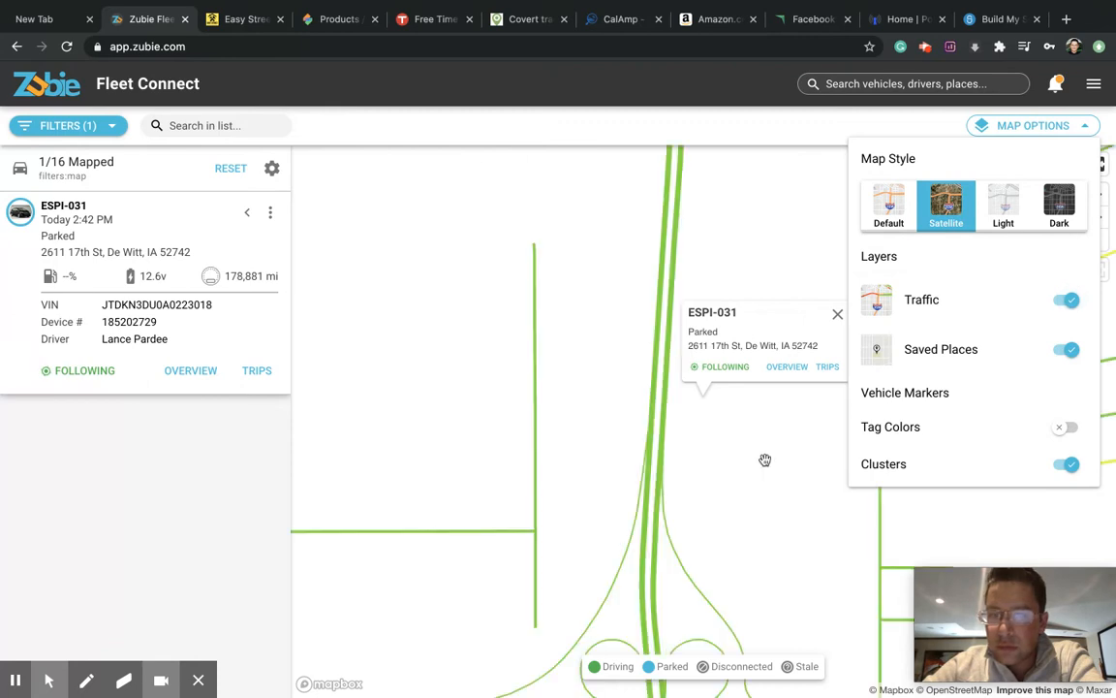
{"action": "left_click", "coordinate": [946, 205]}
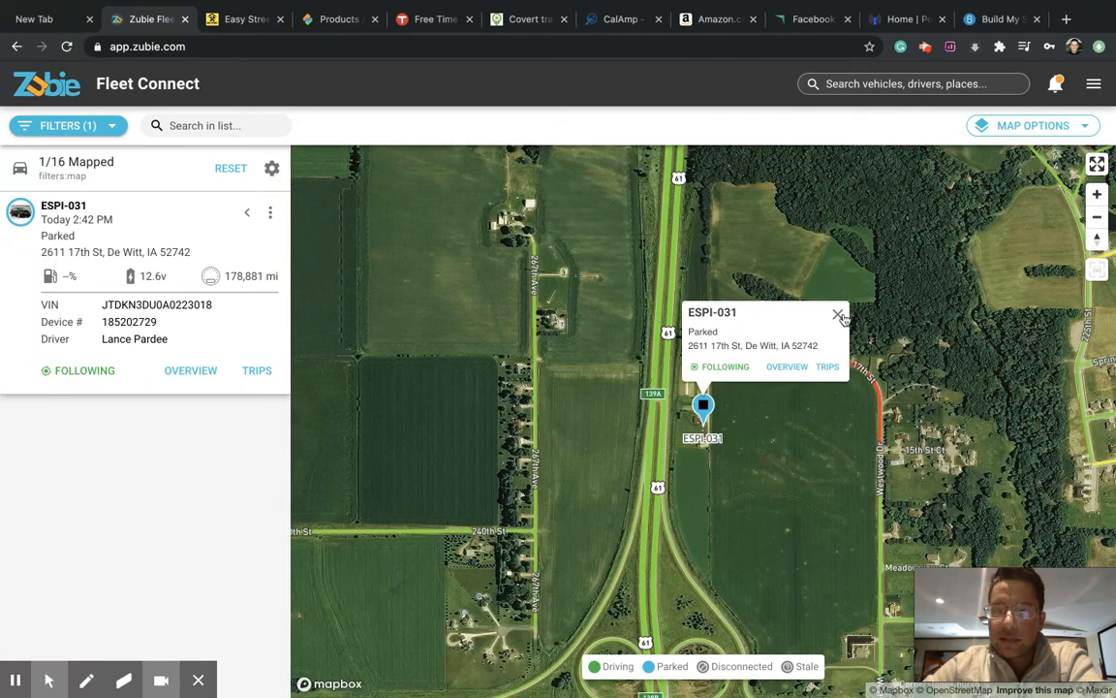
Dismiss ESPI-031's location popup, then reshow it and expand its details in the list
{"action": "left_click", "coordinate": [837, 316]}
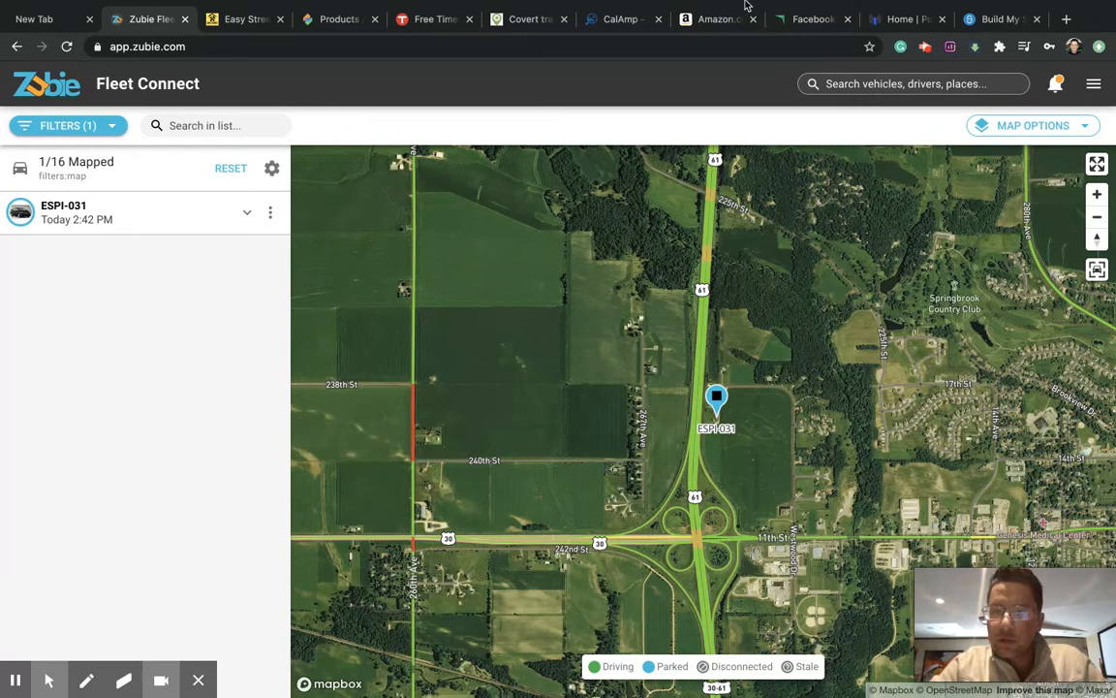
{"action": "left_click", "coordinate": [87, 211]}
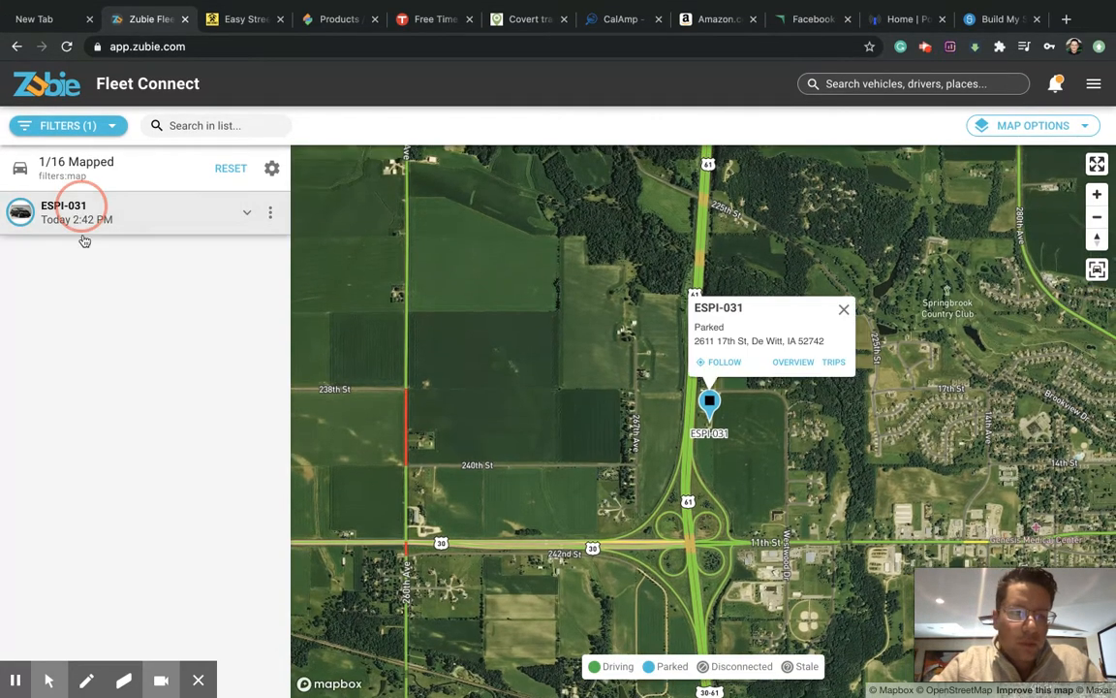
{"action": "left_click", "coordinate": [844, 308]}
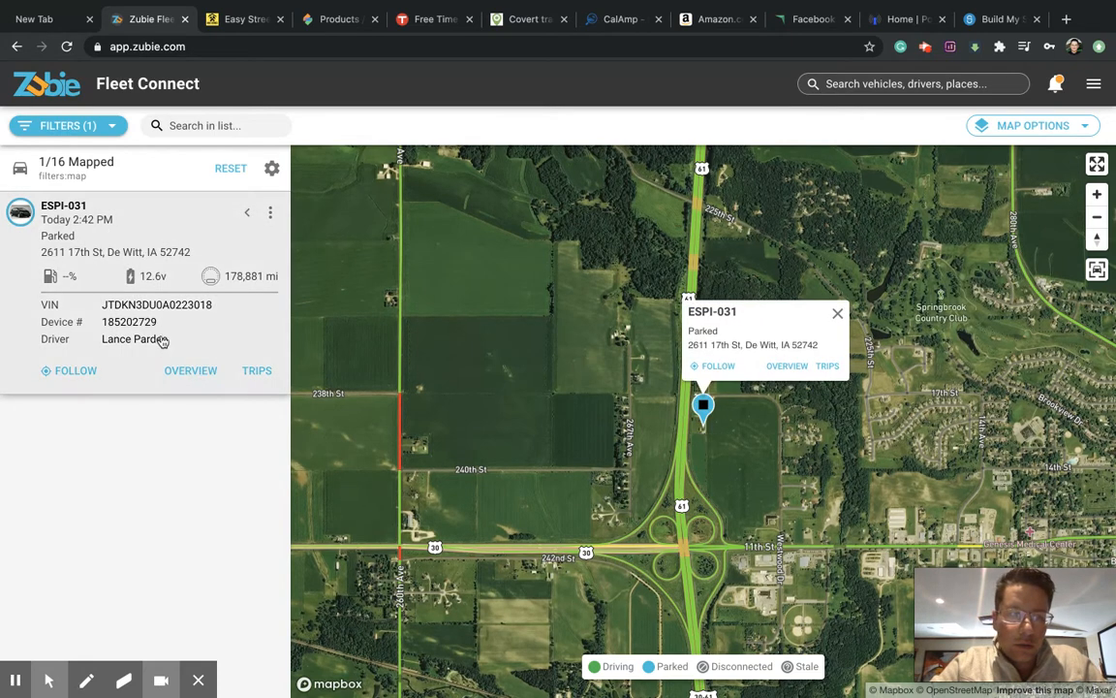
Review ESPI-031's overview page: 2010 Toyota Prius info, parked location, last trip, health and maintenance
{"action": "left_click", "coordinate": [190, 370]}
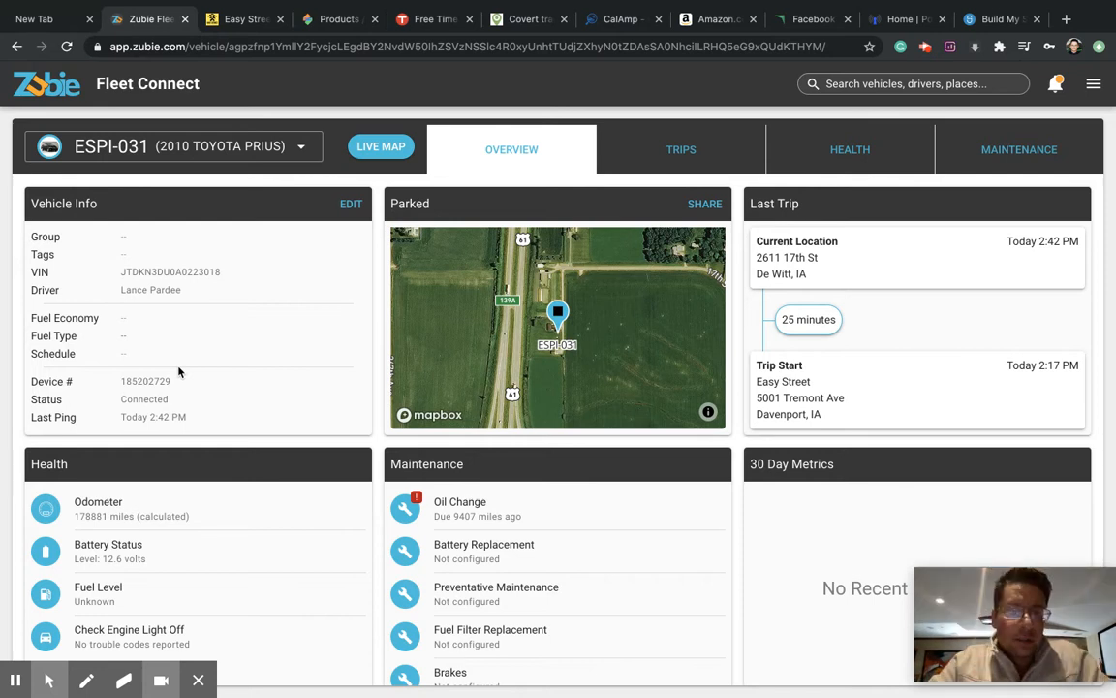
{"action": "scroll", "scroll_direction": "down", "scroll_amount": 3}
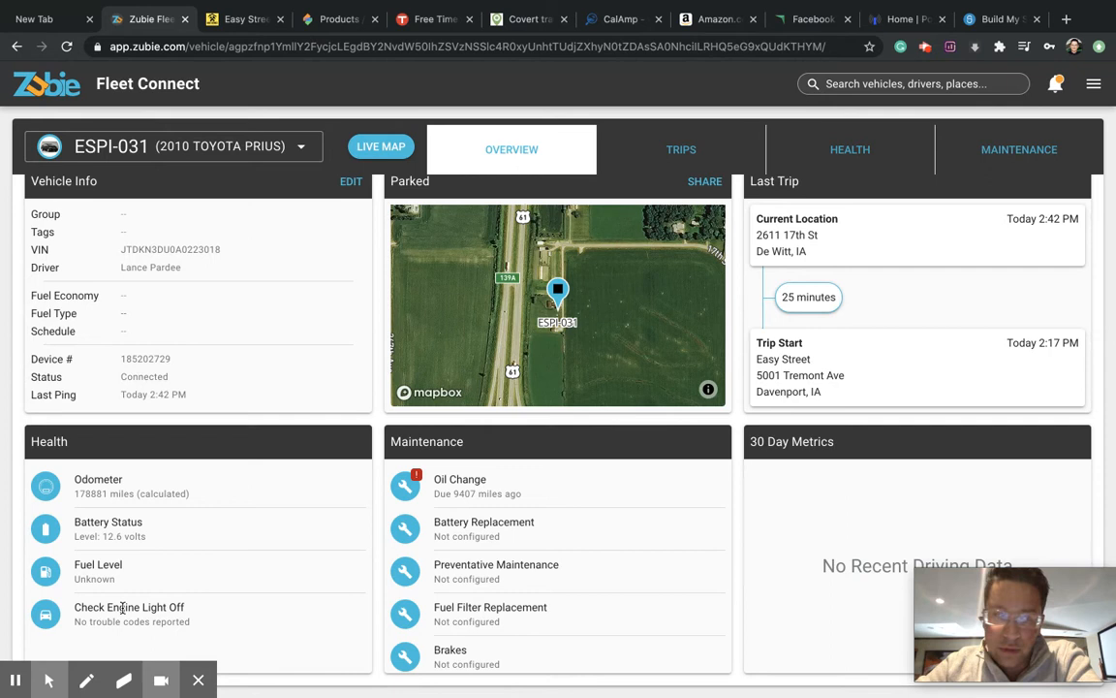
{"action": "scroll", "scroll_direction": "up", "scroll_amount": 3}
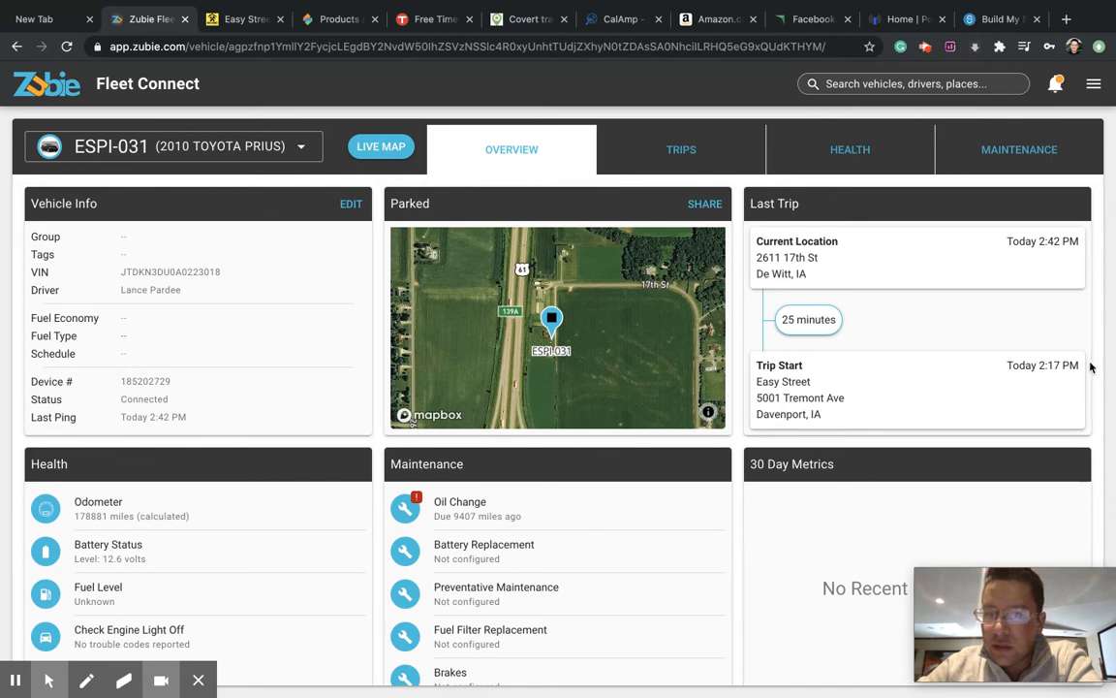
{"action": "mouse_move", "coordinate": [615, 436]}
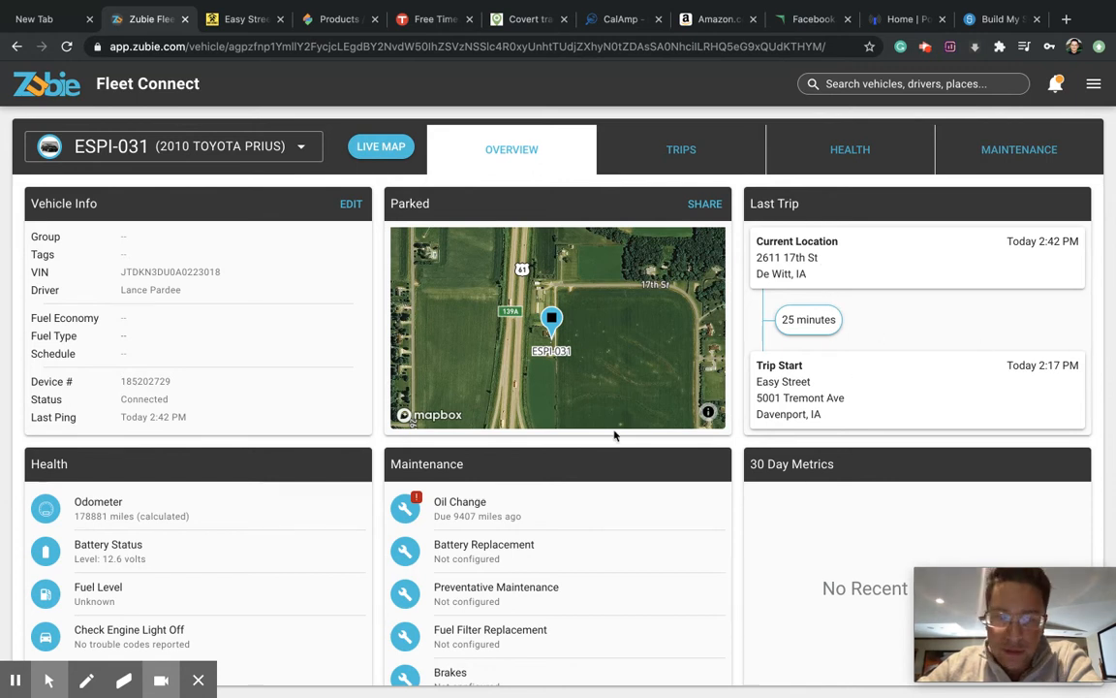
{"action": "scroll", "scroll_direction": "down", "scroll_amount": 3}
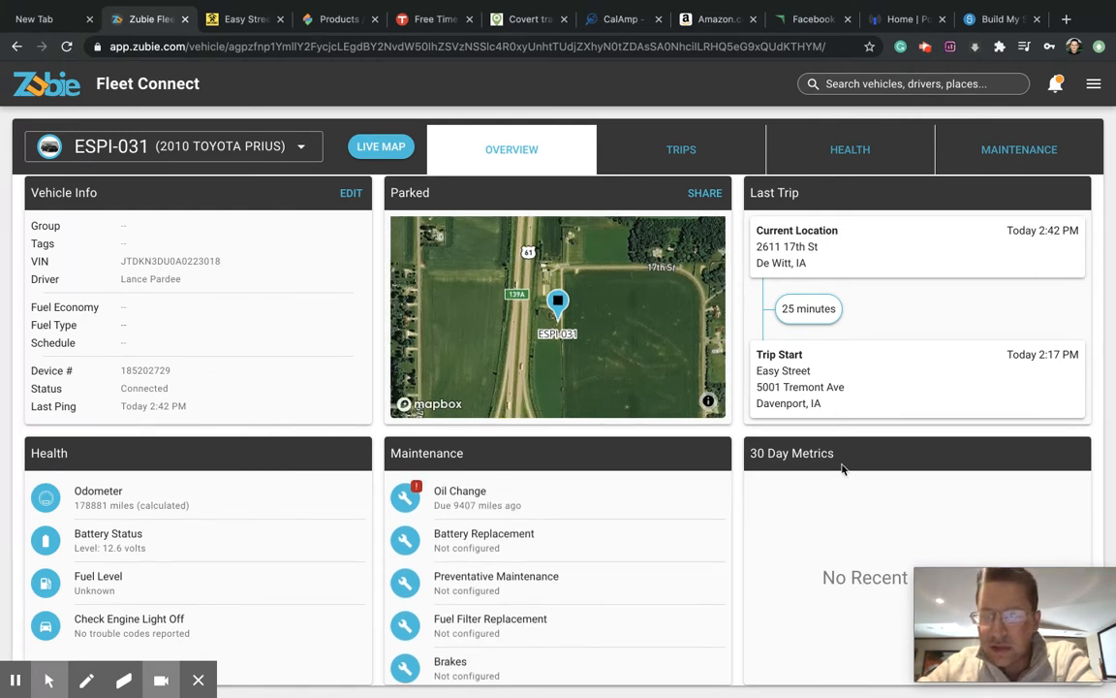
{"action": "mouse_move", "coordinate": [793, 578]}
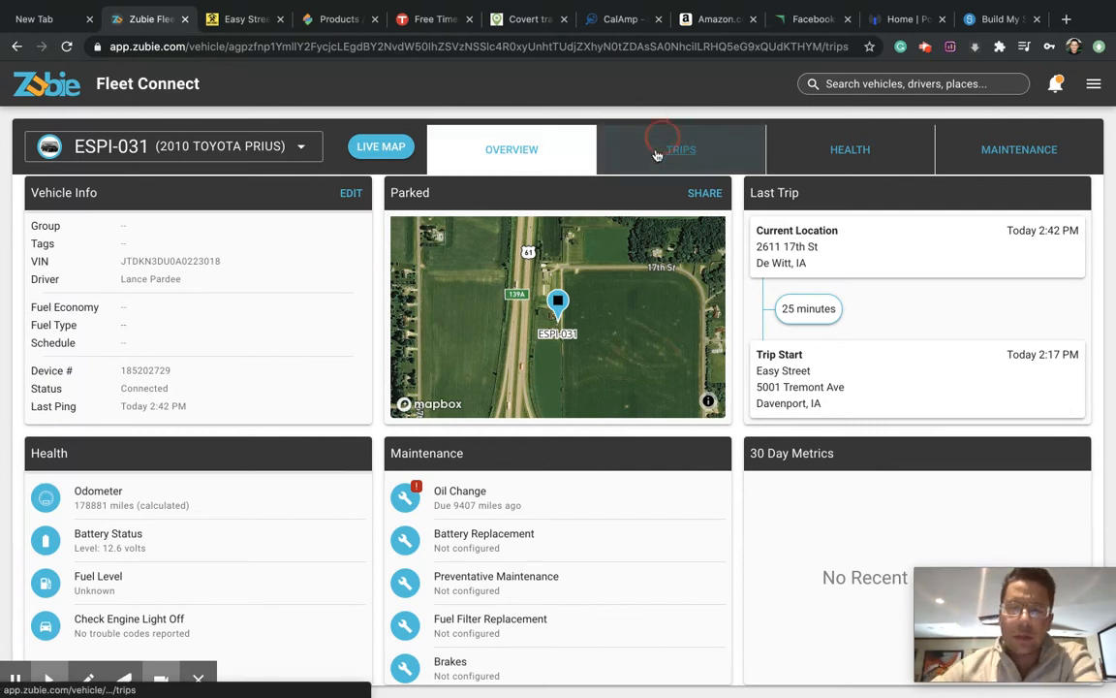
{"action": "left_click", "coordinate": [682, 149]}
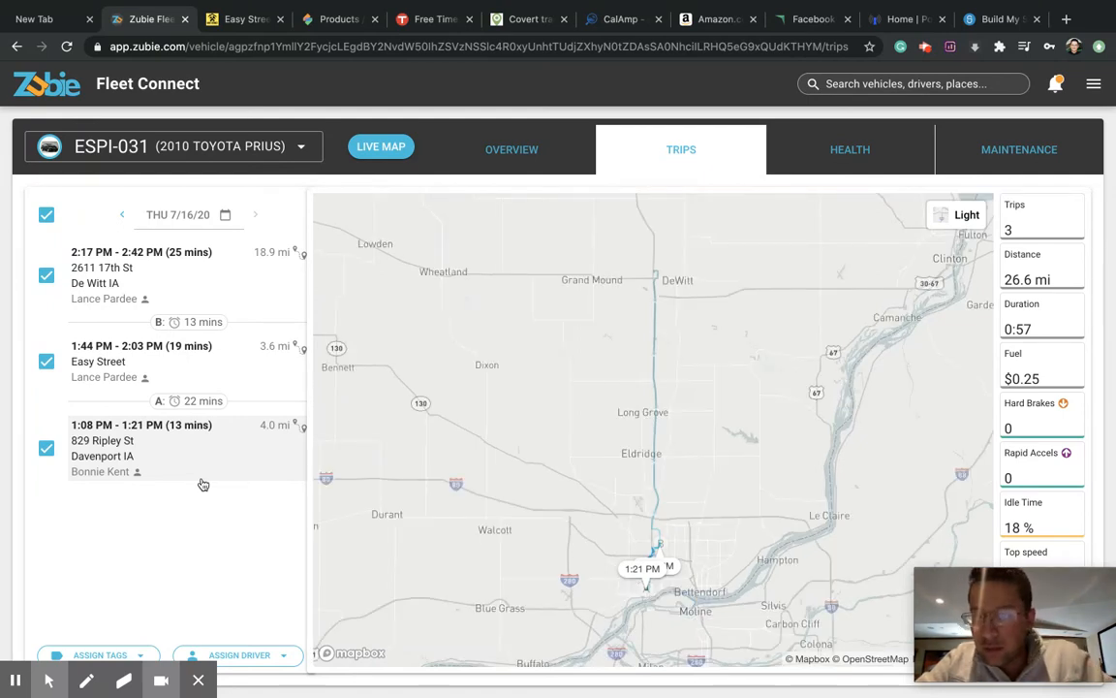
{"action": "mouse_move", "coordinate": [182, 425]}
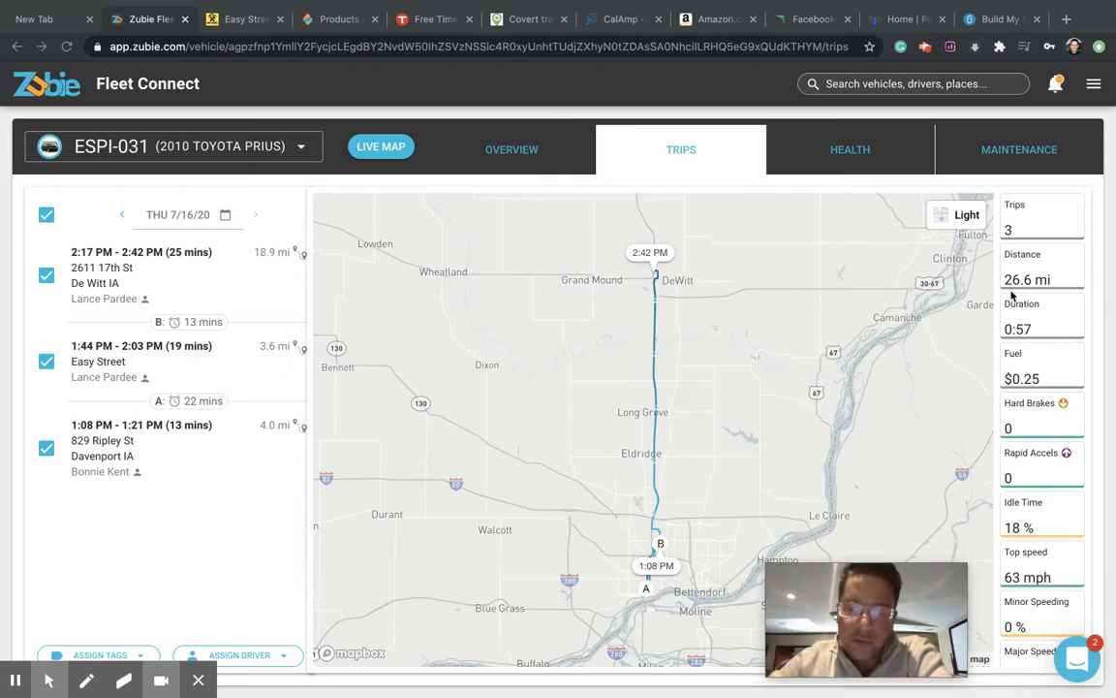
{"action": "mouse_move", "coordinate": [892, 381]}
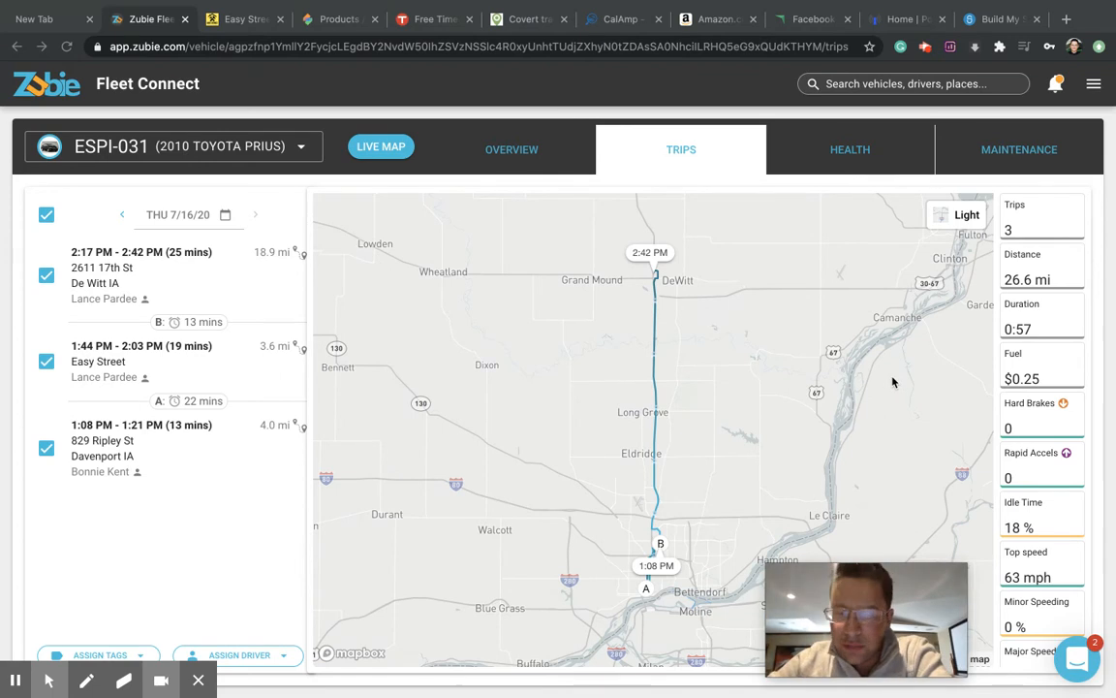
{"action": "mouse_move", "coordinate": [1017, 320]}
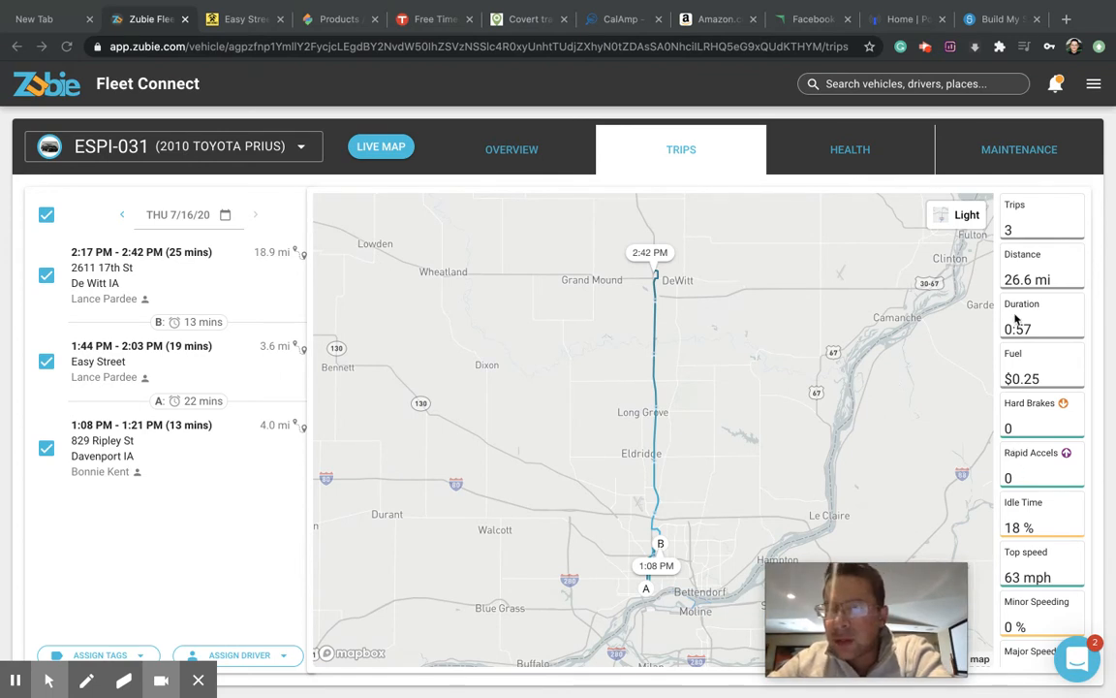
{"action": "scroll", "scroll_direction": "down", "scroll_amount": 3}
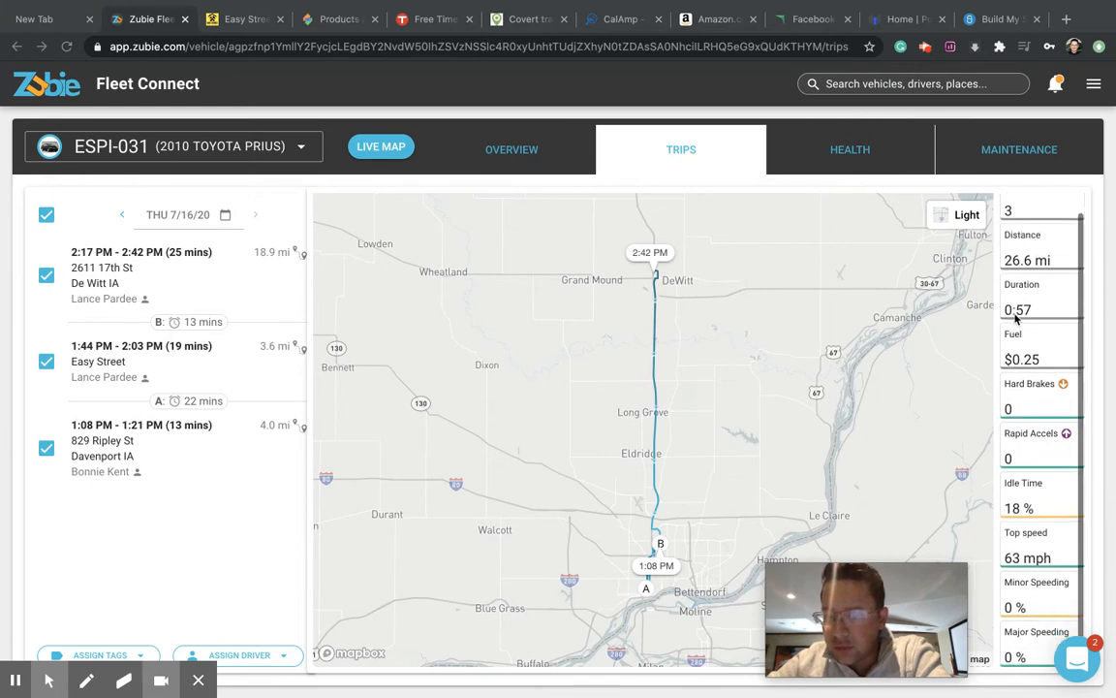
{"action": "scroll", "scroll_direction": "up", "scroll_amount": 3}
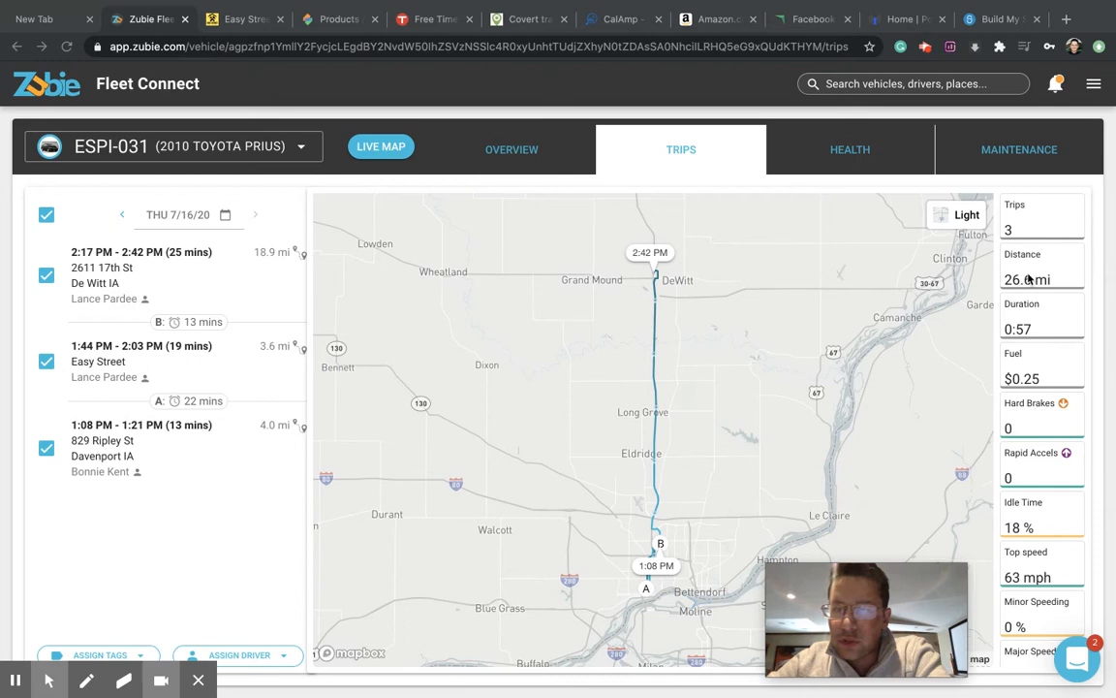
{"action": "mouse_move", "coordinate": [860, 151]}
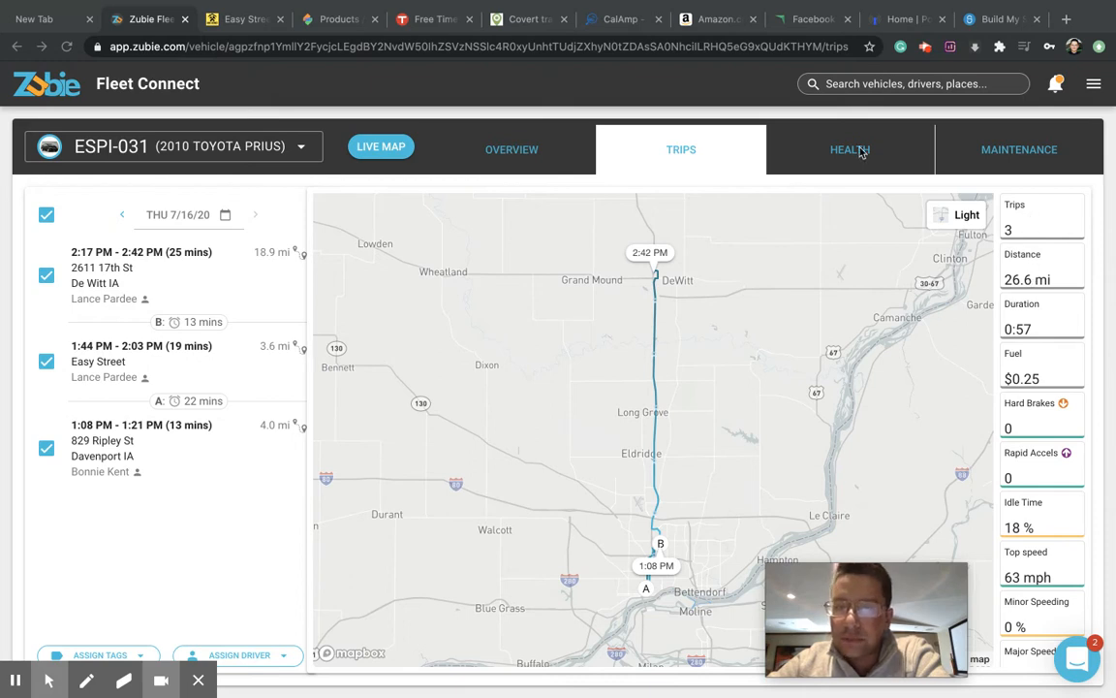
{"action": "left_click", "coordinate": [849, 150]}
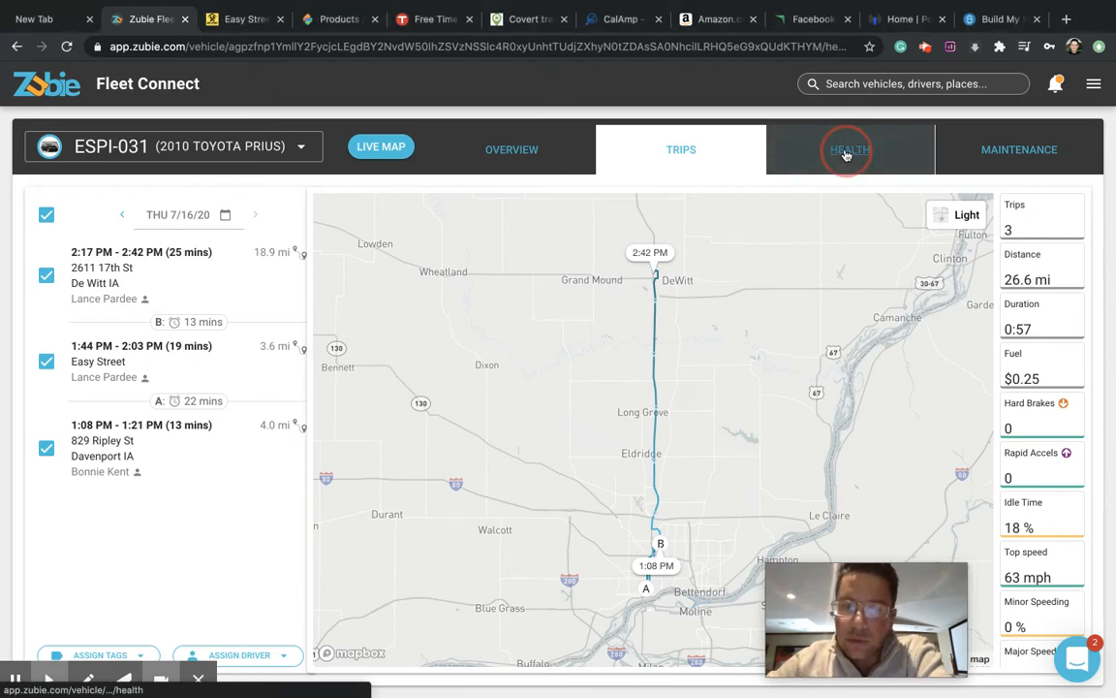
Review ESPI-031's Health page, then its Maintenance records with the overdue oil change
{"action": "left_click", "coordinate": [849, 149]}
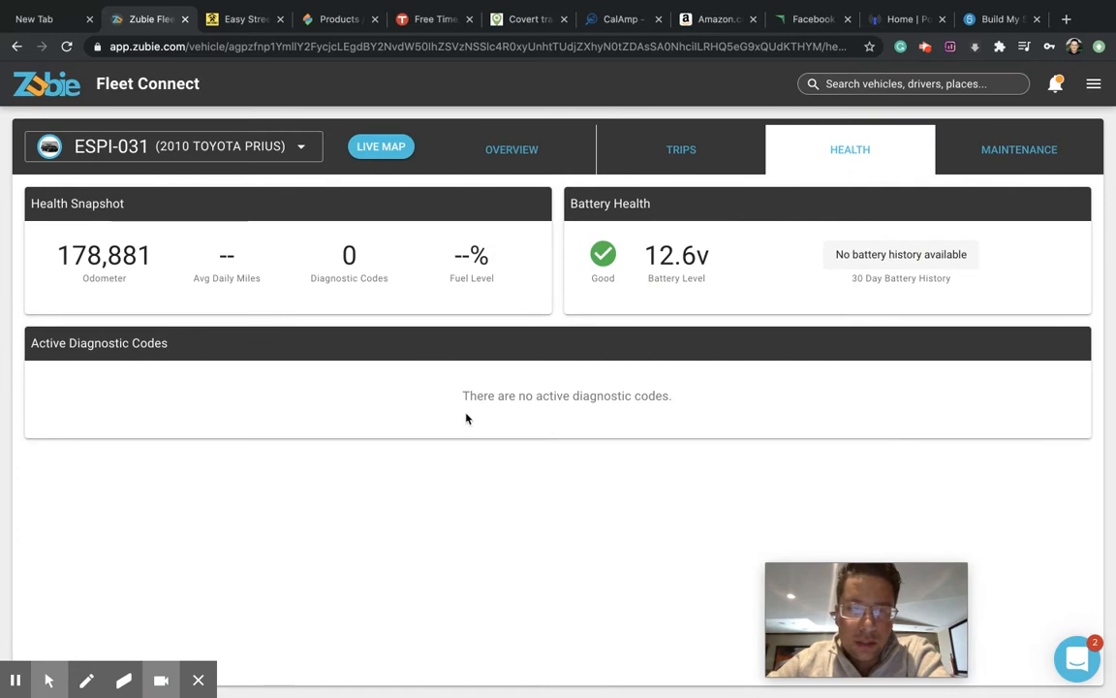
{"action": "mouse_move", "coordinate": [696, 233]}
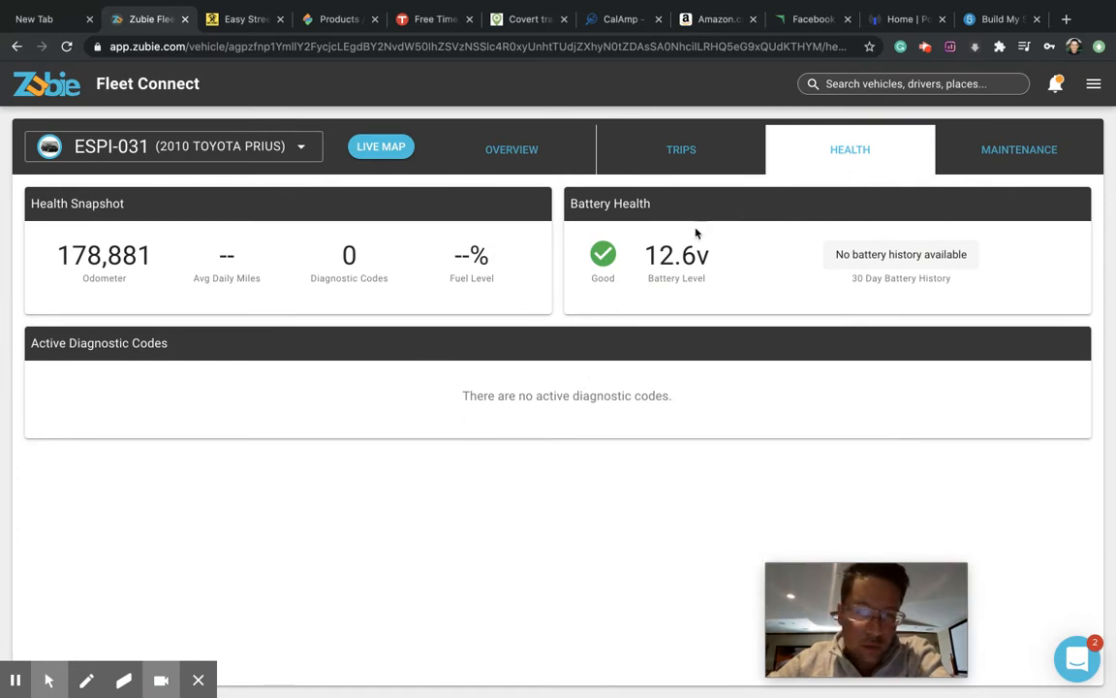
{"action": "left_click", "coordinate": [1019, 149]}
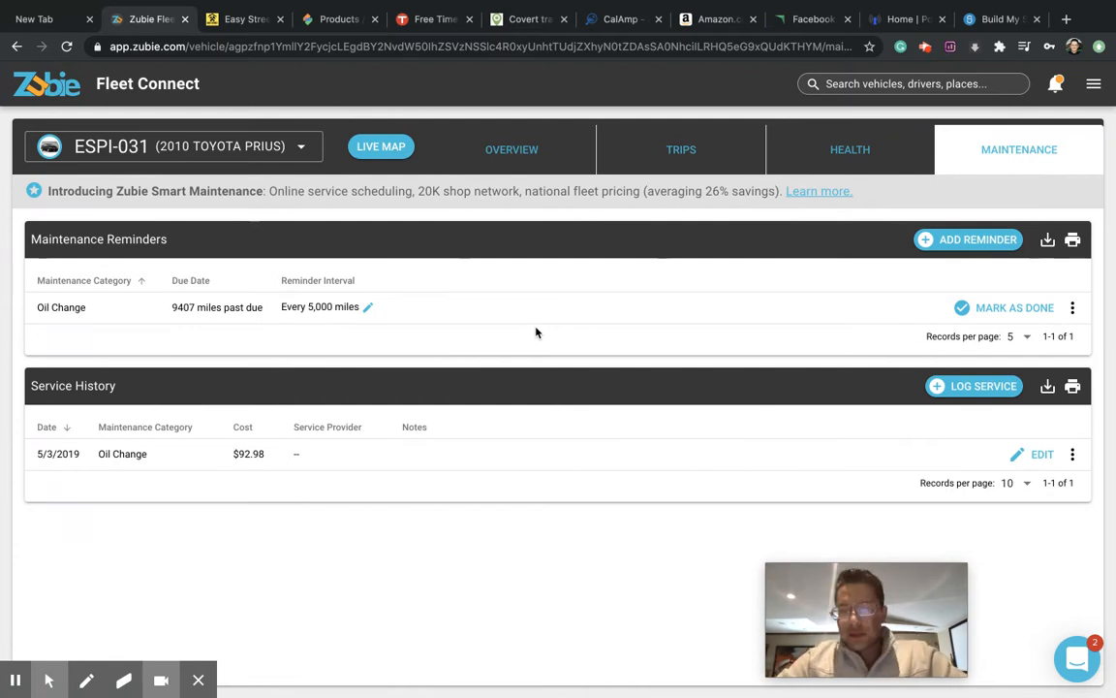
{"action": "mouse_move", "coordinate": [901, 252]}
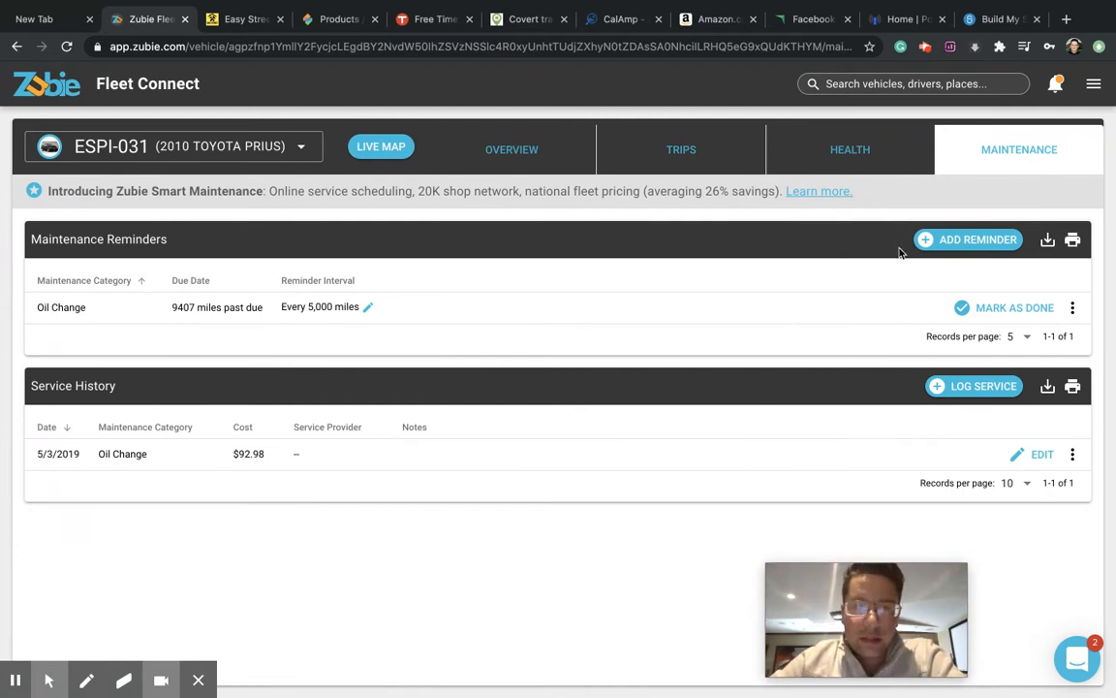
Start a new maintenance reminder for ESPI-031 with the Brakes category (20,000-mile default)
{"action": "left_click", "coordinate": [967, 240]}
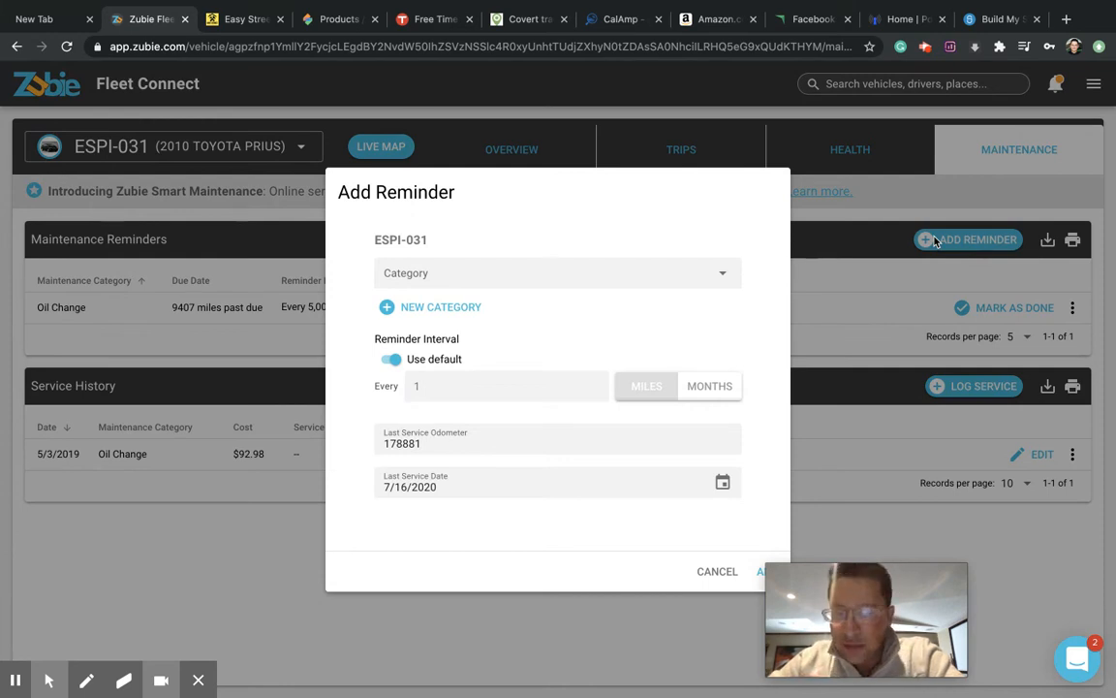
{"action": "left_click", "coordinate": [559, 271]}
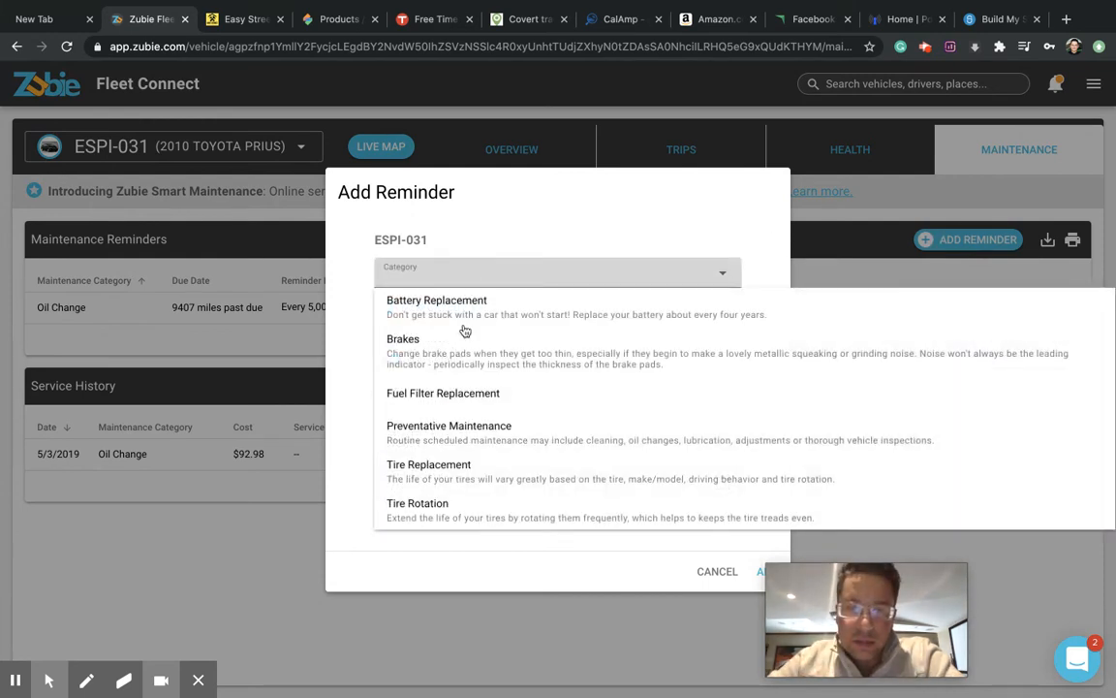
{"action": "mouse_move", "coordinate": [420, 349]}
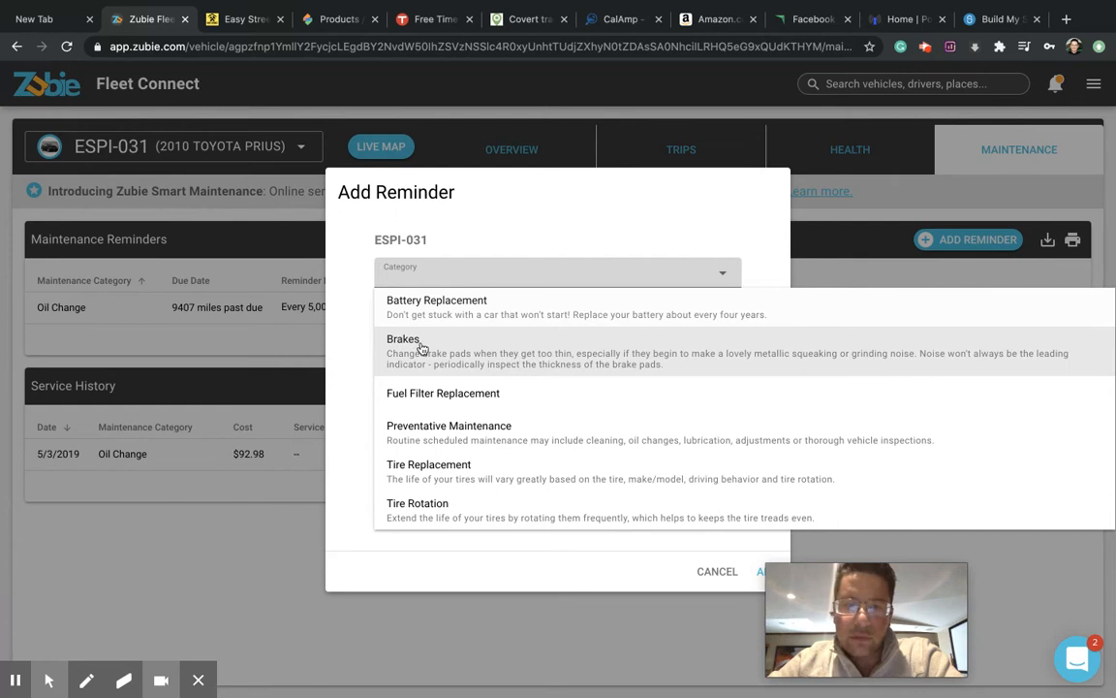
{"action": "left_click", "coordinate": [403, 337]}
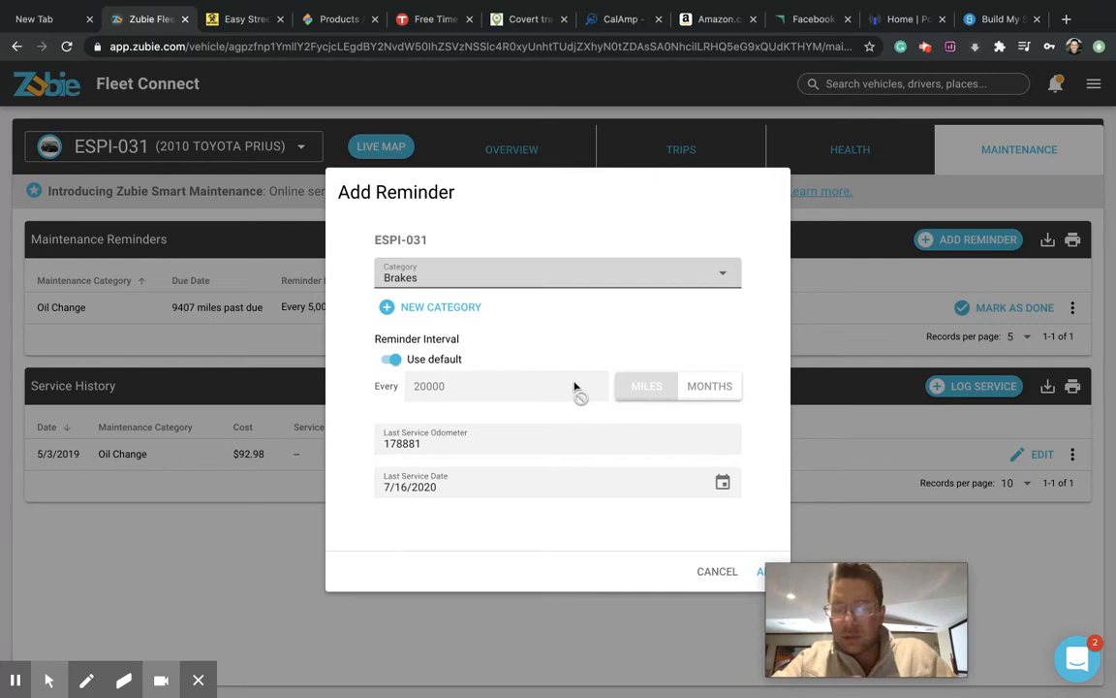
{"action": "mouse_move", "coordinate": [620, 409]}
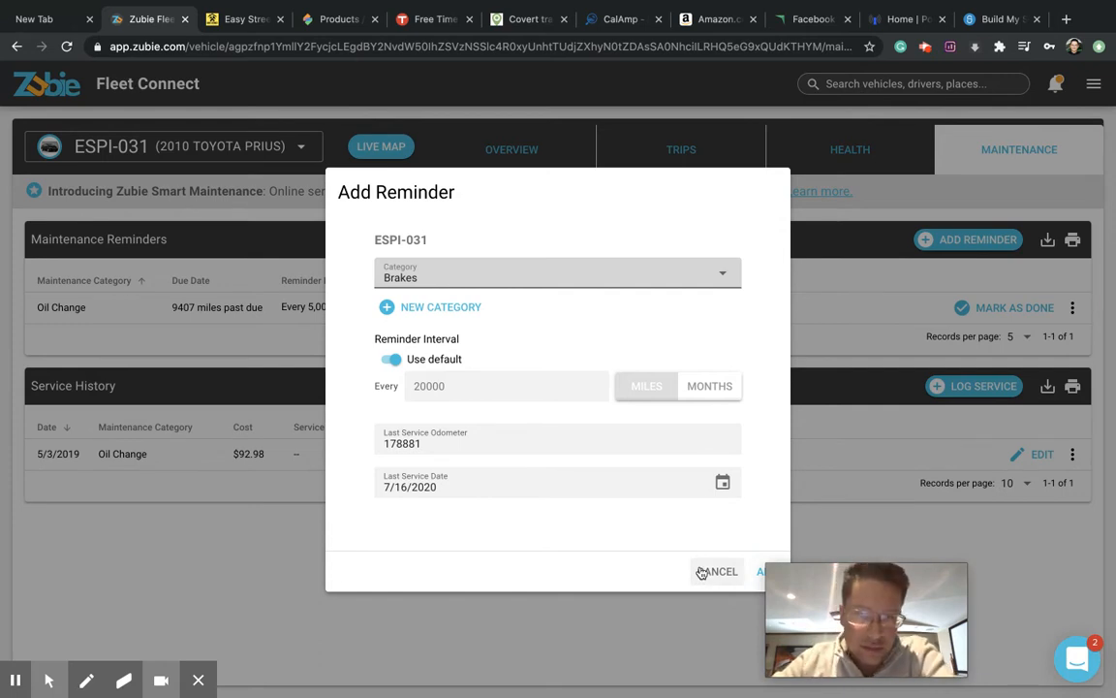
Cancel the Brakes reminder draft, leaving only the overdue oil change reminder
{"action": "left_click", "coordinate": [717, 569]}
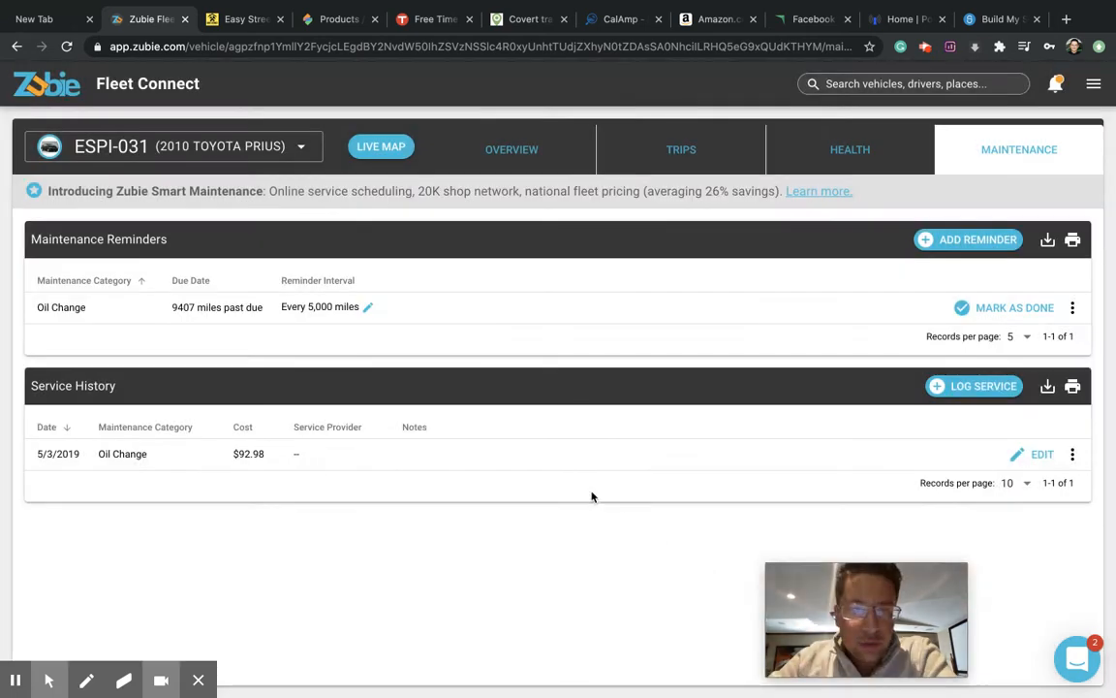
{"action": "mouse_move", "coordinate": [334, 192]}
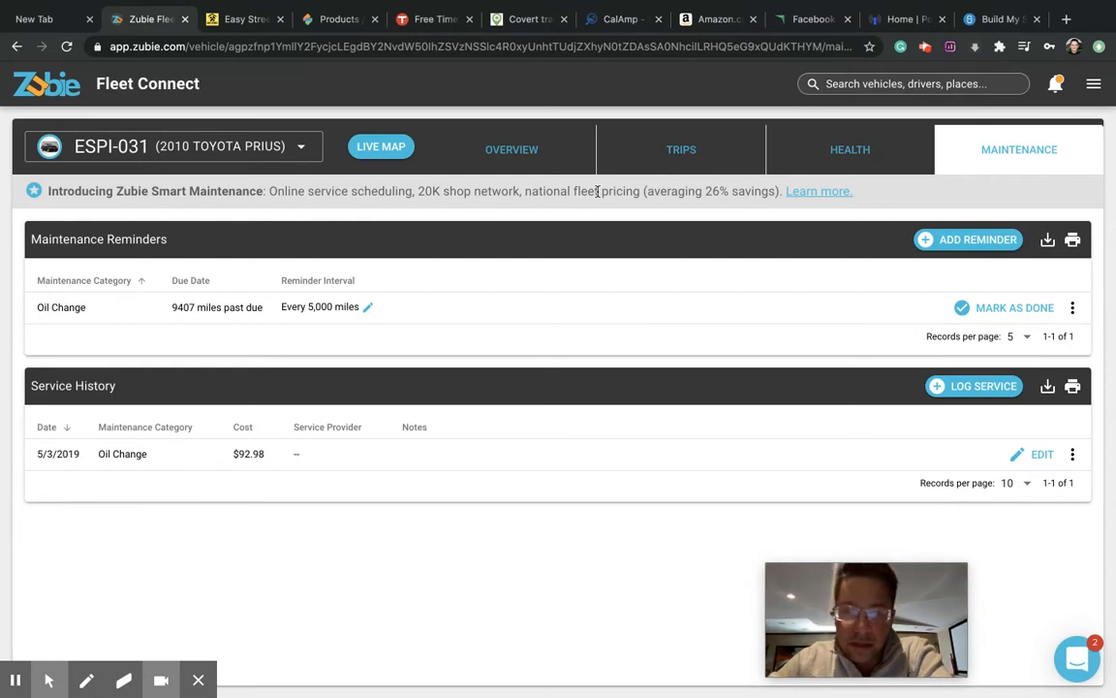
{"action": "mouse_move", "coordinate": [466, 258]}
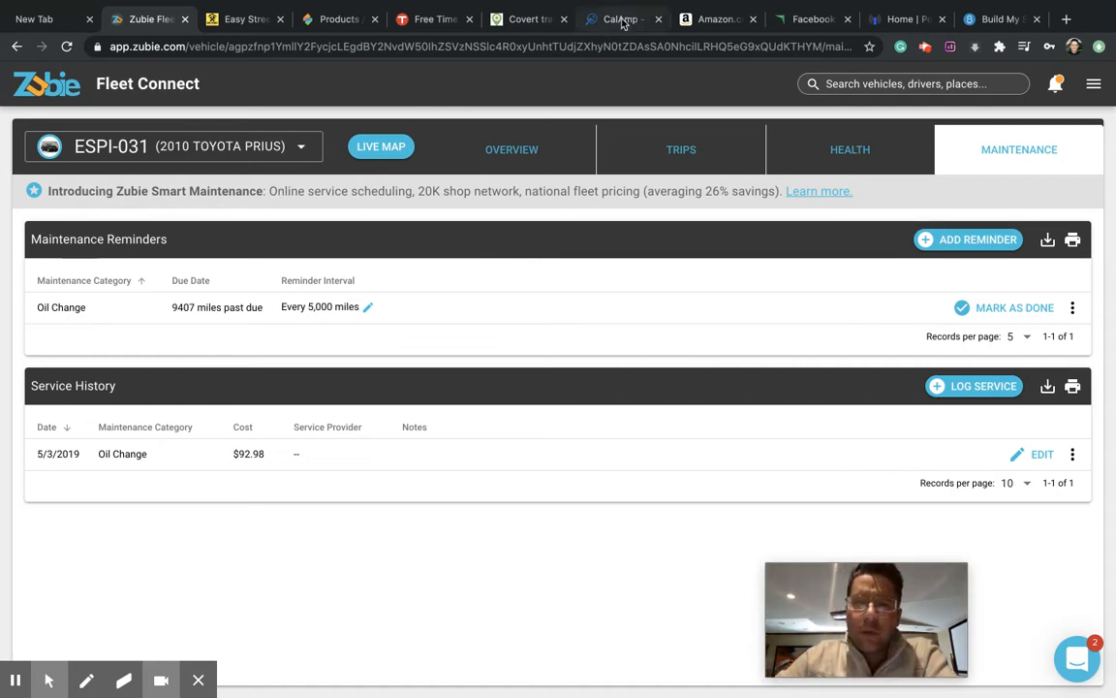
Review the Covert Track GPS unit page, $275 with one year of service included
{"action": "left_click", "coordinate": [527, 19]}
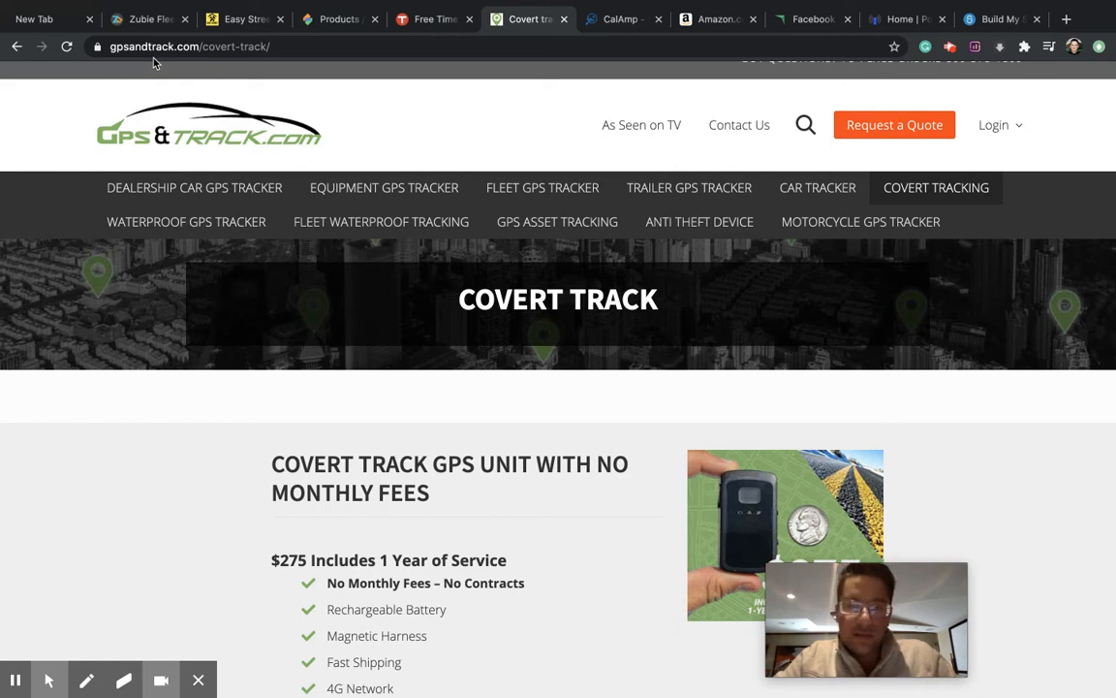
{"action": "scroll", "scroll_direction": "down", "scroll_amount": 3}
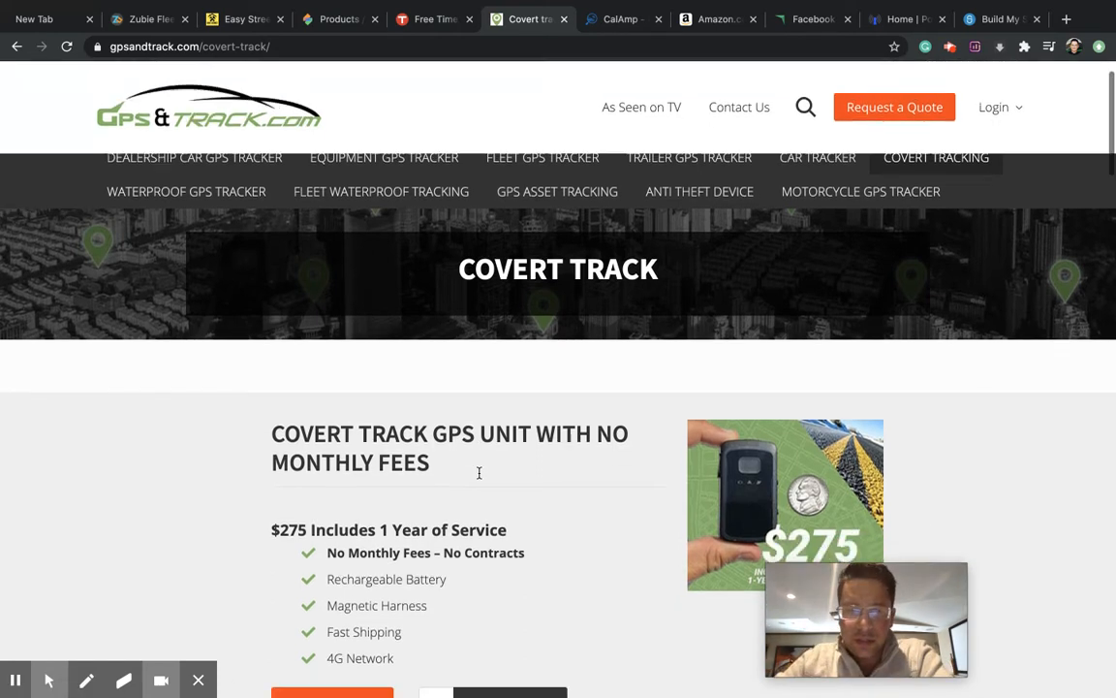
{"action": "scroll", "scroll_direction": "down", "scroll_amount": 3}
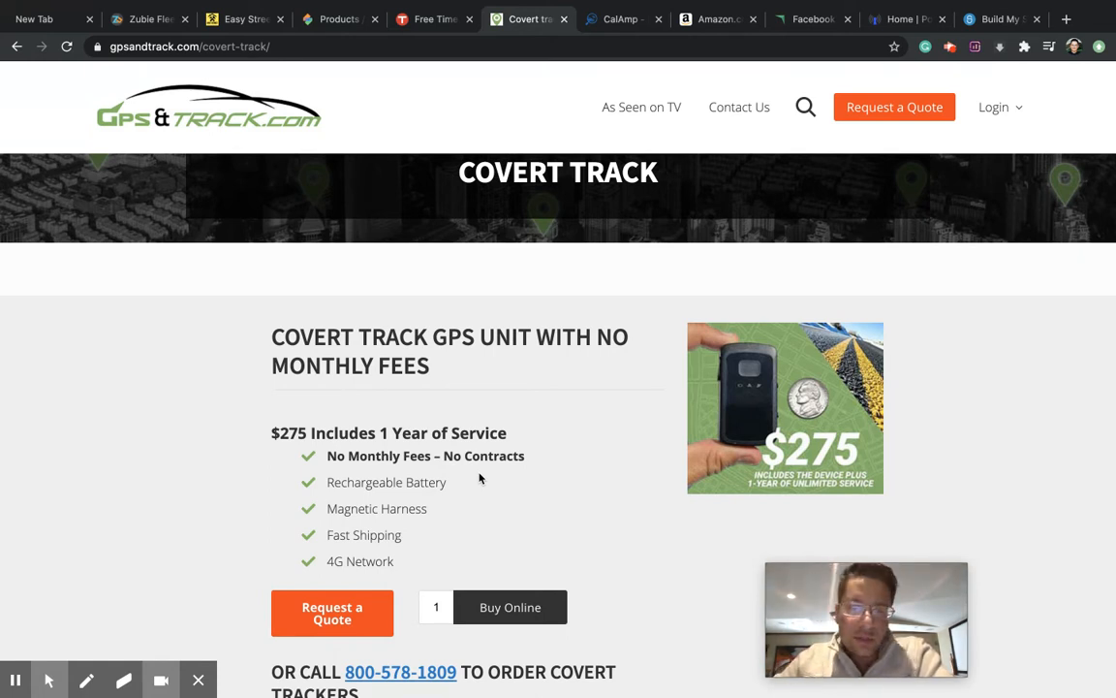
{"action": "scroll", "scroll_direction": "up", "scroll_amount": 3}
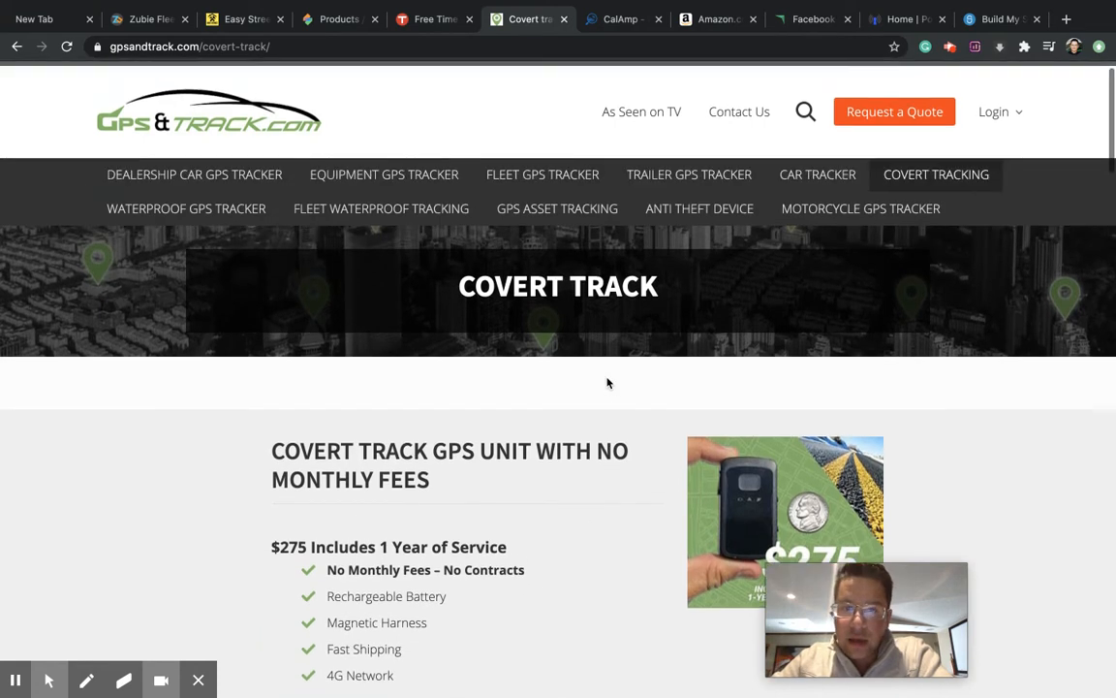
{"action": "scroll", "scroll_direction": "up", "scroll_amount": 3}
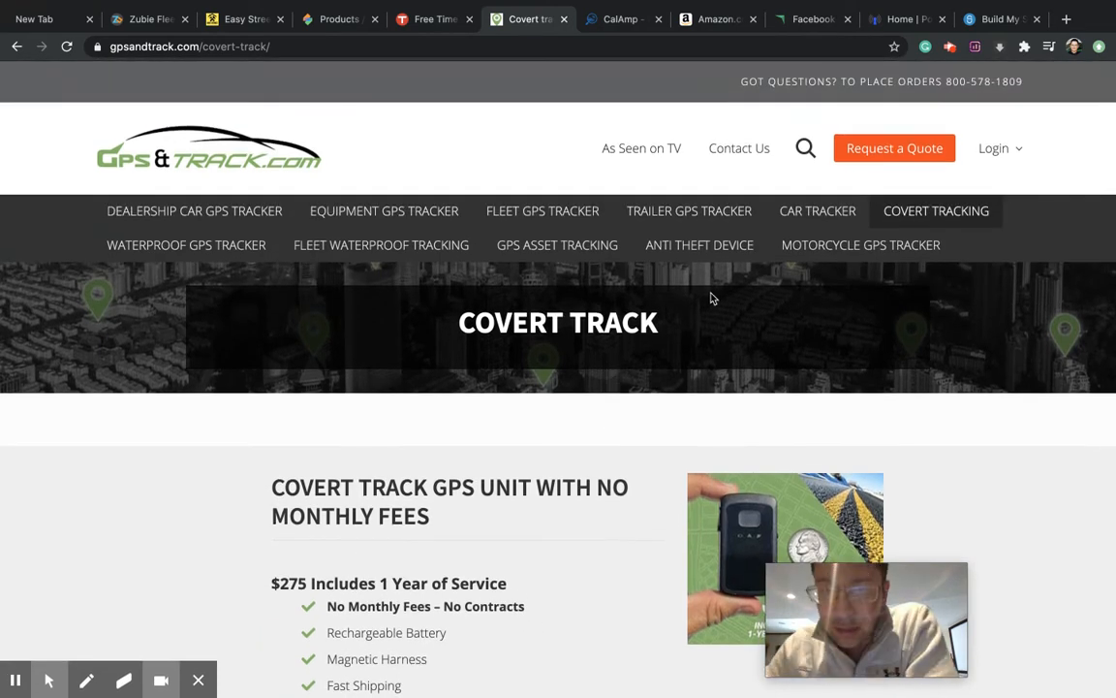
{"action": "mouse_move", "coordinate": [690, 209]}
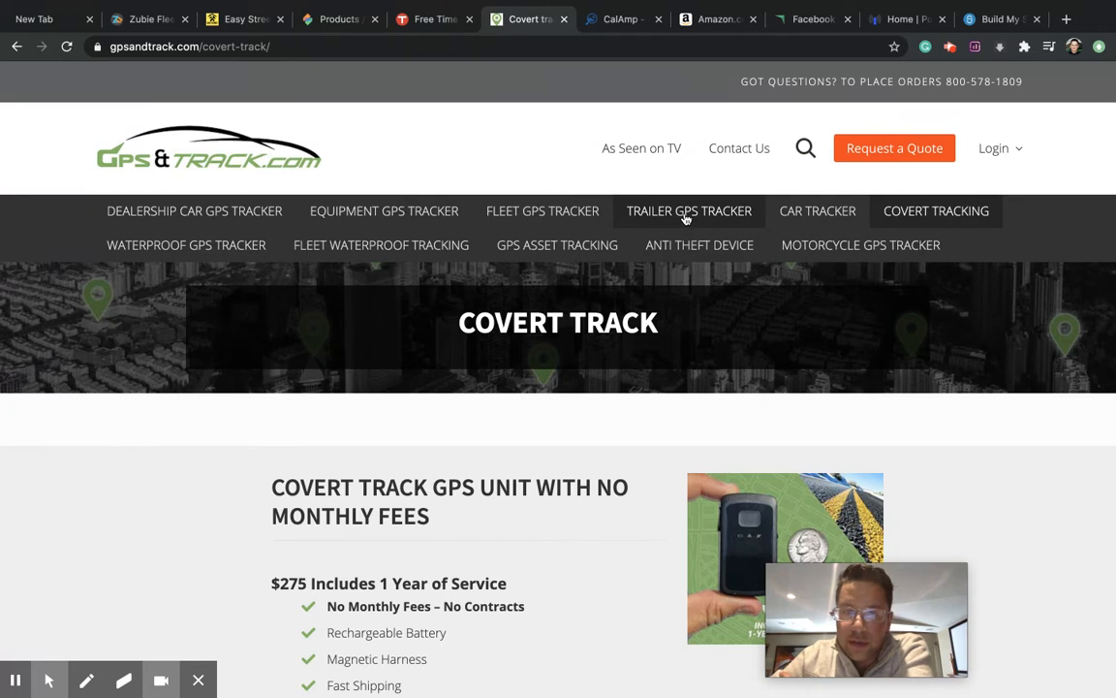
Review the Trailer GPS Tracking page, $279 with five-year battery and 3 years of service
{"action": "left_click", "coordinate": [690, 209]}
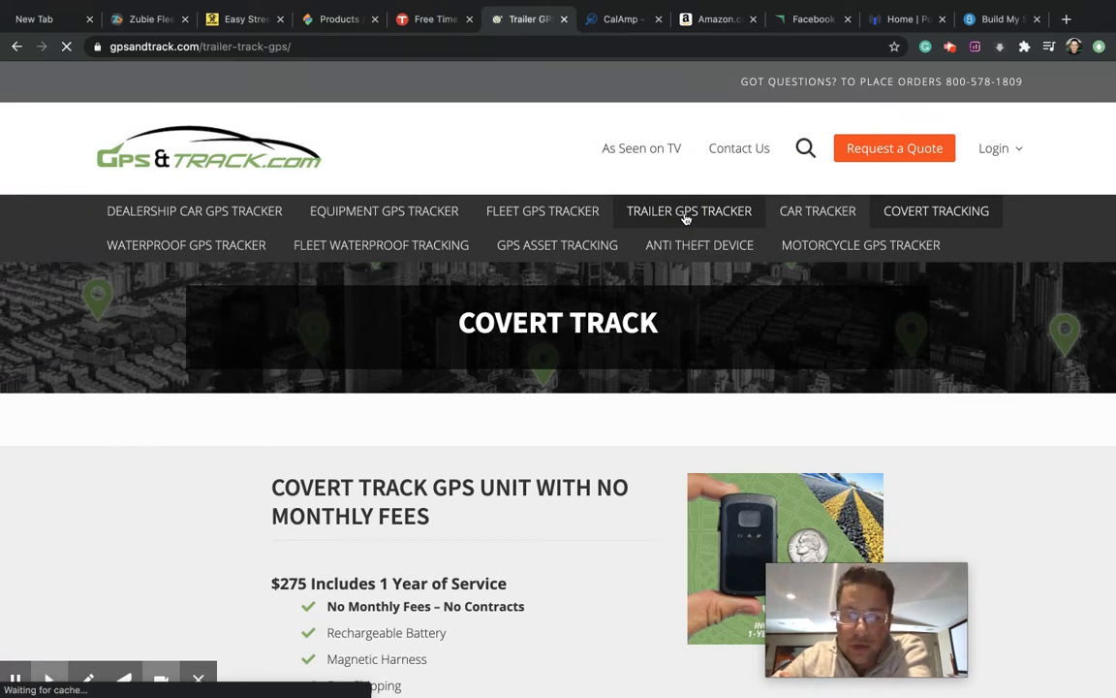
{"action": "left_click", "coordinate": [690, 210]}
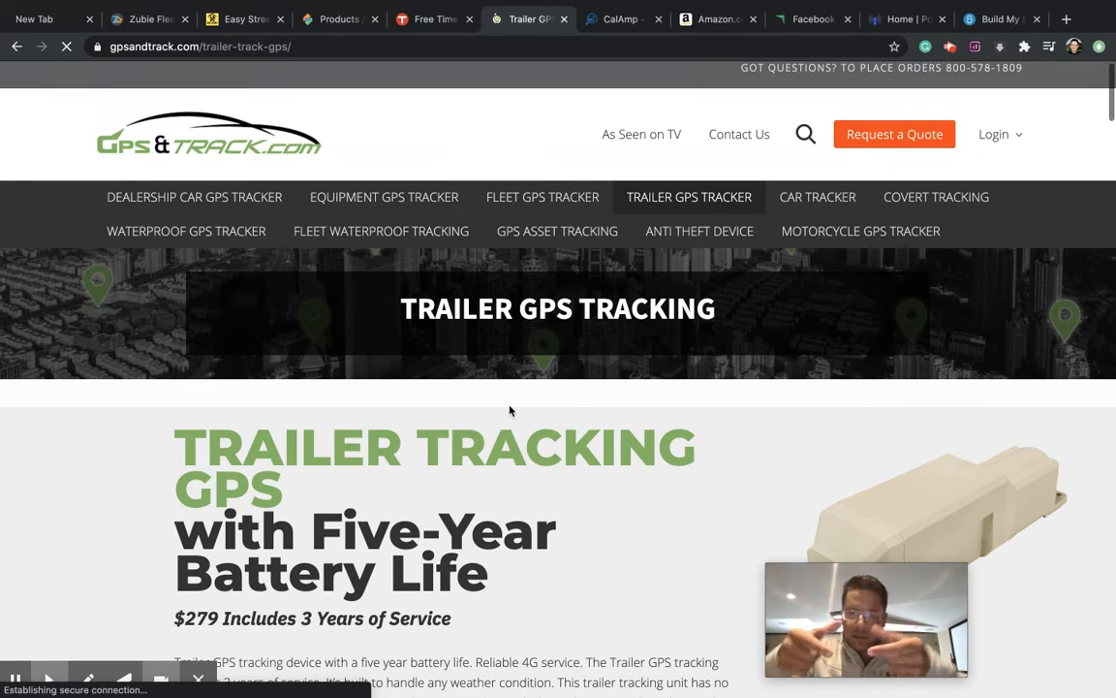
{"action": "scroll", "scroll_direction": "down", "scroll_amount": 3}
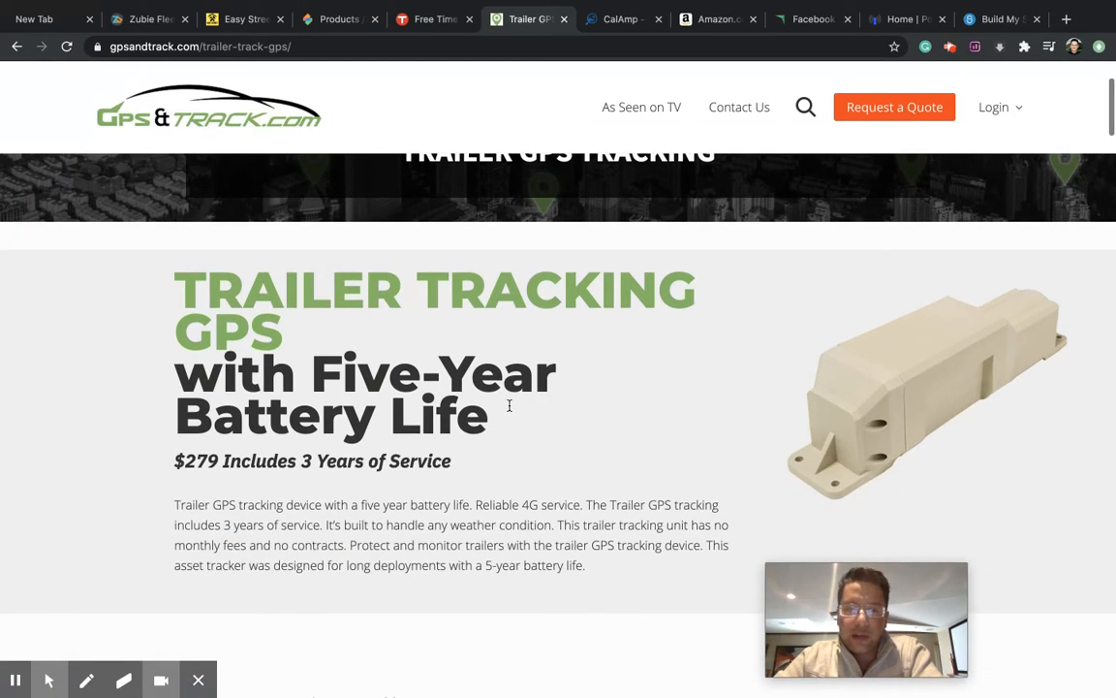
{"action": "mouse_move", "coordinate": [206, 458]}
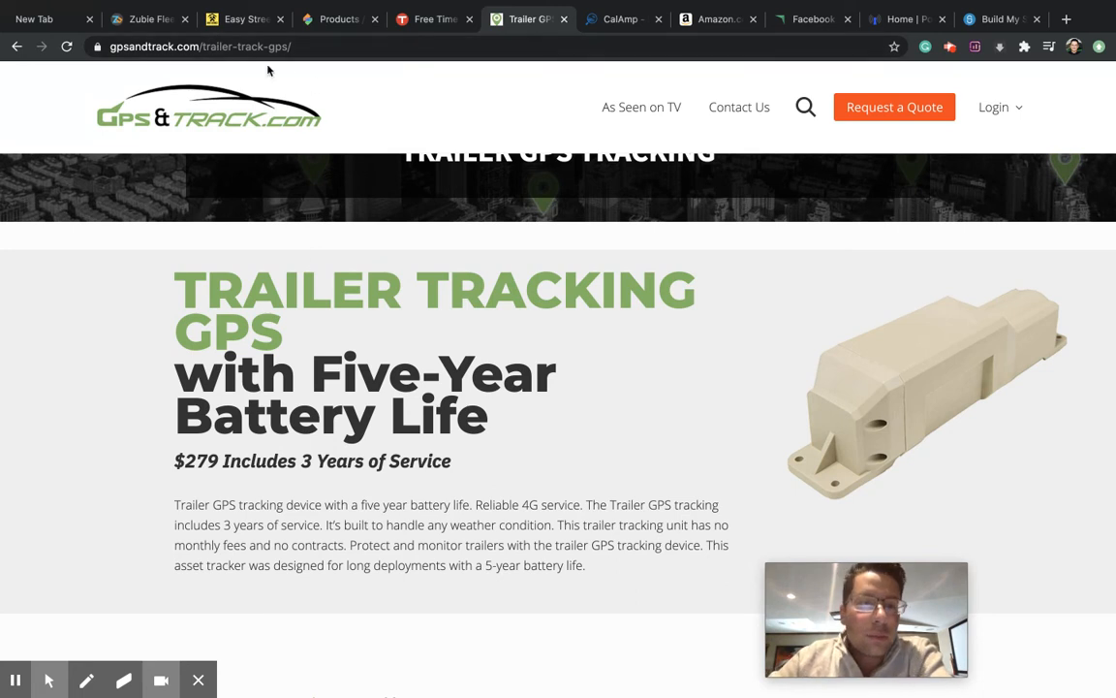
{"action": "mouse_move", "coordinate": [621, 19]}
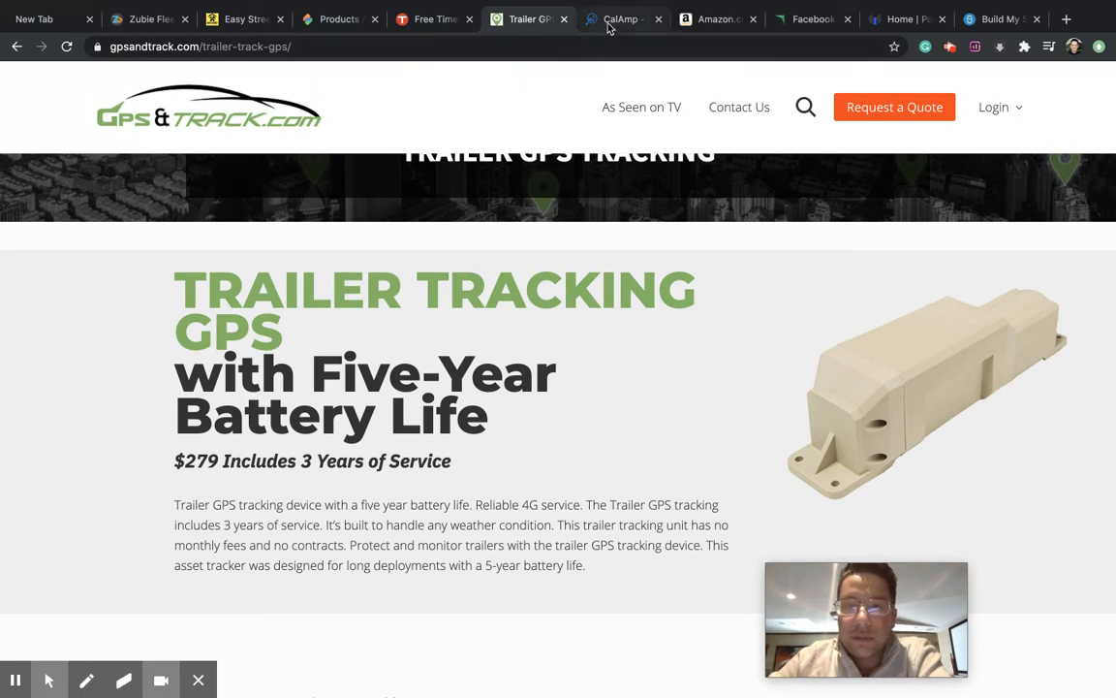
In the CalAmp dashboard, check ESPI-51's map location and close its details card
{"action": "left_click", "coordinate": [620, 20]}
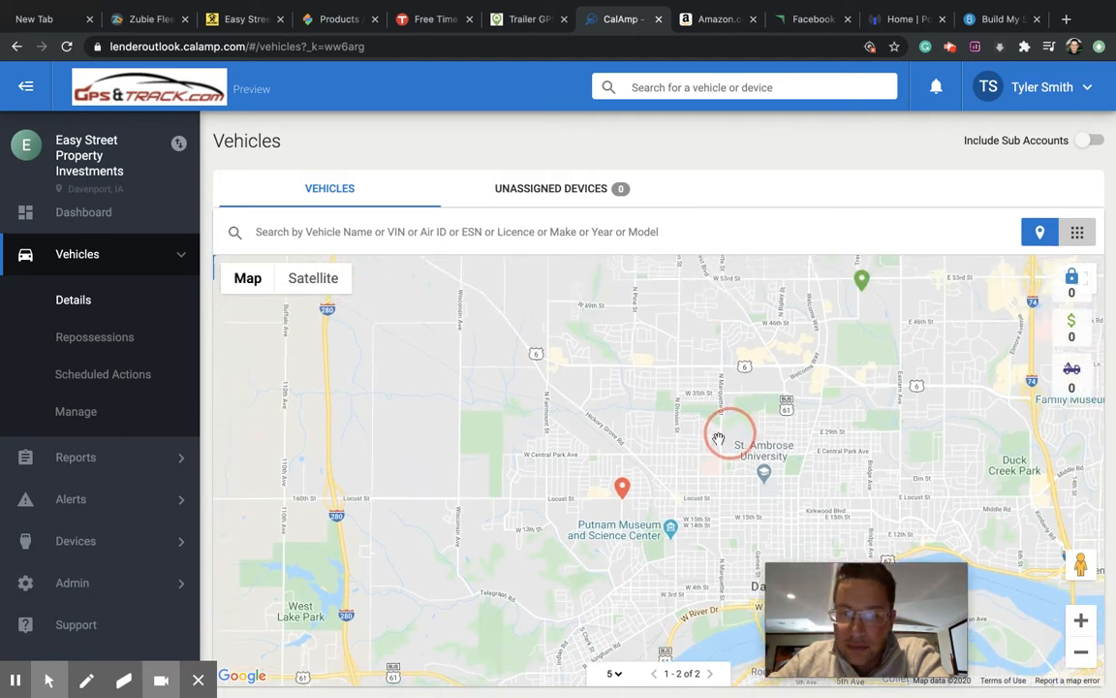
{"action": "left_click", "coordinate": [732, 431]}
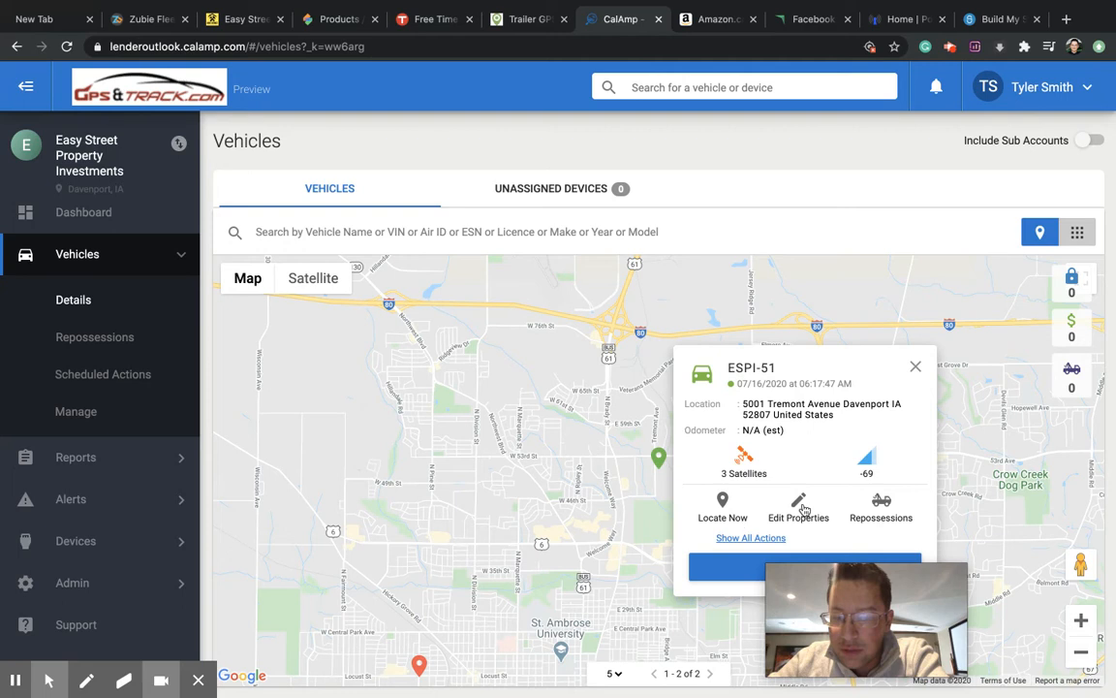
{"action": "mouse_move", "coordinate": [839, 434]}
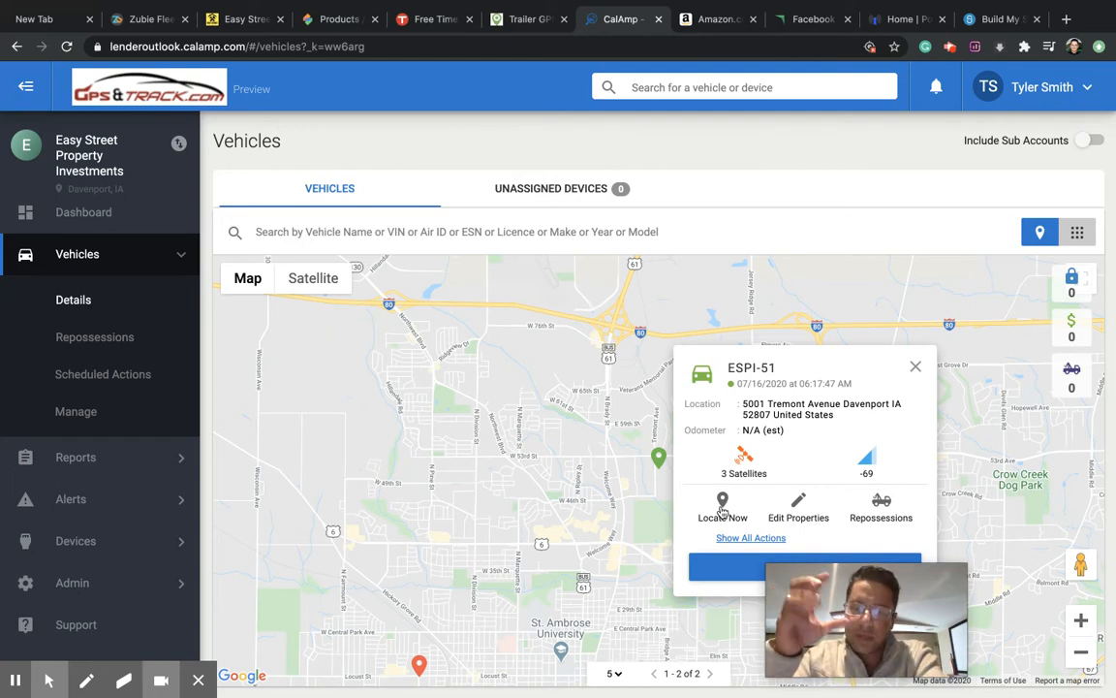
{"action": "mouse_move", "coordinate": [907, 395]}
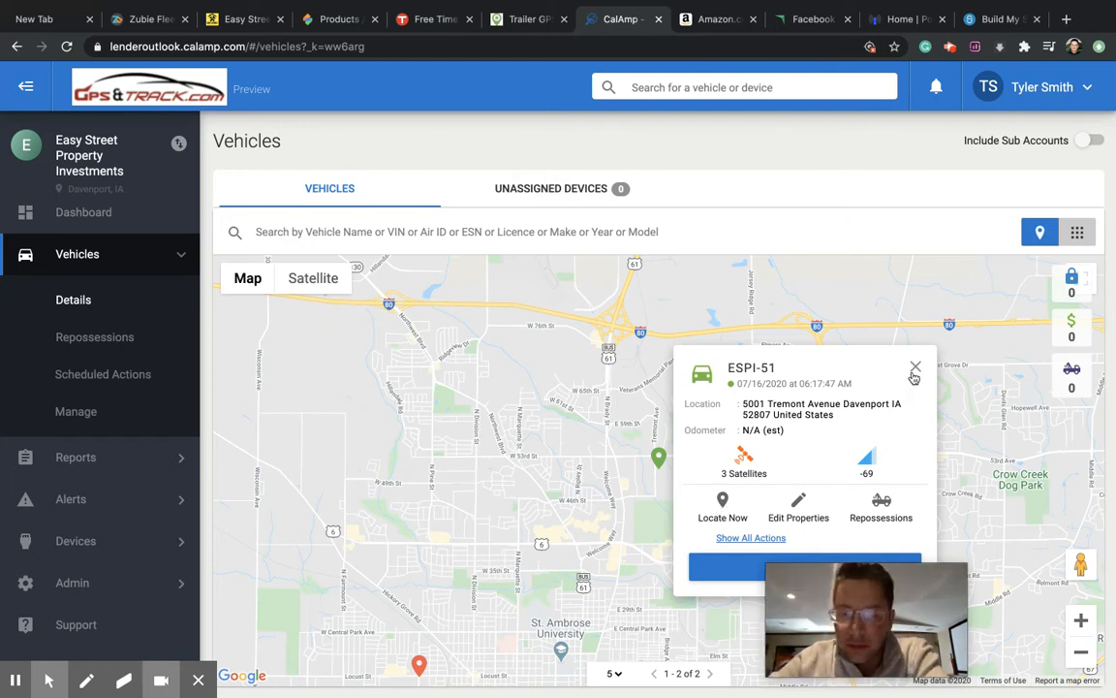
{"action": "left_click", "coordinate": [915, 368]}
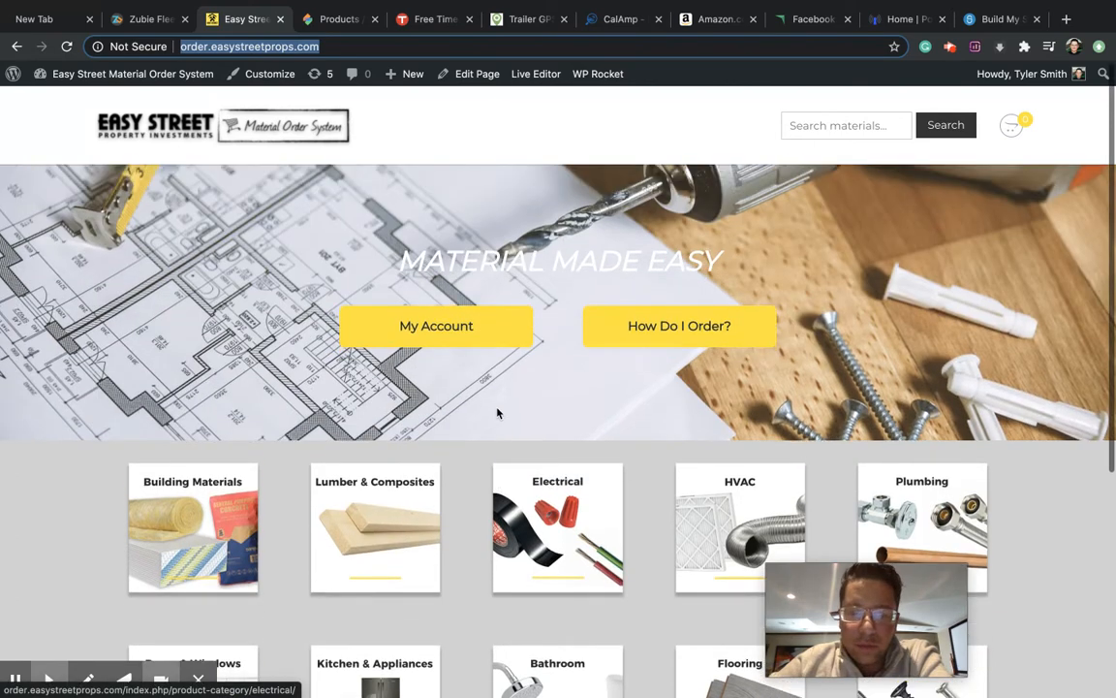
Go to the Plumbing category from the Easy Street materials home page grid
{"action": "scroll", "scroll_direction": "down", "scroll_amount": 3}
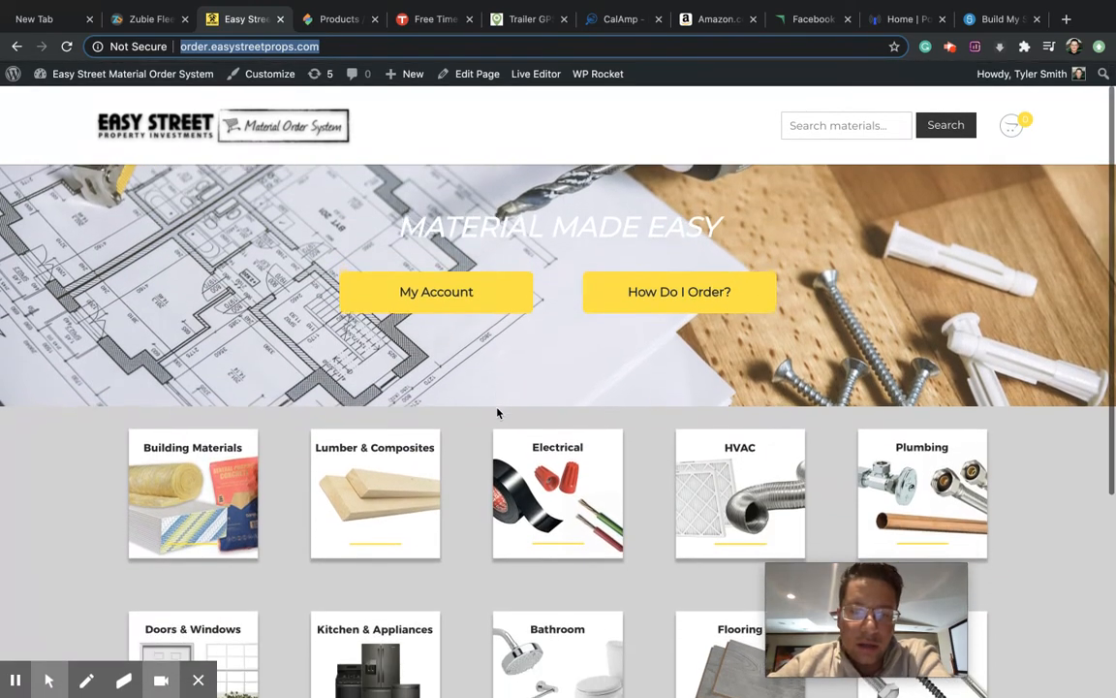
{"action": "scroll", "scroll_direction": "down", "scroll_amount": 3}
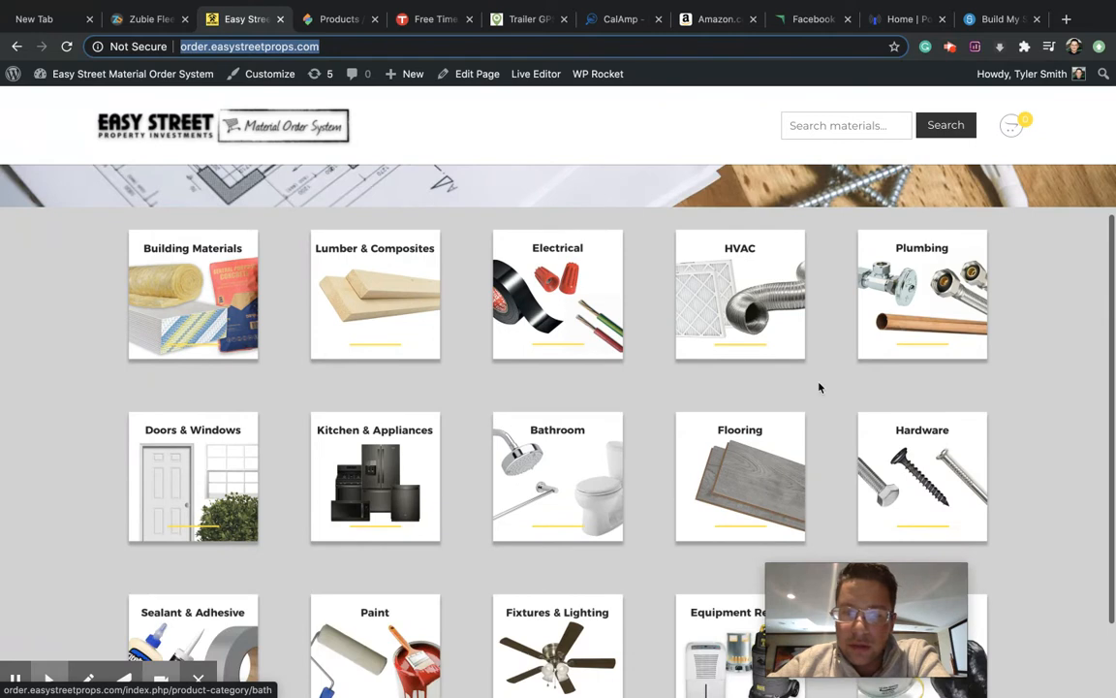
{"action": "mouse_move", "coordinate": [915, 279]}
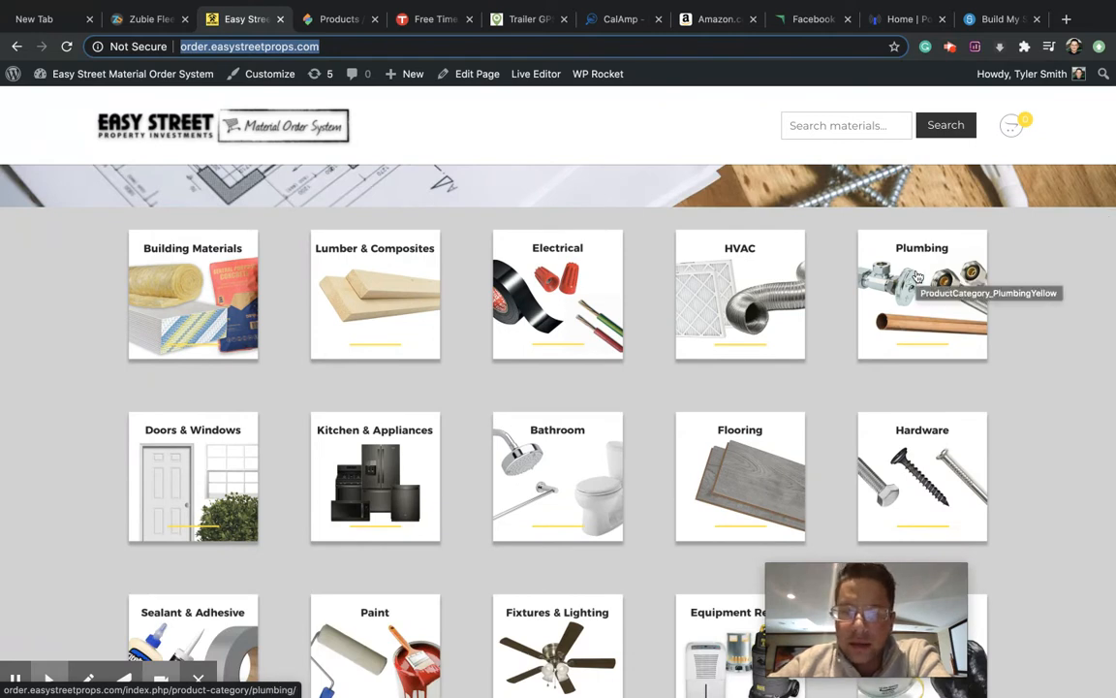
{"action": "left_click", "coordinate": [923, 295]}
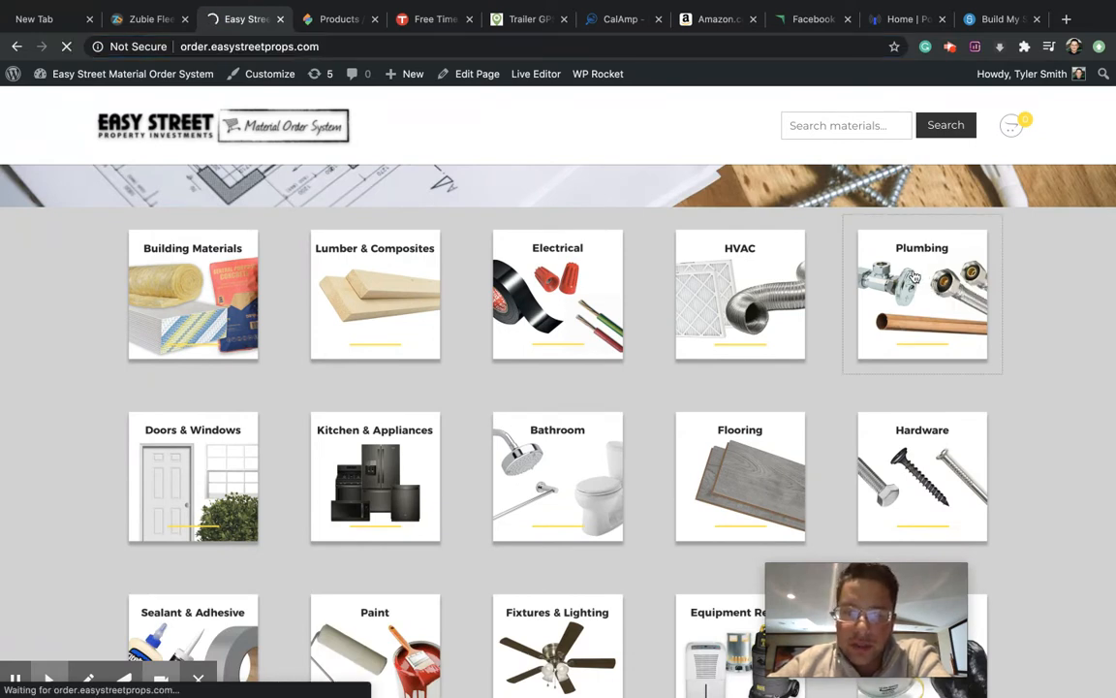
Browse the Valves subcategory and add the Angled Stop Valve 3/4" Flare, 3/4" FNPT to the cart
{"action": "left_click", "coordinate": [922, 295]}
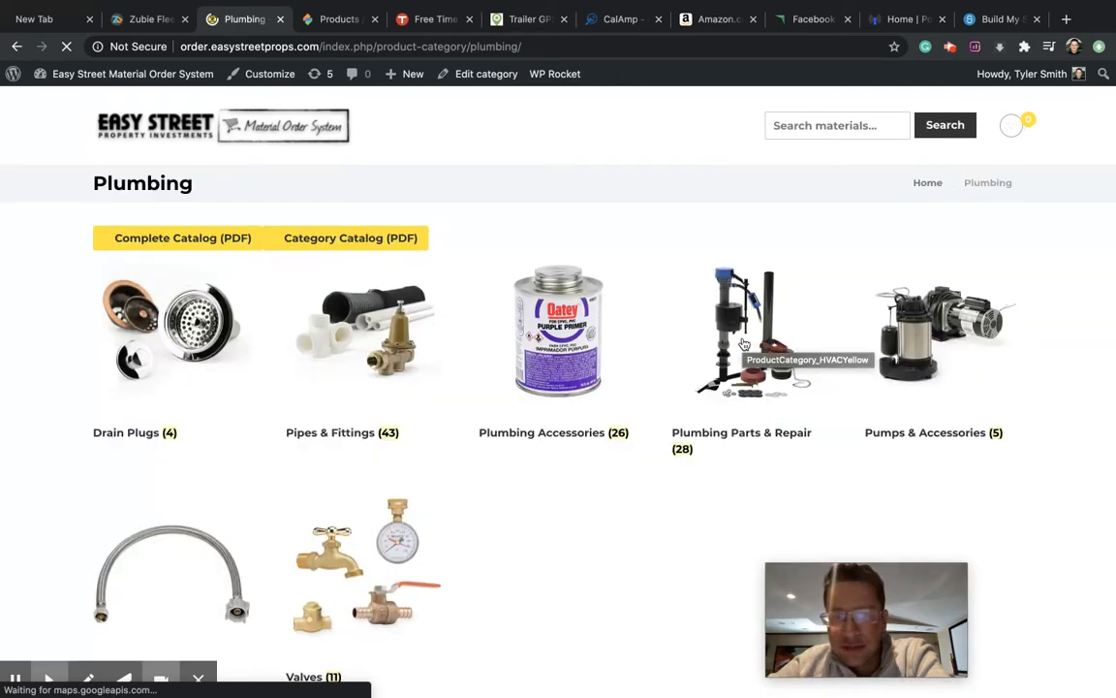
{"action": "scroll", "scroll_direction": "down", "scroll_amount": 3}
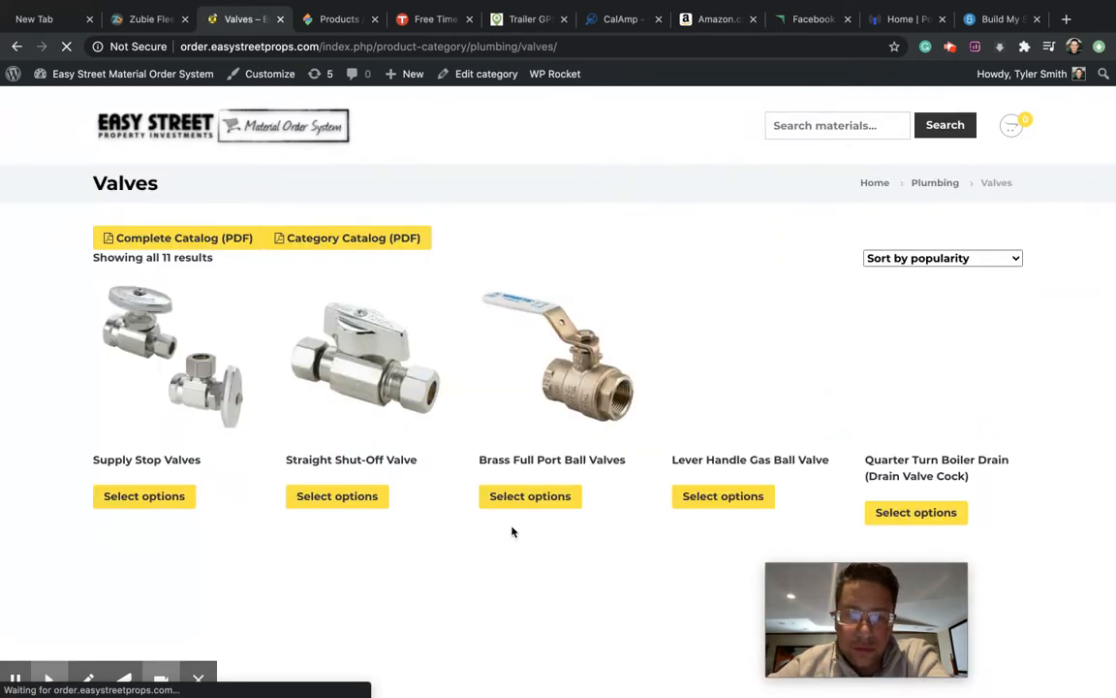
{"action": "scroll", "scroll_direction": "down", "scroll_amount": 3}
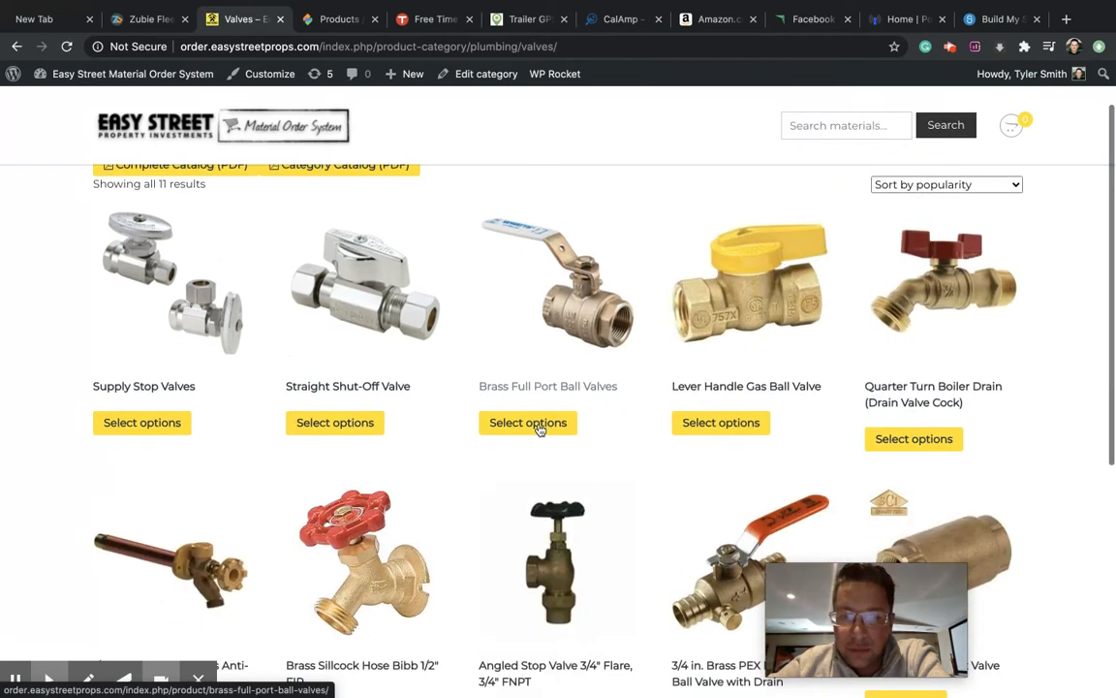
{"action": "scroll", "scroll_direction": "down", "scroll_amount": 3}
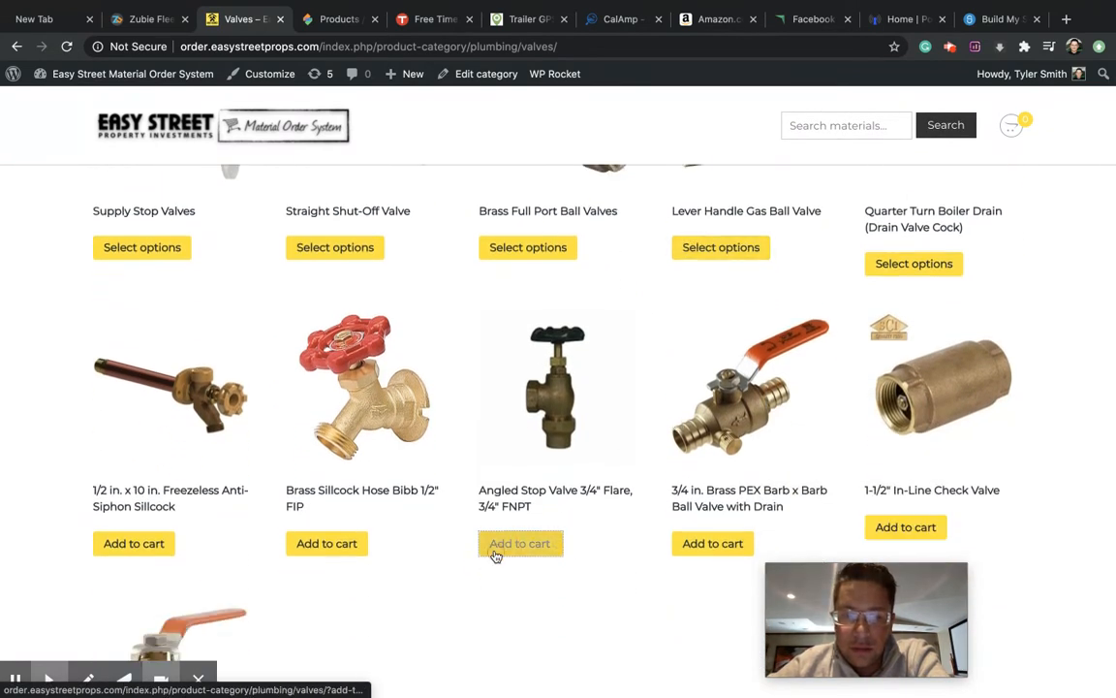
{"action": "scroll", "scroll_direction": "up", "scroll_amount": 3}
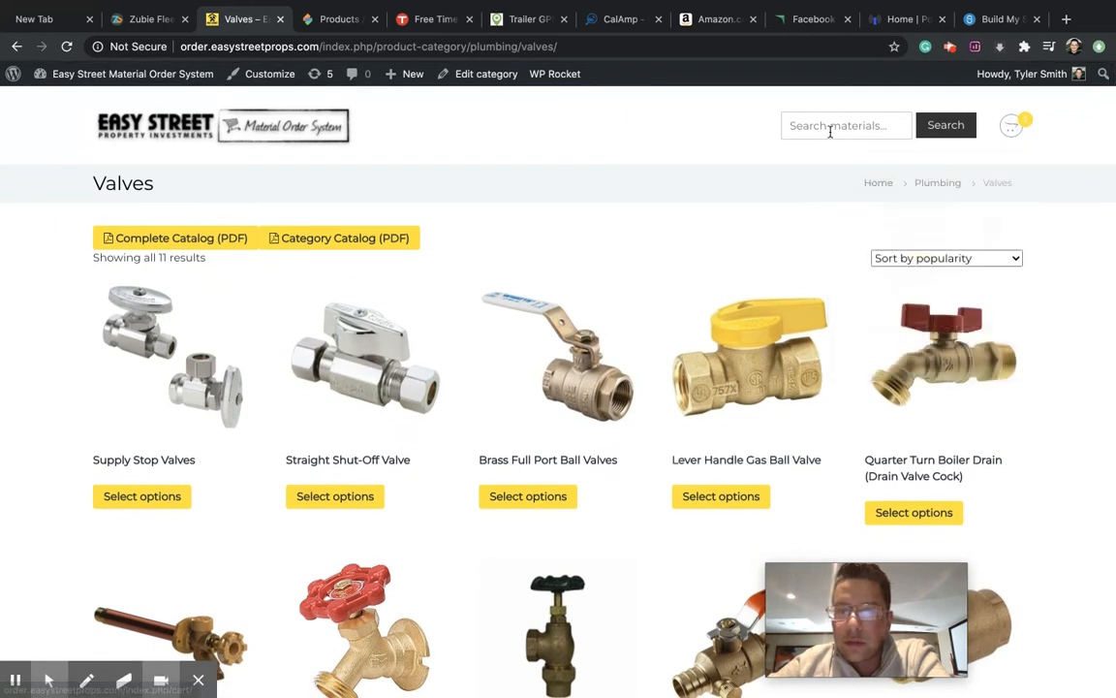
Search 'toilet', then check out the cart with one Angled Stop Valve and review the $0.00 order
{"action": "type", "text": "toilet"}
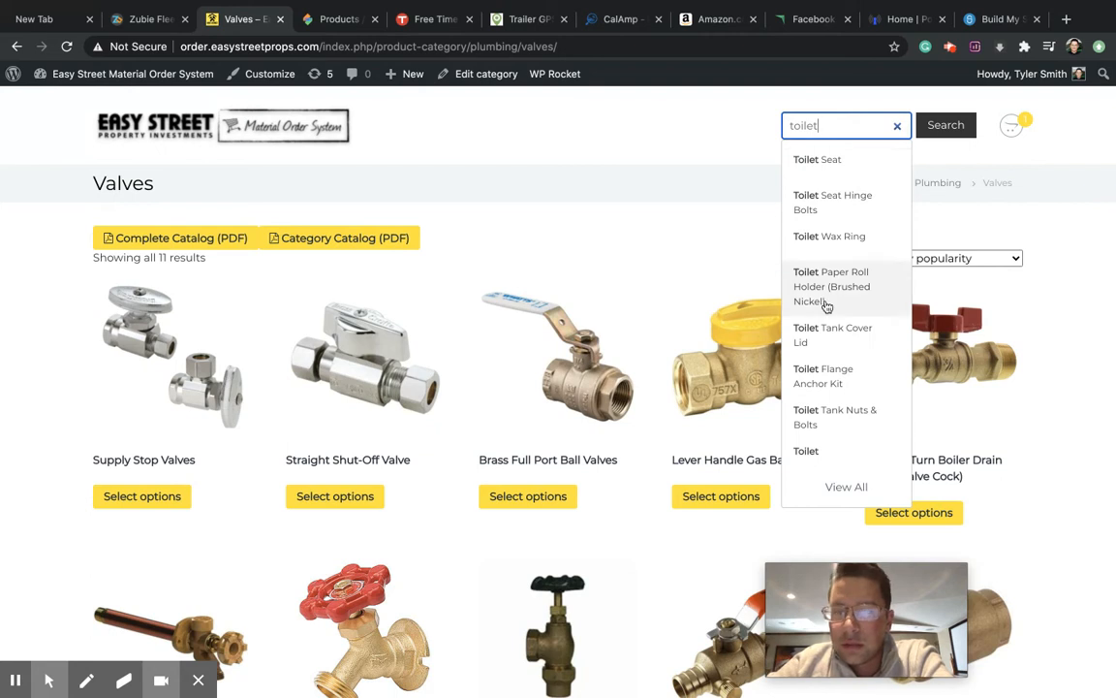
{"action": "left_click", "coordinate": [1011, 126]}
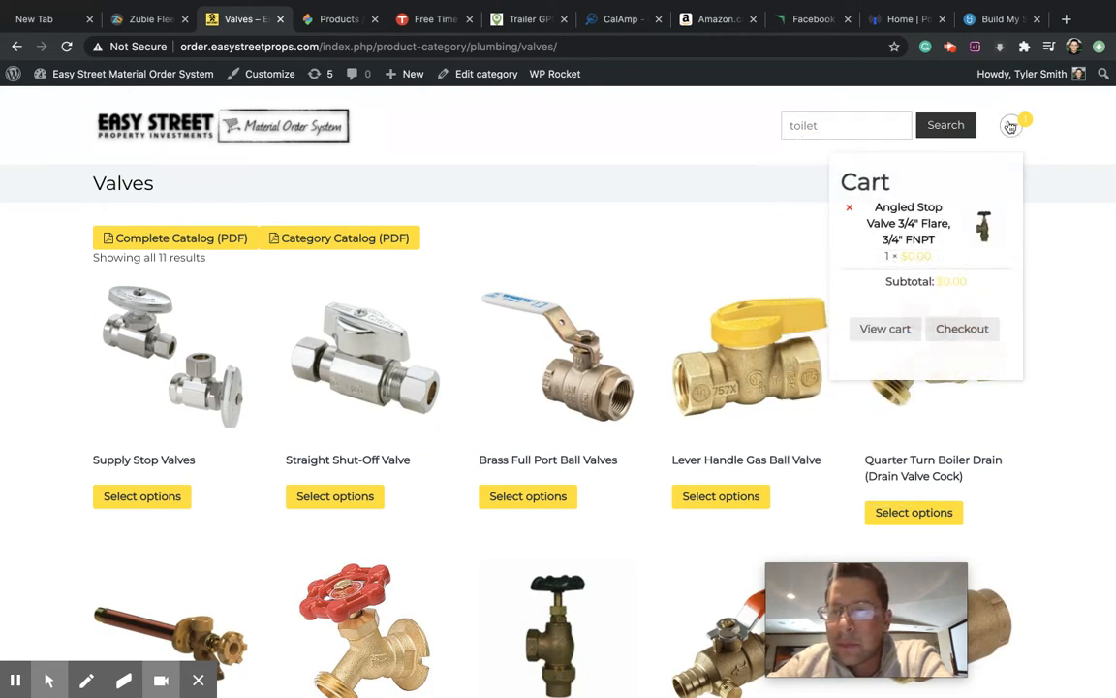
{"action": "left_click", "coordinate": [961, 329]}
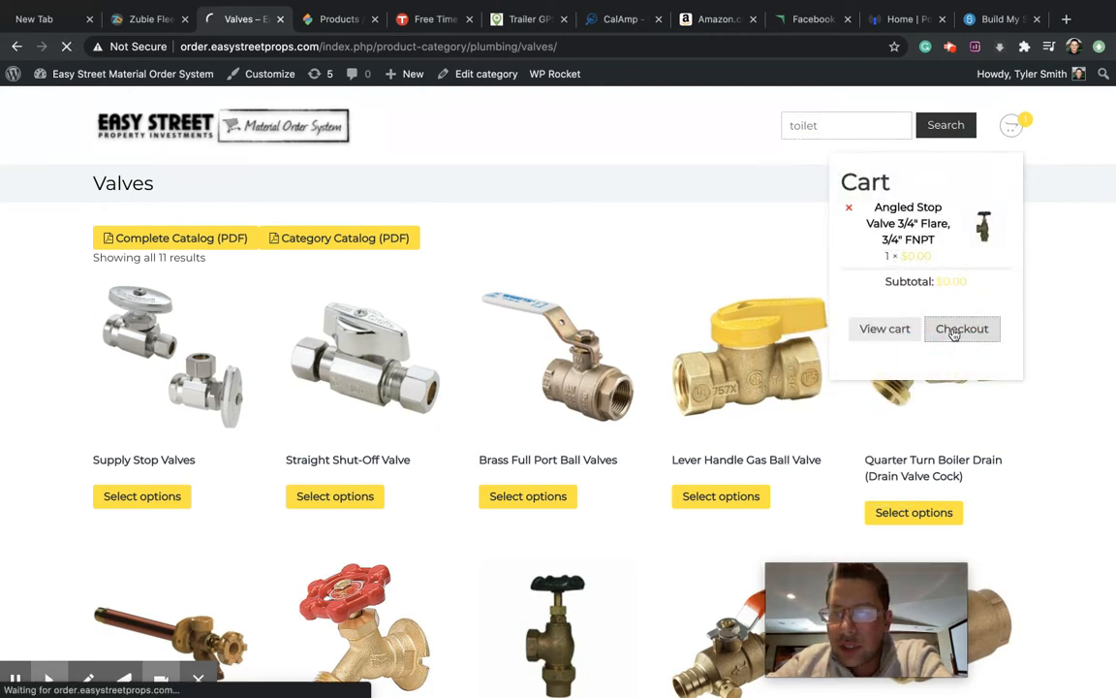
{"action": "left_click", "coordinate": [962, 330]}
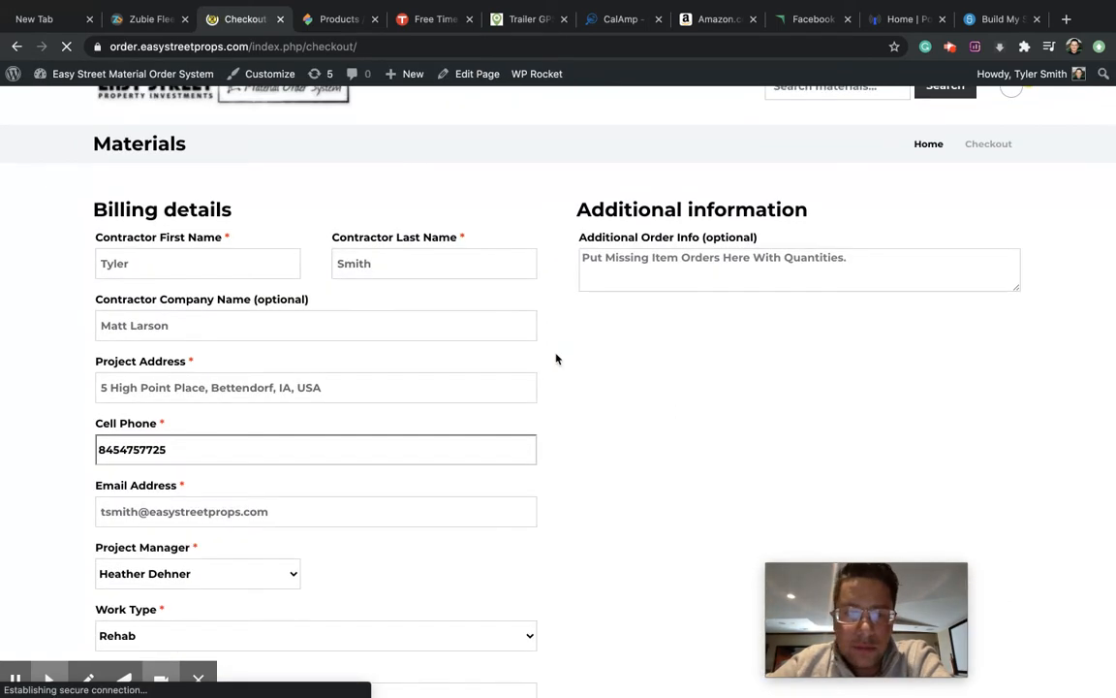
{"action": "scroll", "scroll_direction": "down", "scroll_amount": 3}
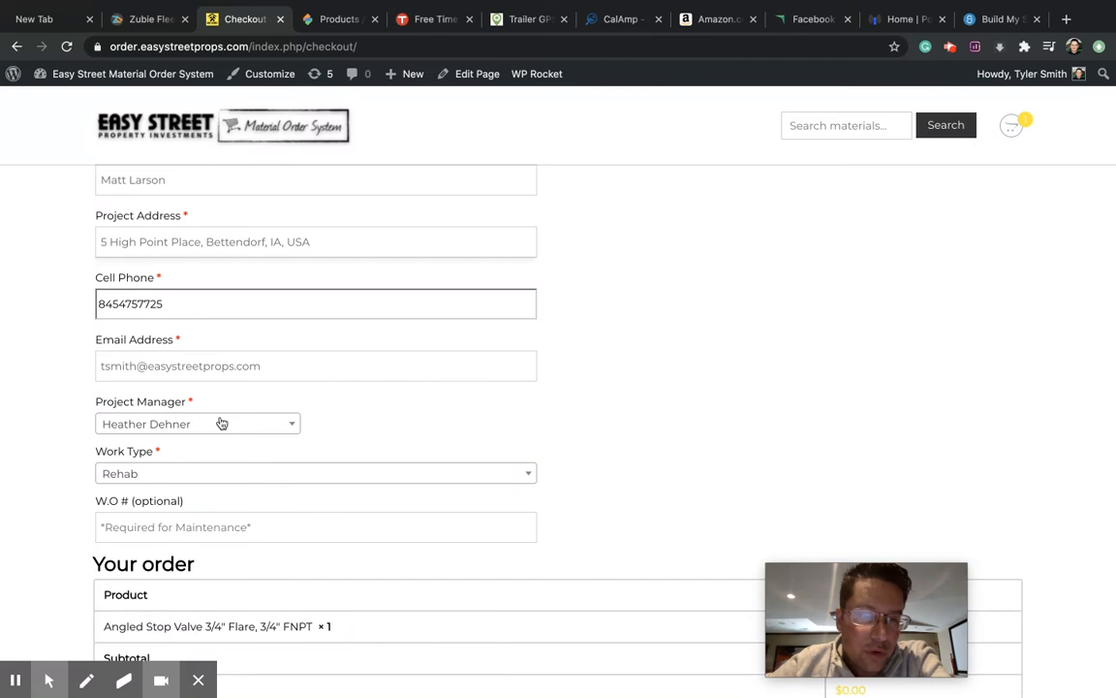
{"action": "mouse_move", "coordinate": [295, 473]}
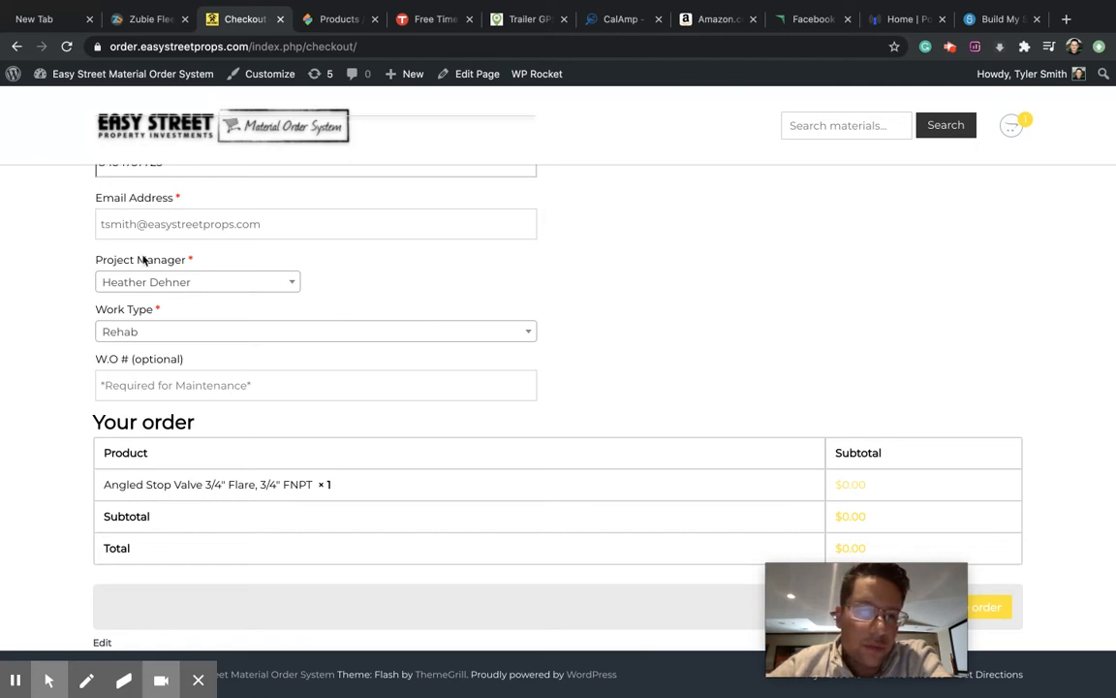
{"action": "mouse_move", "coordinate": [170, 302]}
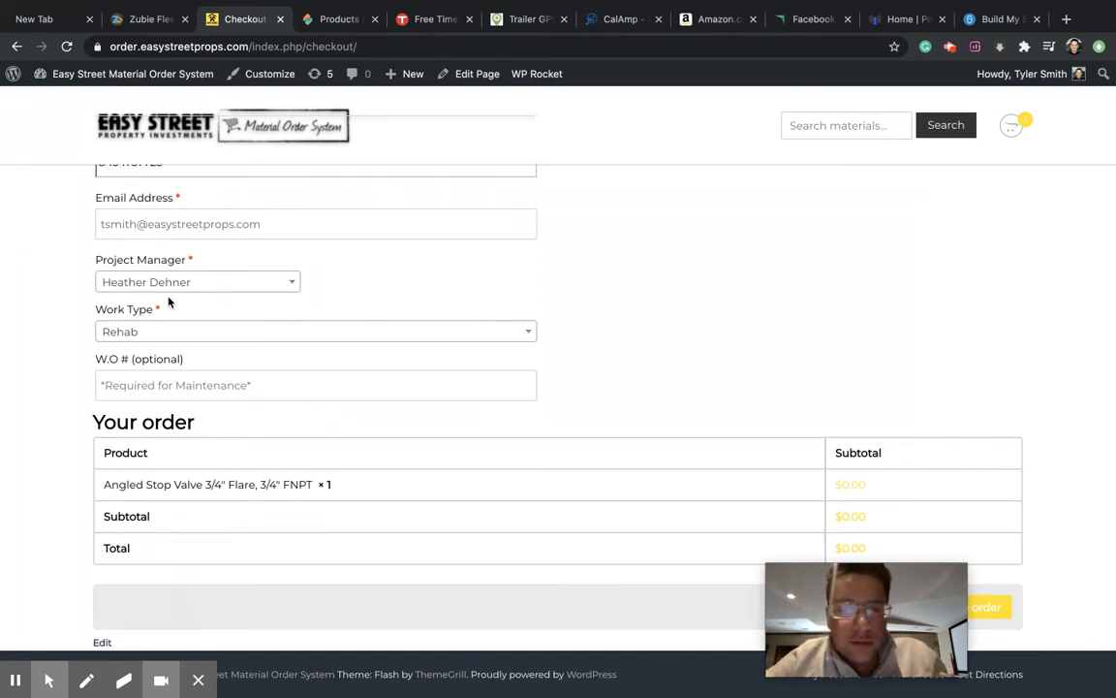
{"action": "mouse_move", "coordinate": [259, 271]}
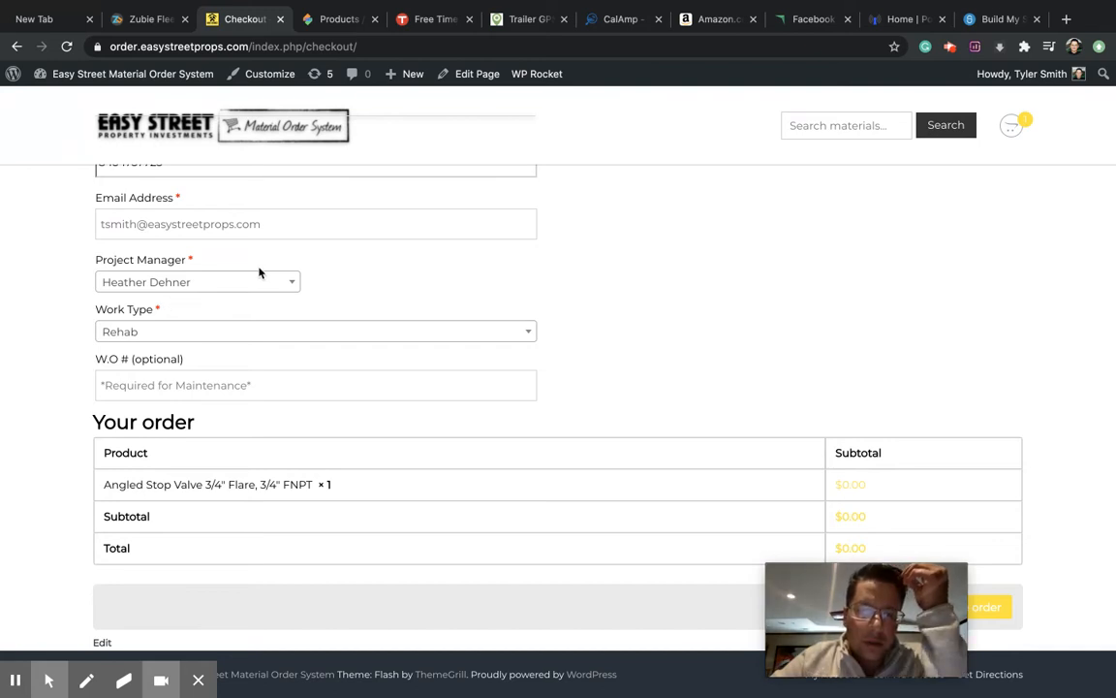
{"action": "mouse_move", "coordinate": [390, 6]}
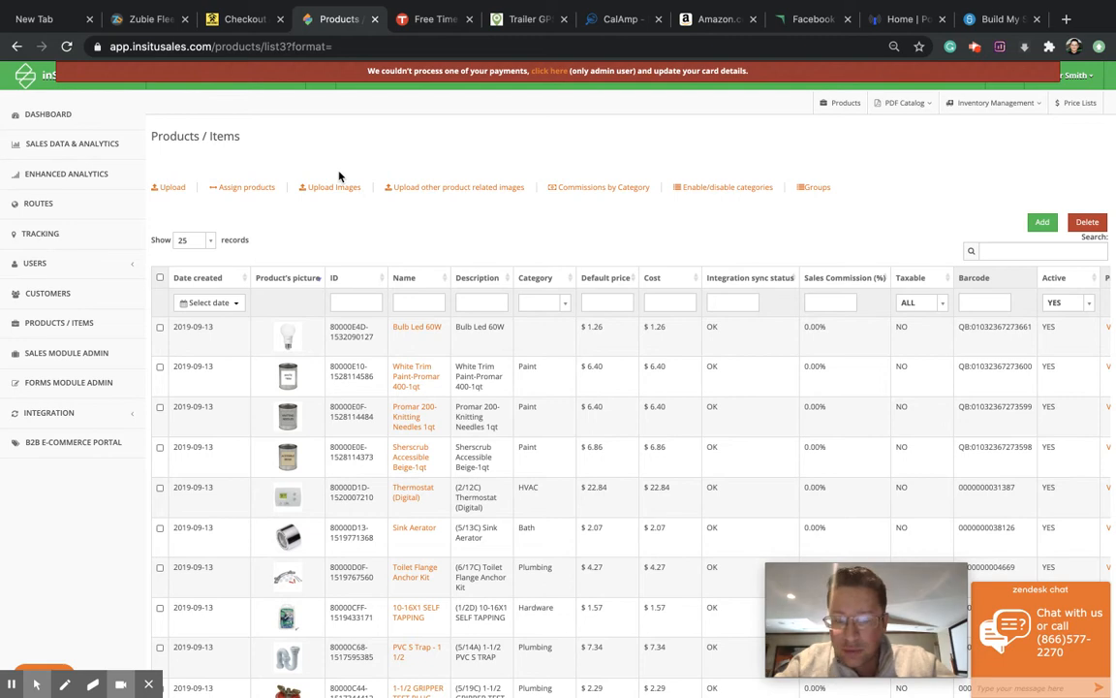
{"action": "mouse_move", "coordinate": [256, 539]}
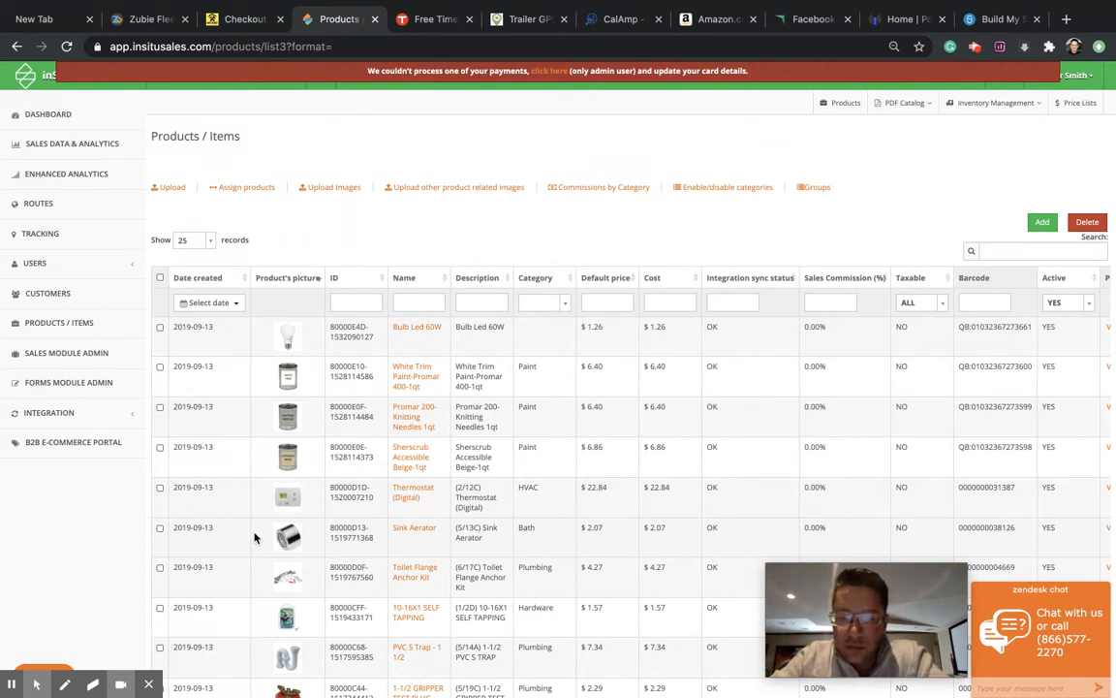
{"action": "mouse_move", "coordinate": [376, 406]}
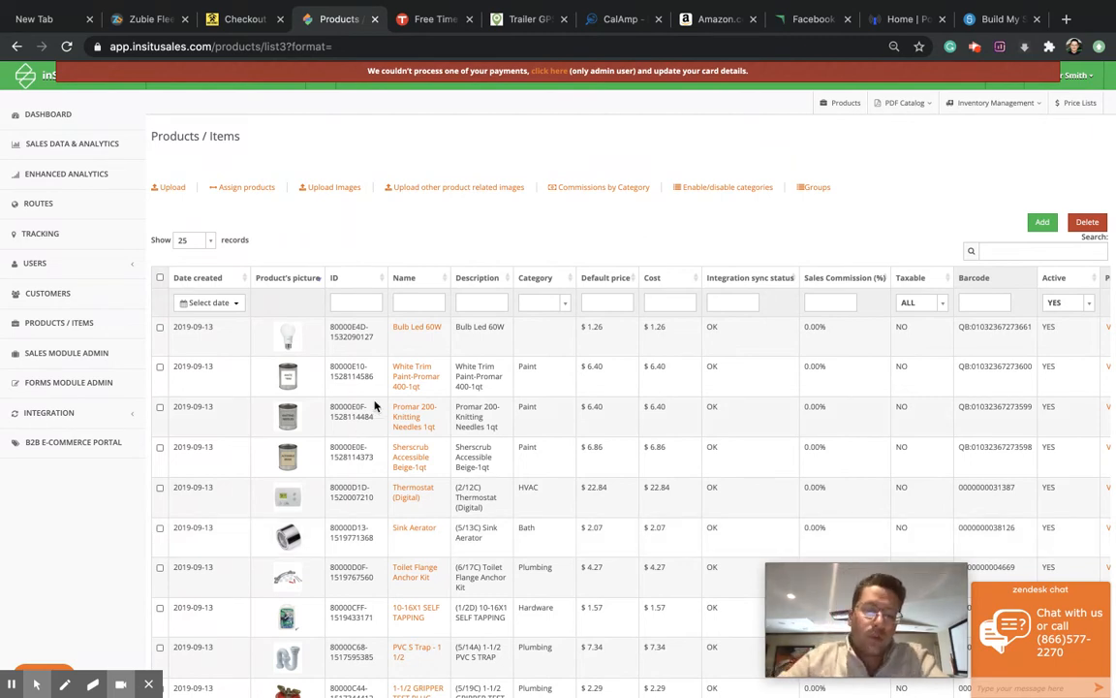
Scroll the inSitu Sales Products / Items table of pictures, categories, prices and costs
{"action": "scroll", "scroll_direction": "down", "scroll_amount": 3}
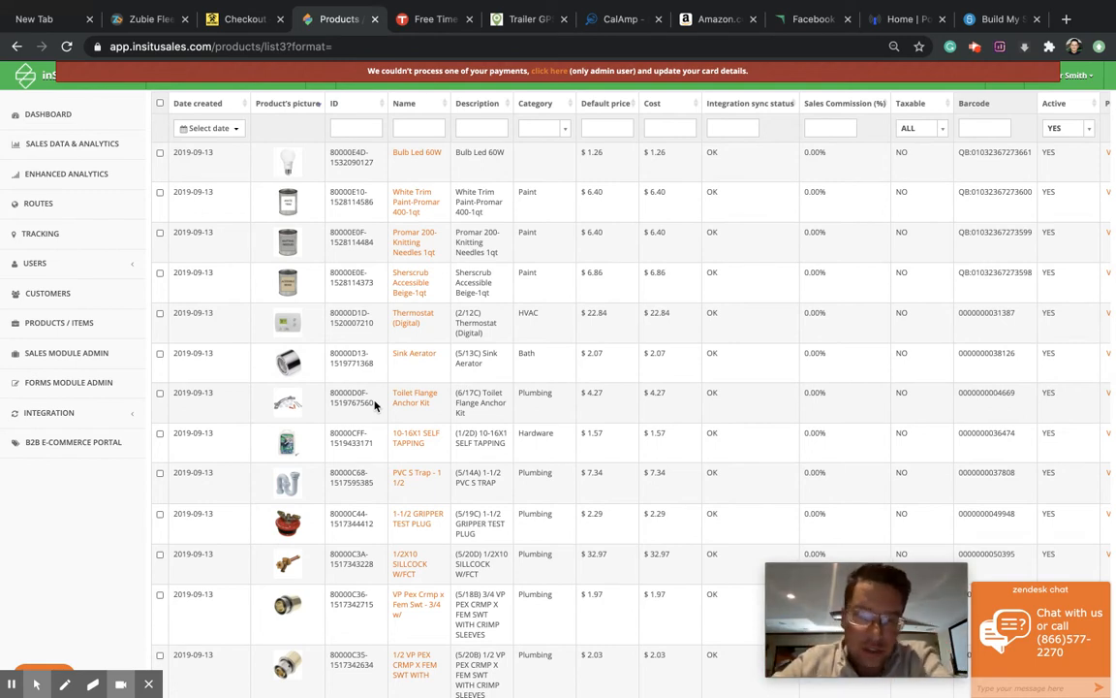
{"action": "mouse_move", "coordinate": [333, 267]}
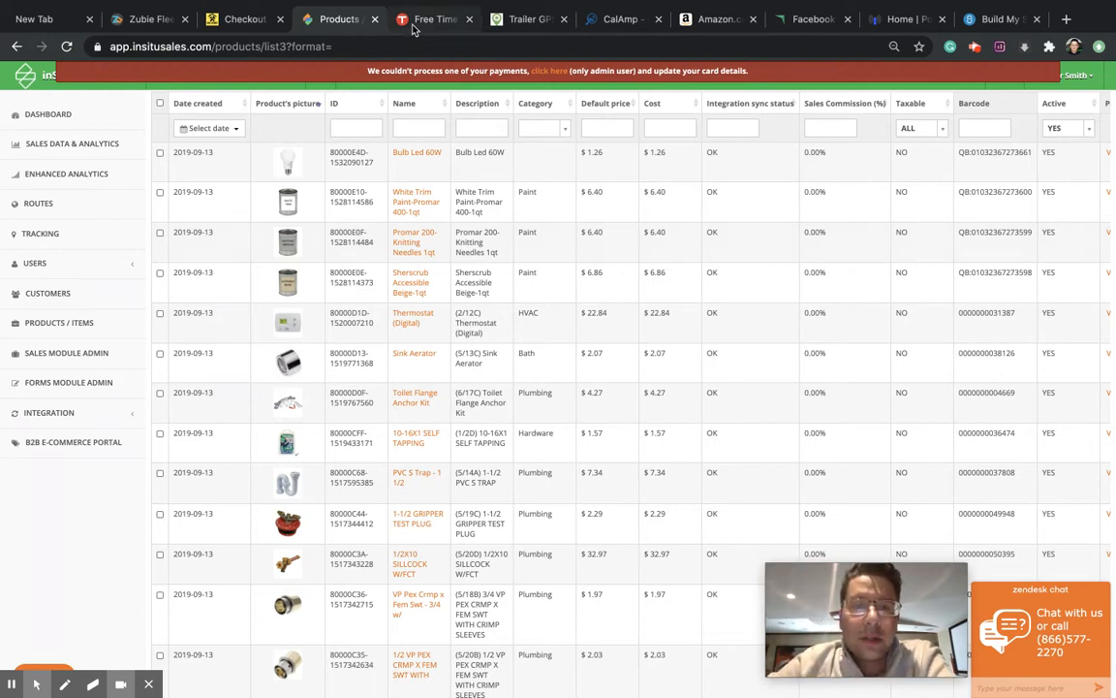
Switch to the TSheets time-tracking home page
{"action": "left_click", "coordinate": [430, 20]}
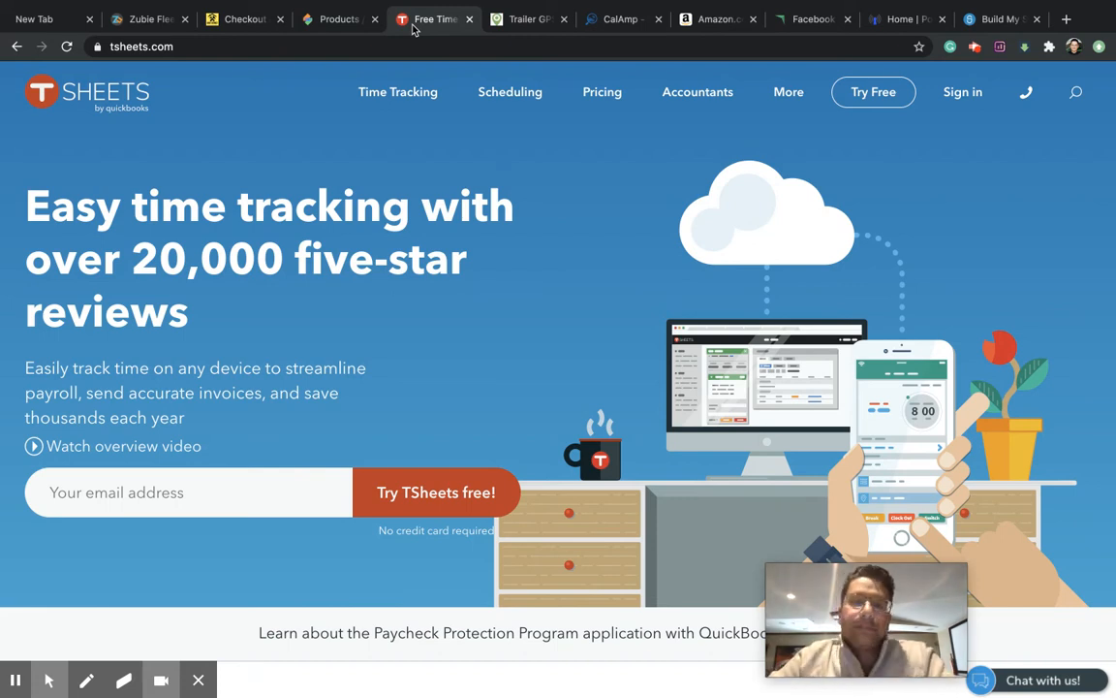
{"action": "mouse_move", "coordinate": [706, 39]}
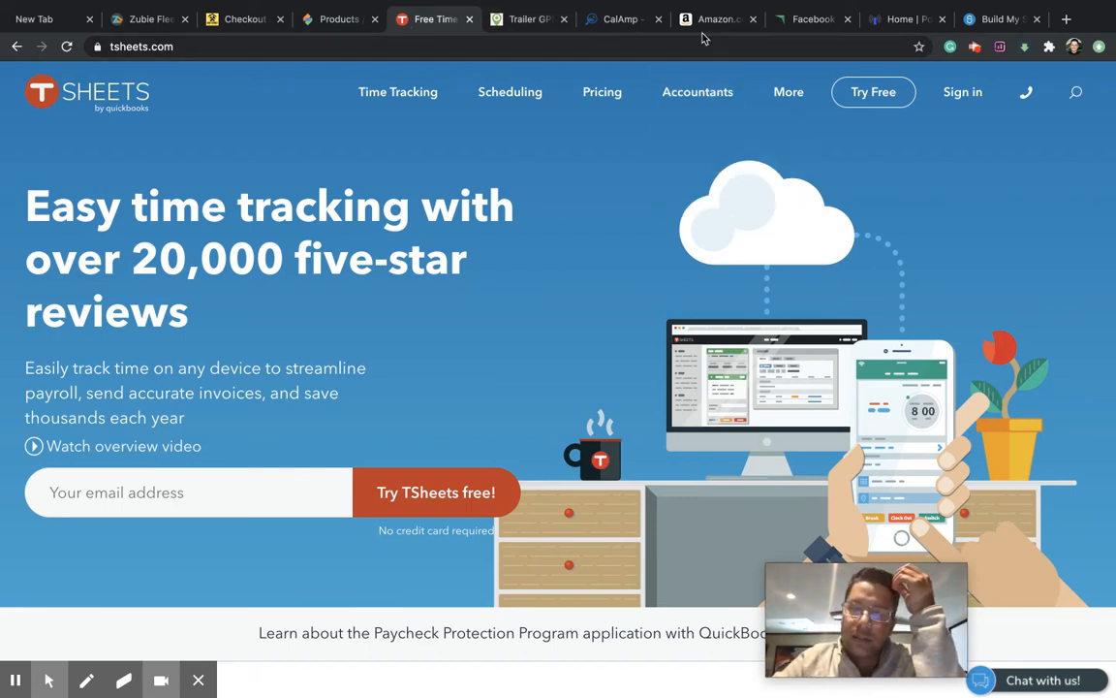
{"action": "left_click", "coordinate": [717, 19]}
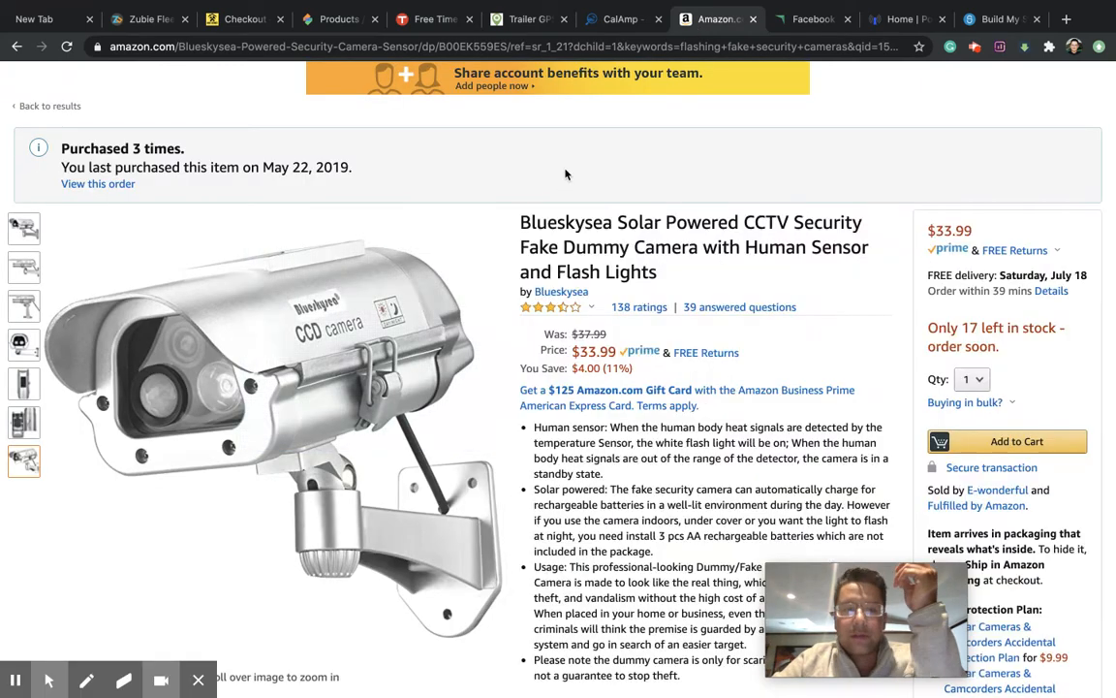
{"action": "scroll", "scroll_direction": "up", "scroll_amount": 3}
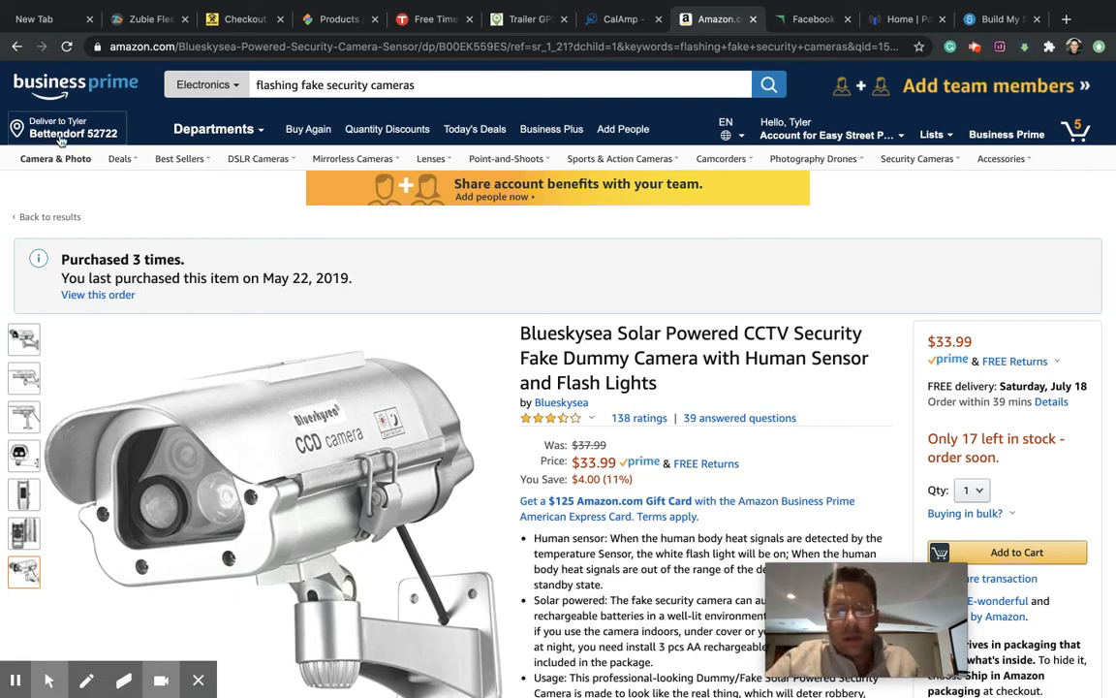
{"action": "scroll", "scroll_direction": "down", "scroll_amount": 3}
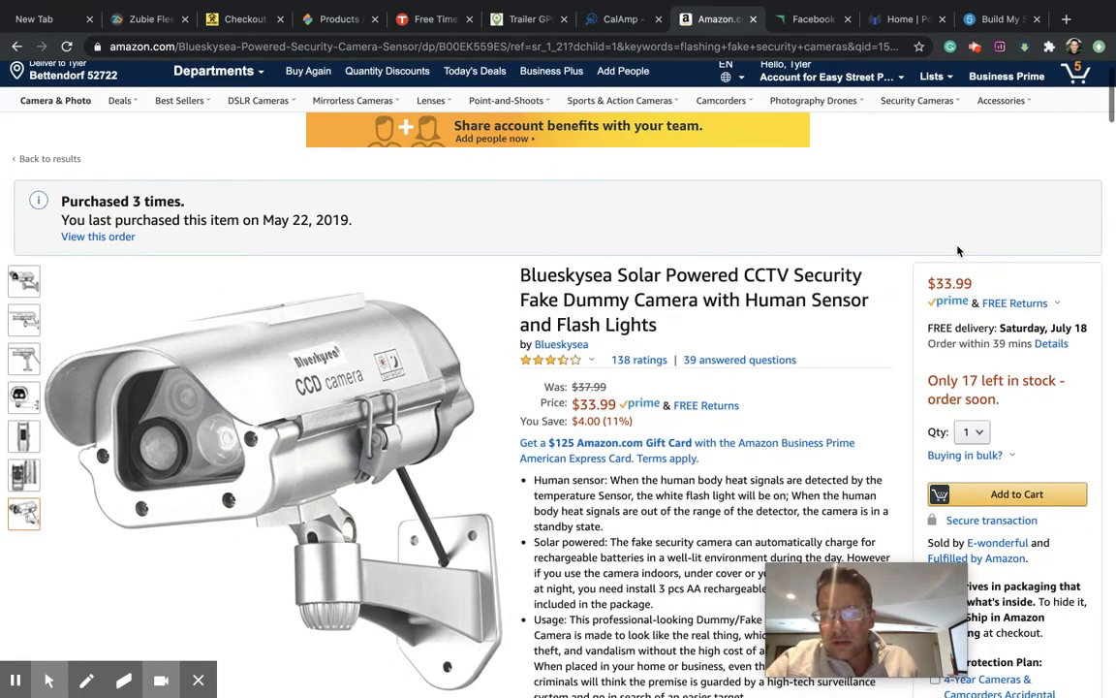
{"action": "scroll", "scroll_direction": "down", "scroll_amount": 3}
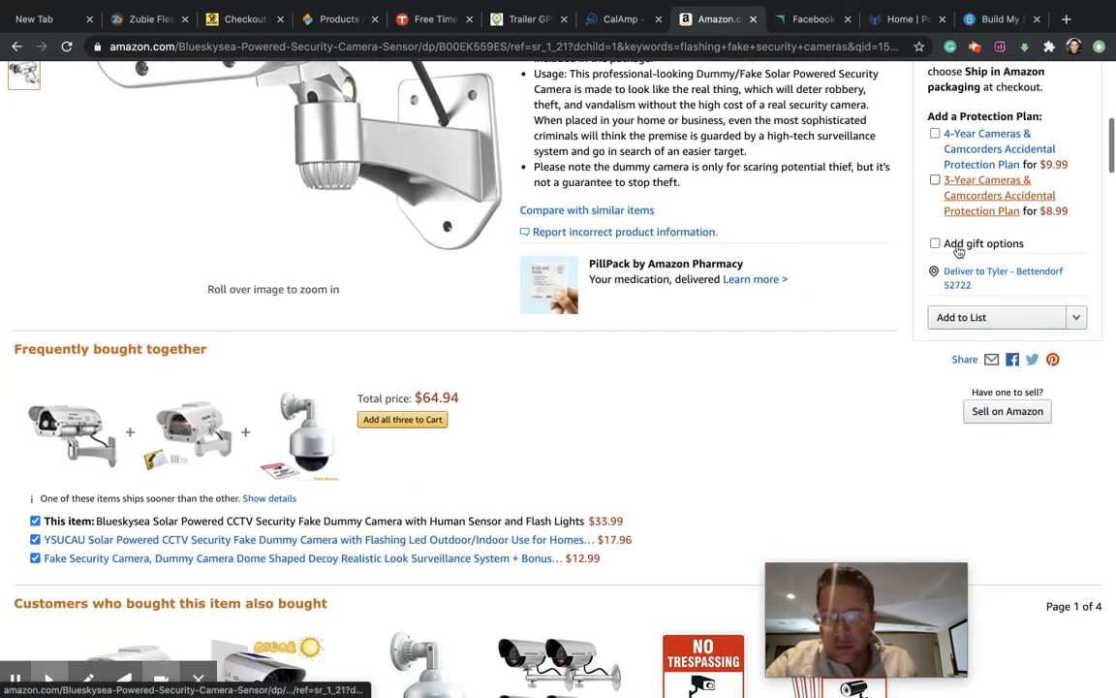
{"action": "scroll", "scroll_direction": "up", "scroll_amount": 3}
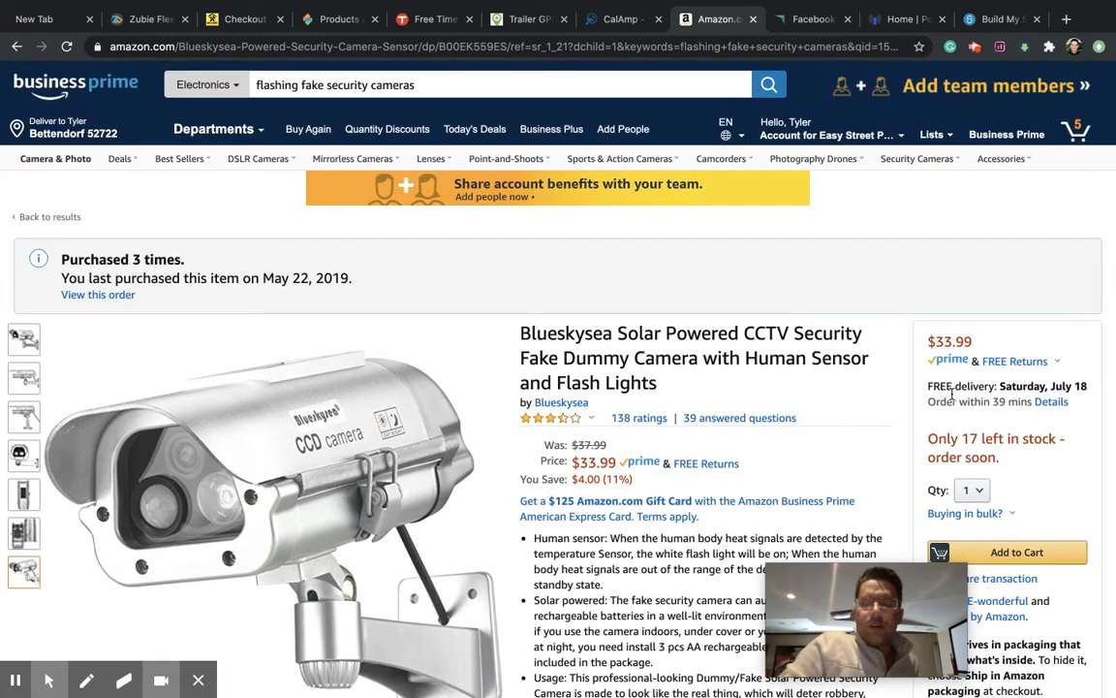
{"action": "mouse_move", "coordinate": [1020, 461]}
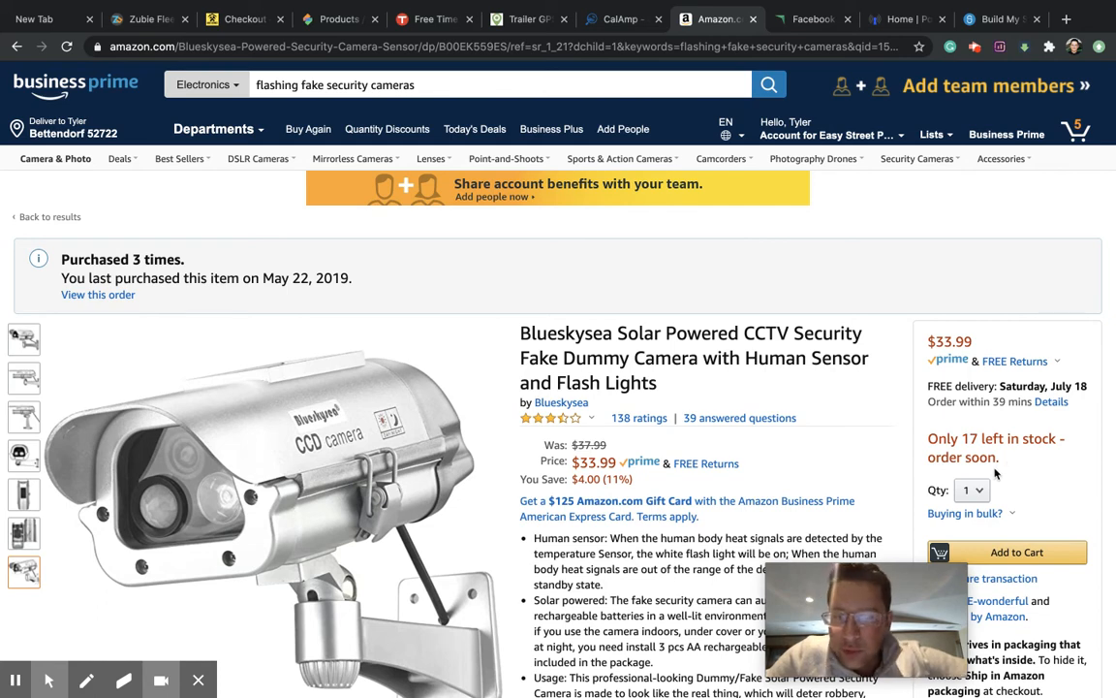
{"action": "scroll", "scroll_direction": "down", "scroll_amount": 3}
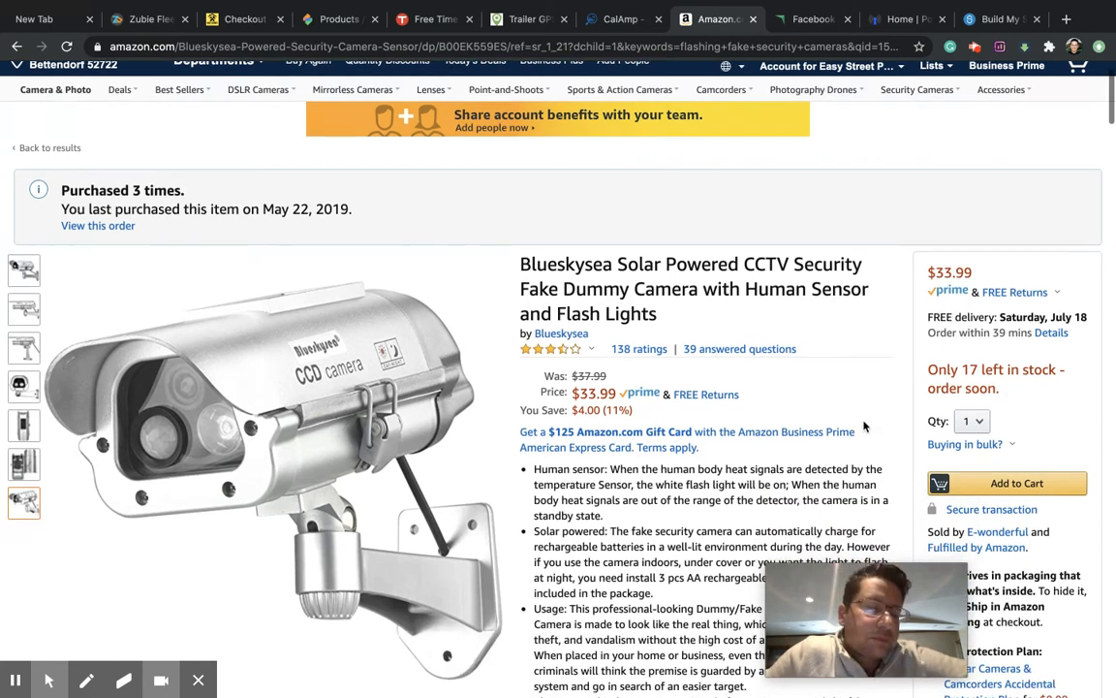
{"action": "scroll", "scroll_direction": "down", "scroll_amount": 3}
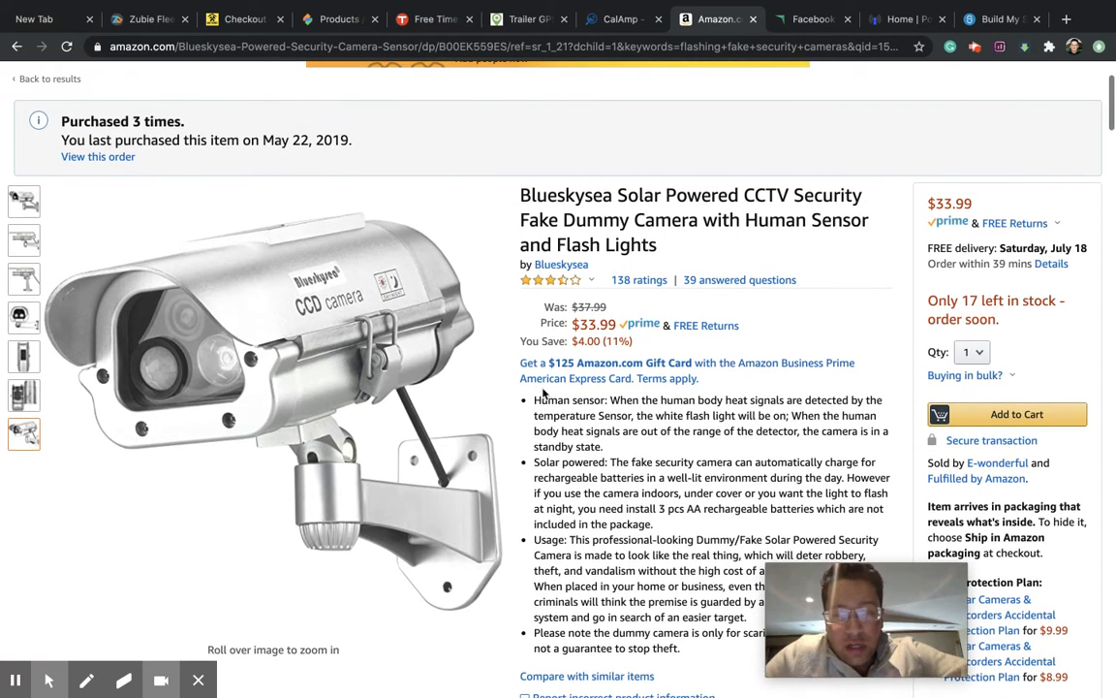
{"action": "scroll", "scroll_direction": "down", "scroll_amount": 3}
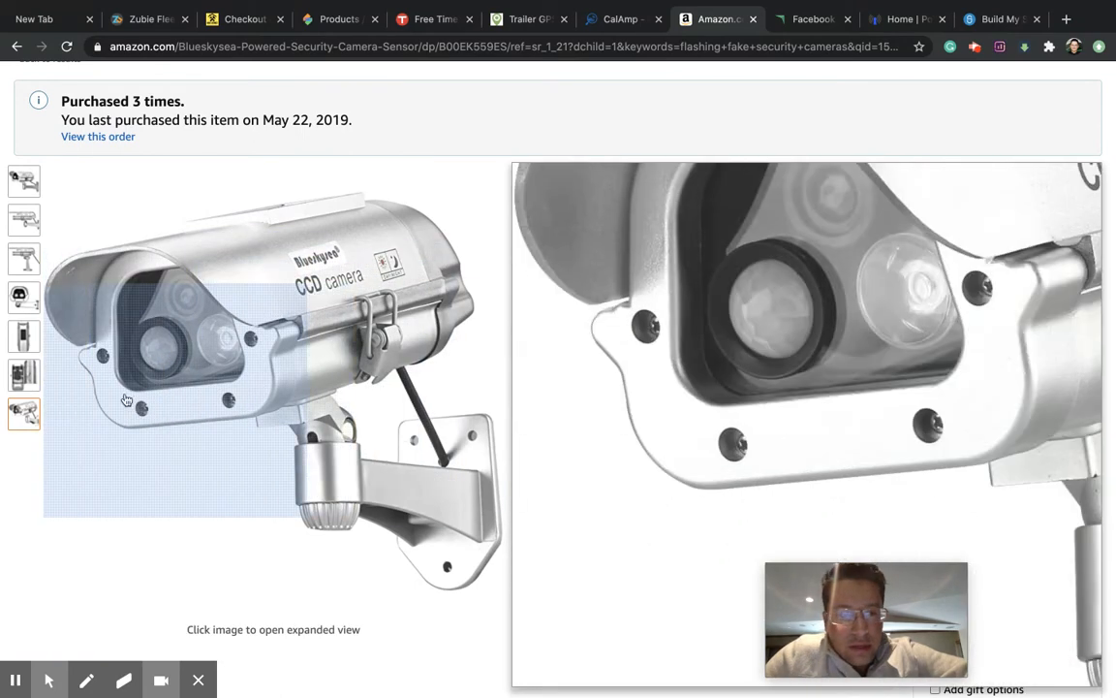
{"action": "mouse_move", "coordinate": [217, 345]}
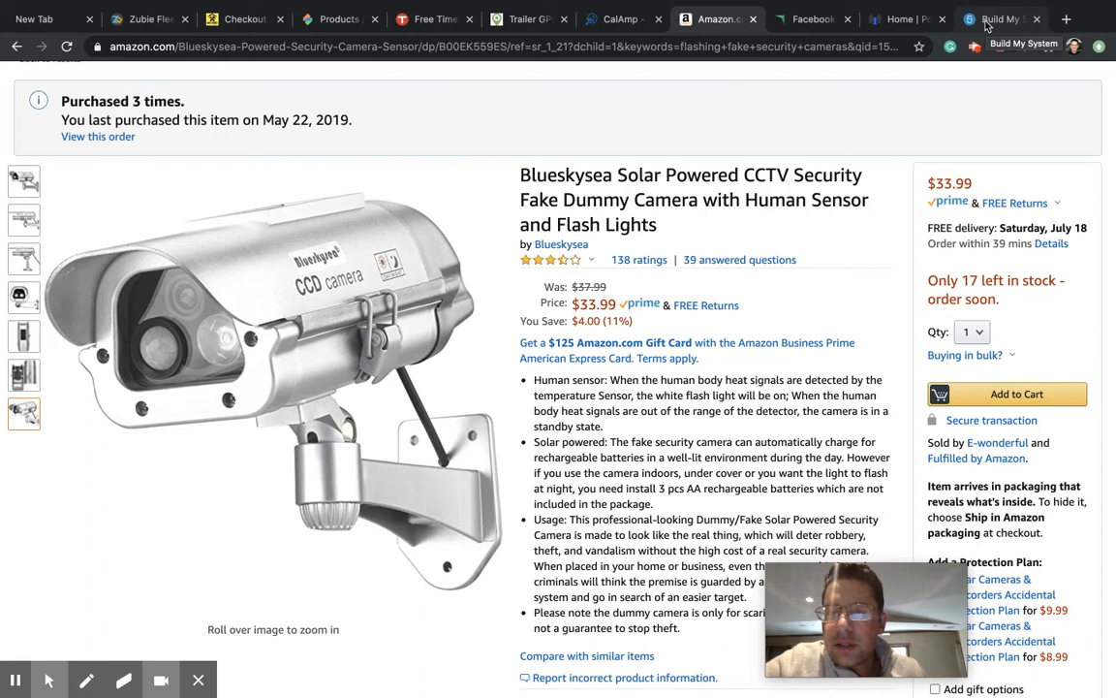
Bring up the SimpliSafe Build My System page and look over the burglary sensors
{"action": "left_click", "coordinate": [998, 19]}
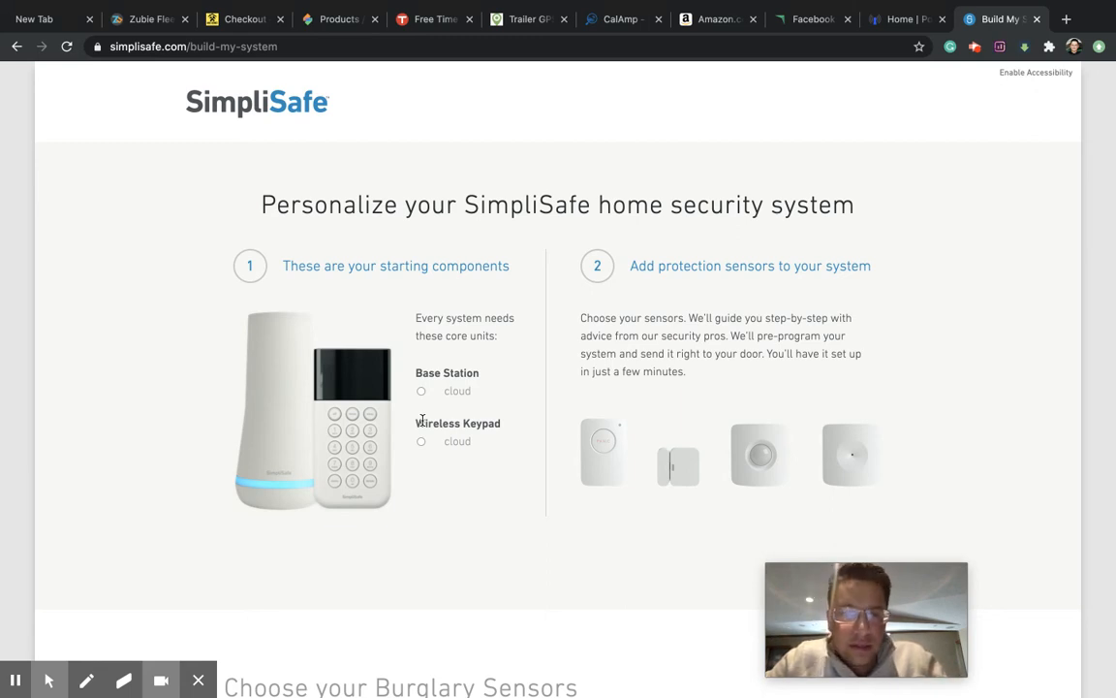
{"action": "scroll", "scroll_direction": "down", "scroll_amount": 3}
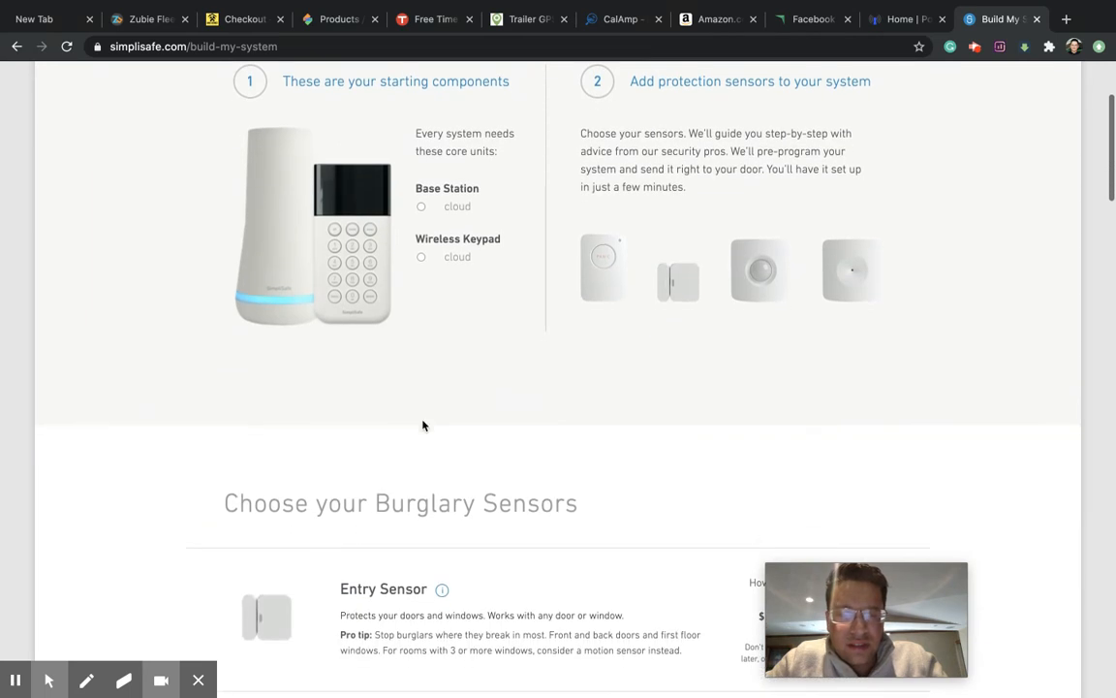
{"action": "scroll", "scroll_direction": "down", "scroll_amount": 3}
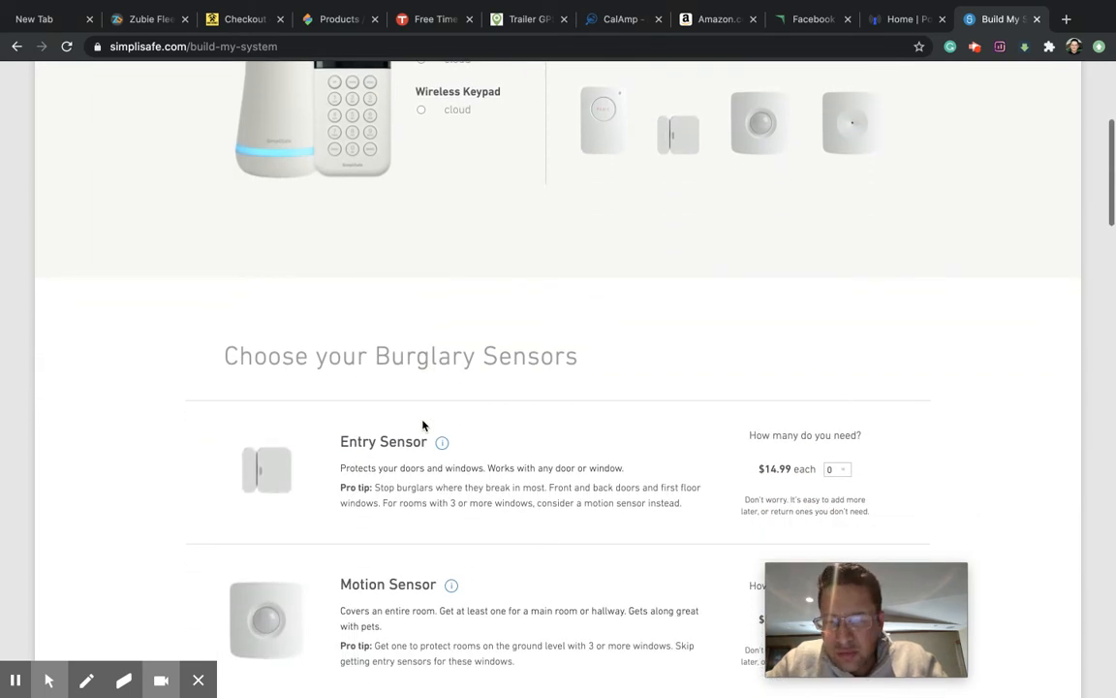
{"action": "scroll", "scroll_direction": "up", "scroll_amount": 3}
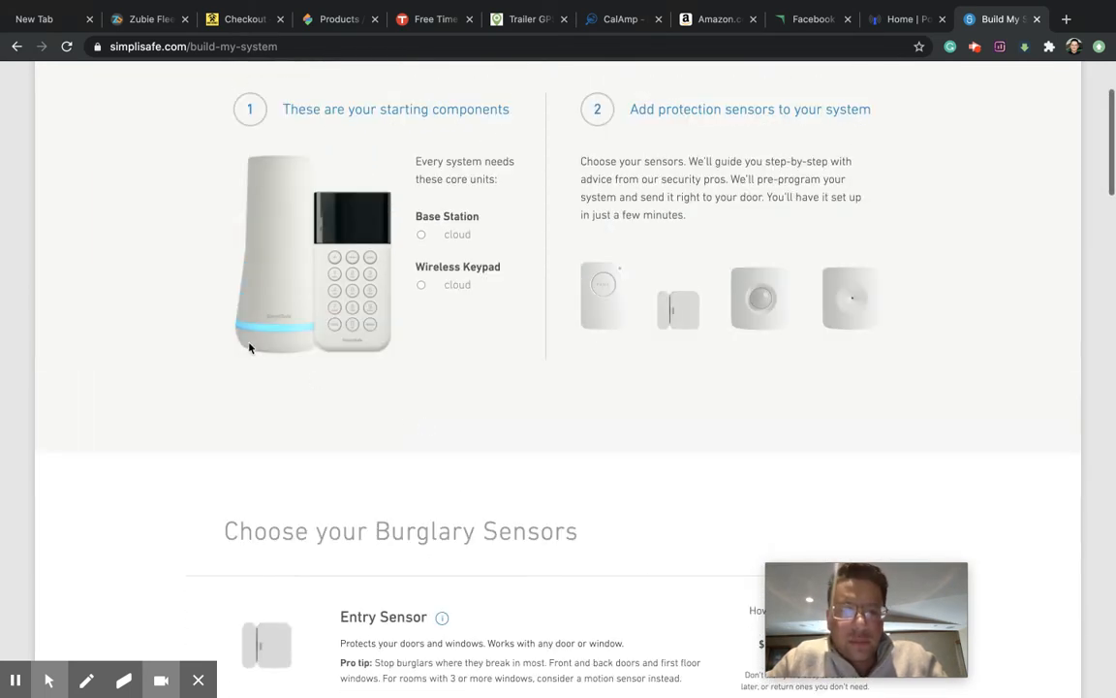
{"action": "mouse_move", "coordinate": [359, 281]}
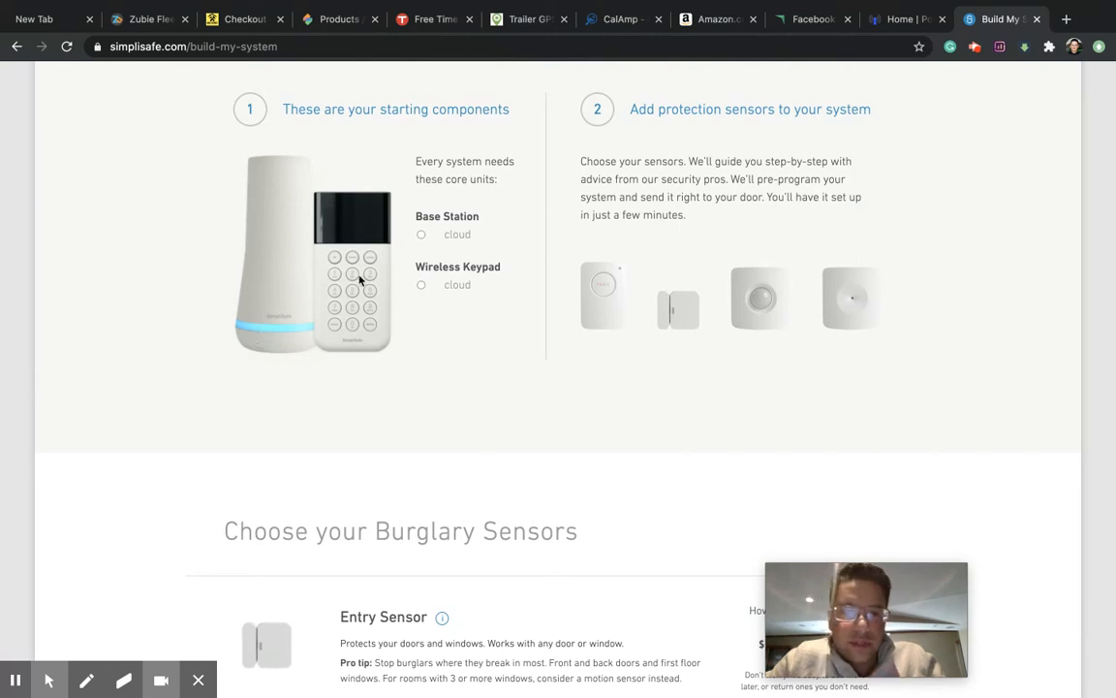
{"action": "scroll", "scroll_direction": "down", "scroll_amount": 3}
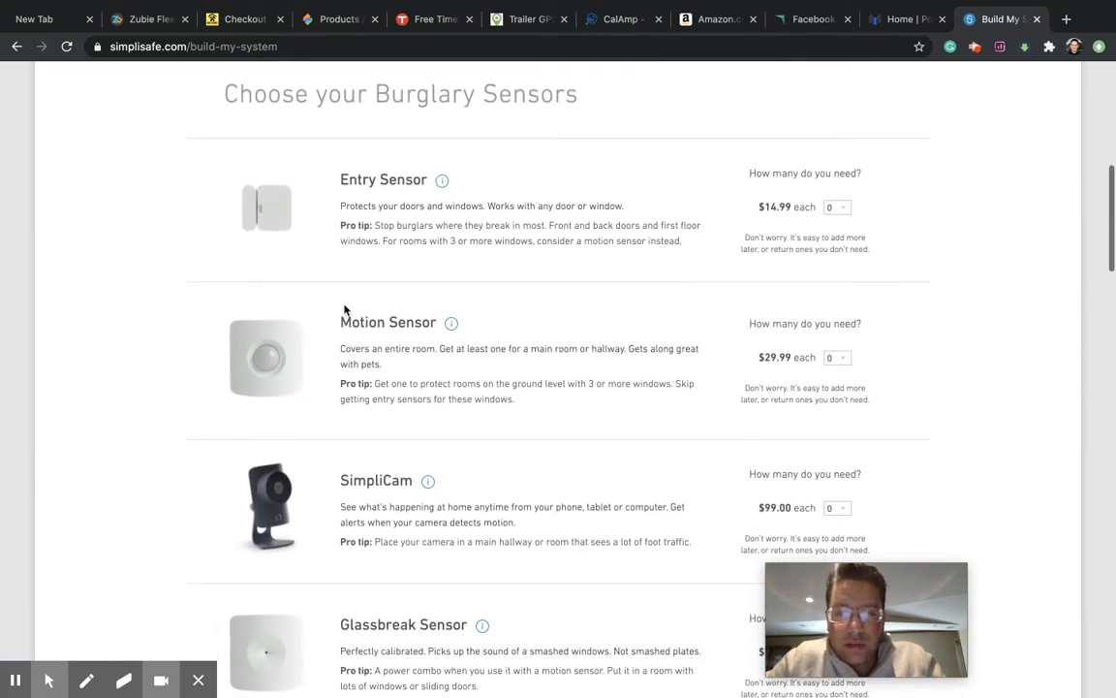
{"action": "scroll", "scroll_direction": "down", "scroll_amount": 3}
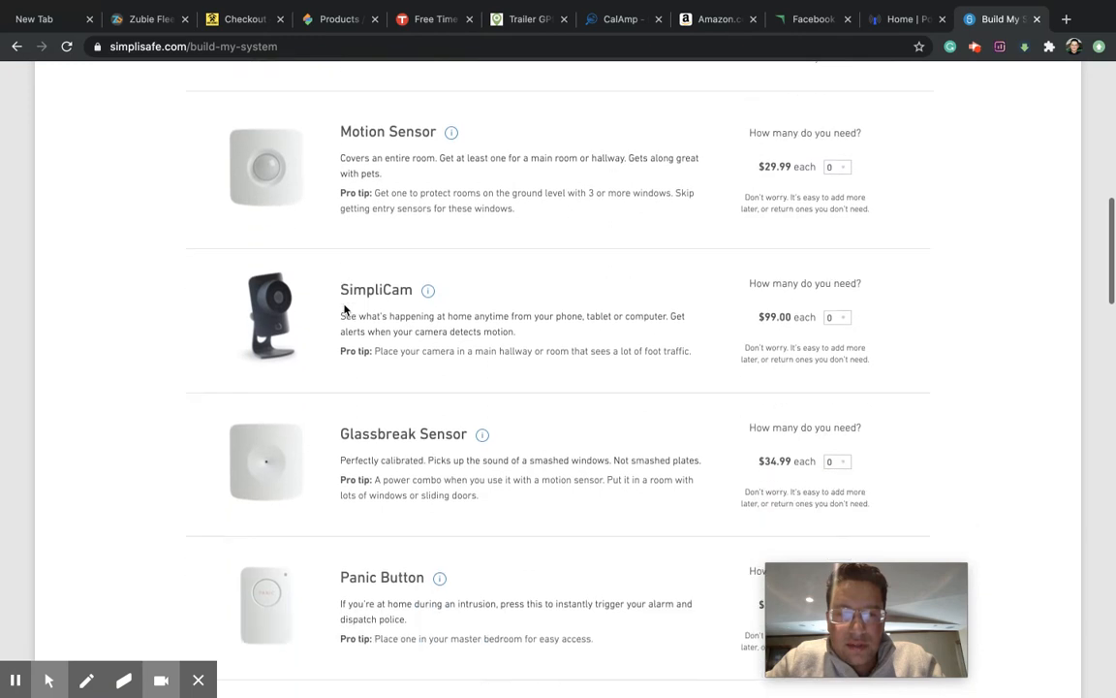
{"action": "scroll", "scroll_direction": "up", "scroll_amount": 3}
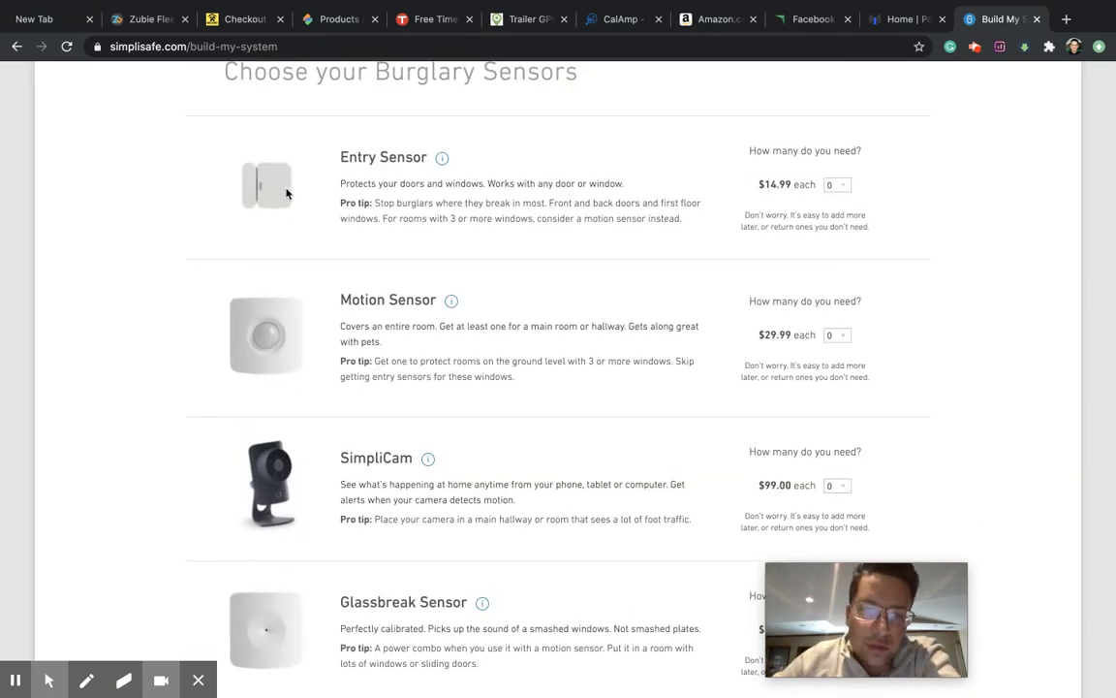
{"action": "mouse_move", "coordinate": [349, 337]}
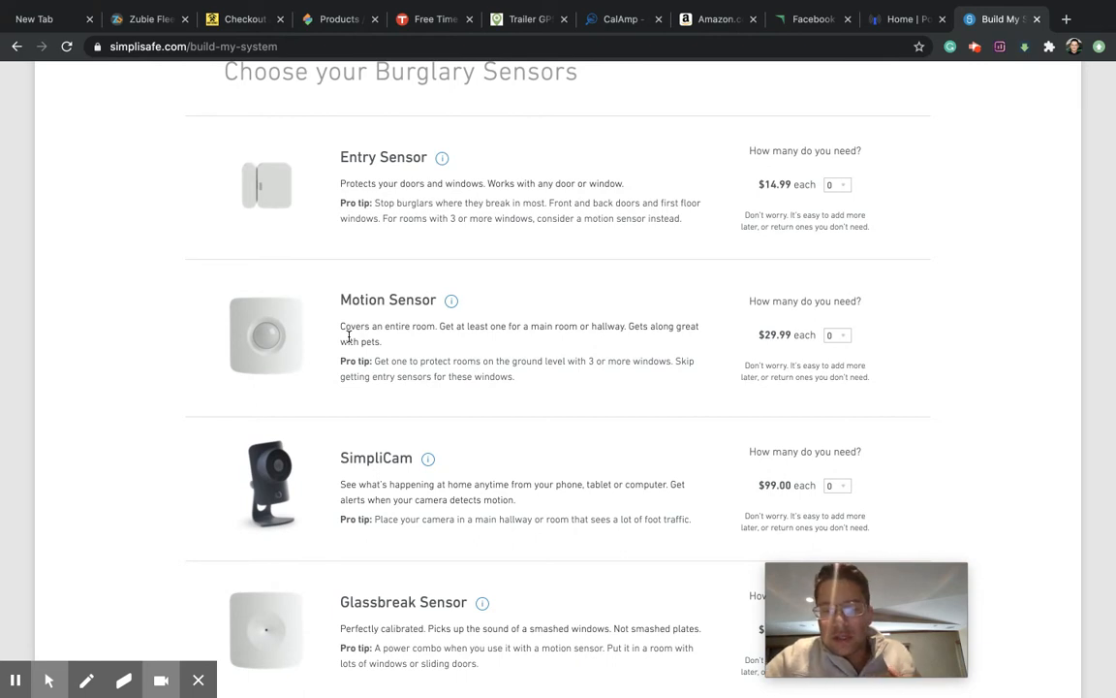
{"action": "scroll", "scroll_direction": "up", "scroll_amount": 3}
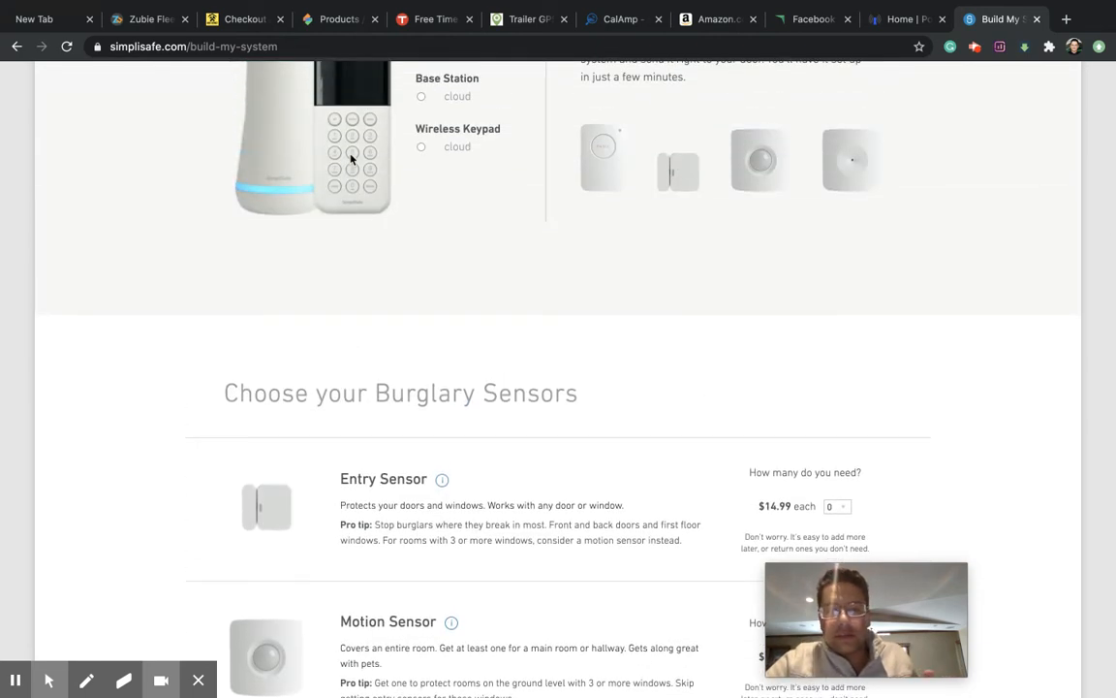
{"action": "scroll", "scroll_direction": "down", "scroll_amount": 3}
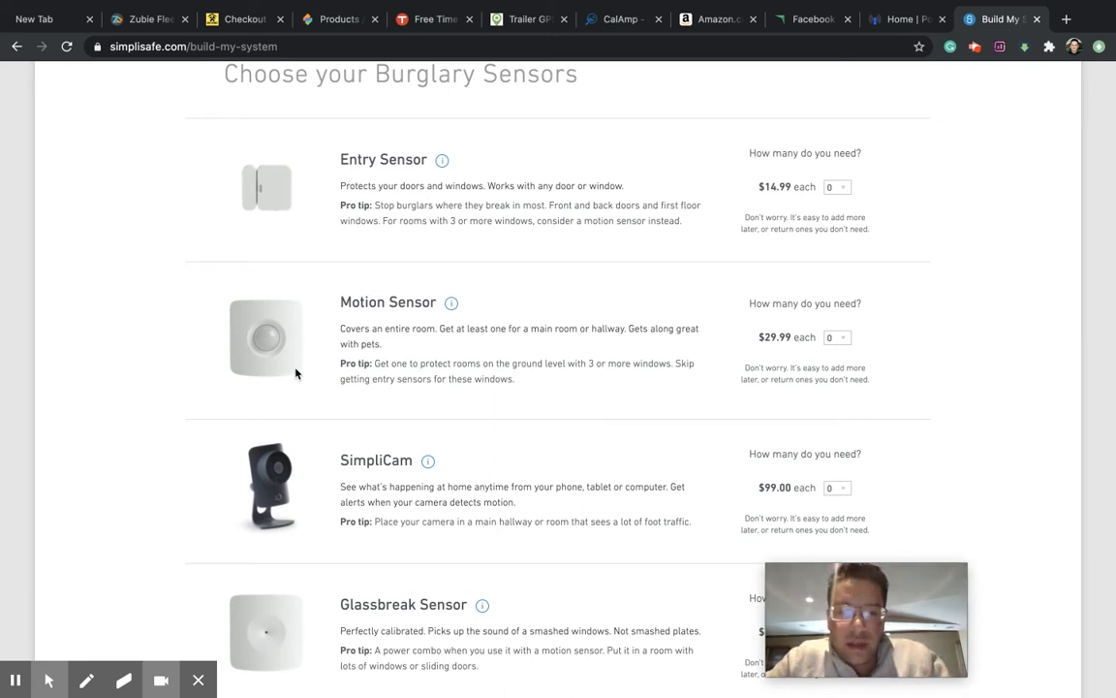
Scroll through the hazard sensors, cameras and add-ons, then back up to the base station and keypad
{"action": "scroll", "scroll_direction": "down", "scroll_amount": 3}
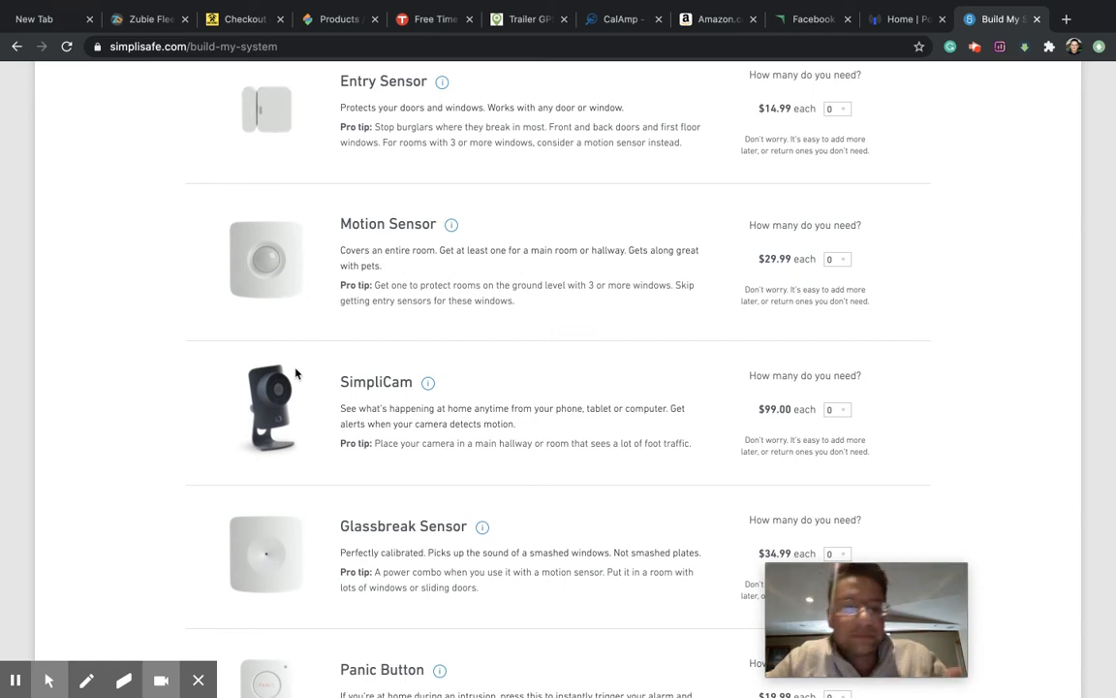
{"action": "scroll", "scroll_direction": "down", "scroll_amount": 3}
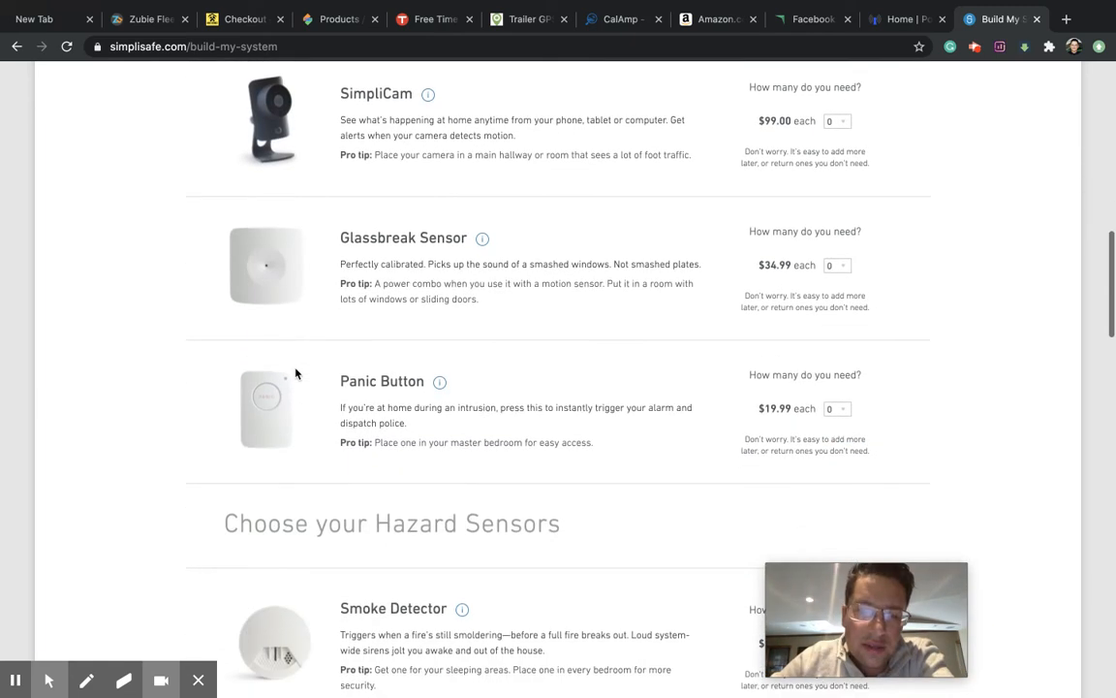
{"action": "scroll", "scroll_direction": "down", "scroll_amount": 3}
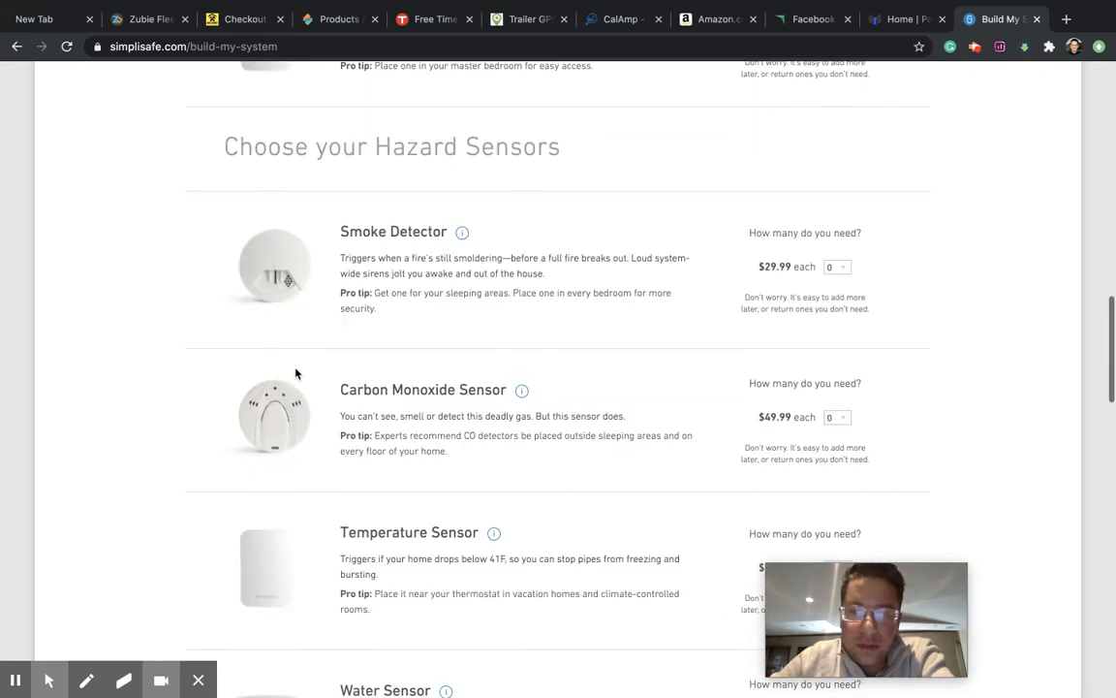
{"action": "scroll", "scroll_direction": "down", "scroll_amount": 3}
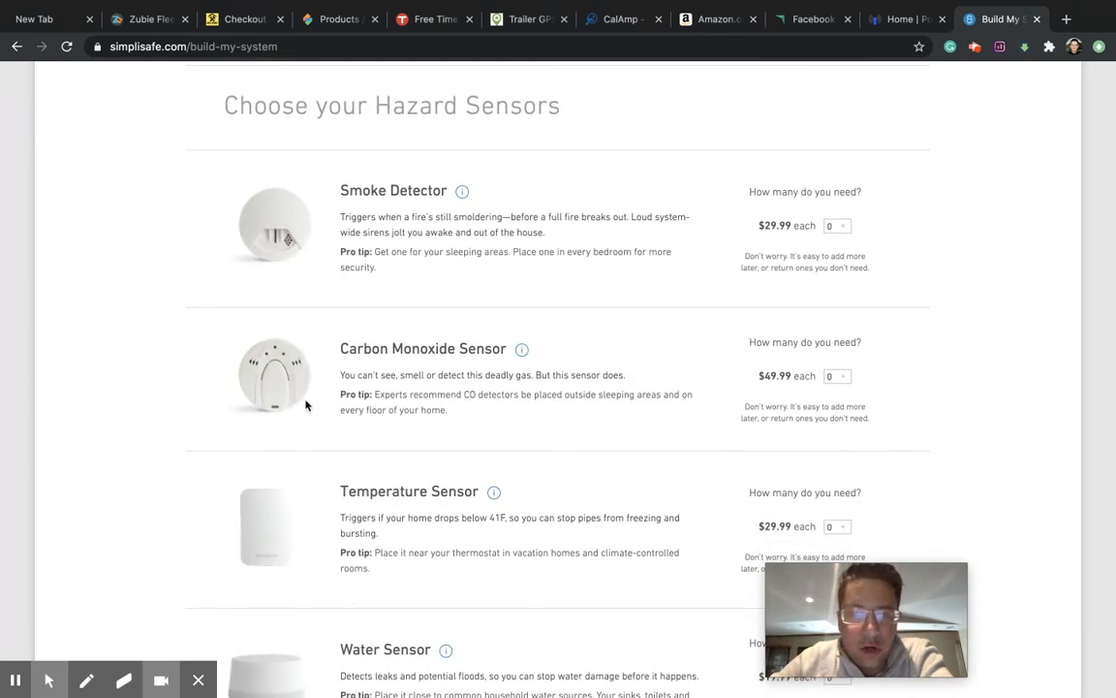
{"action": "scroll", "scroll_direction": "down", "scroll_amount": 3}
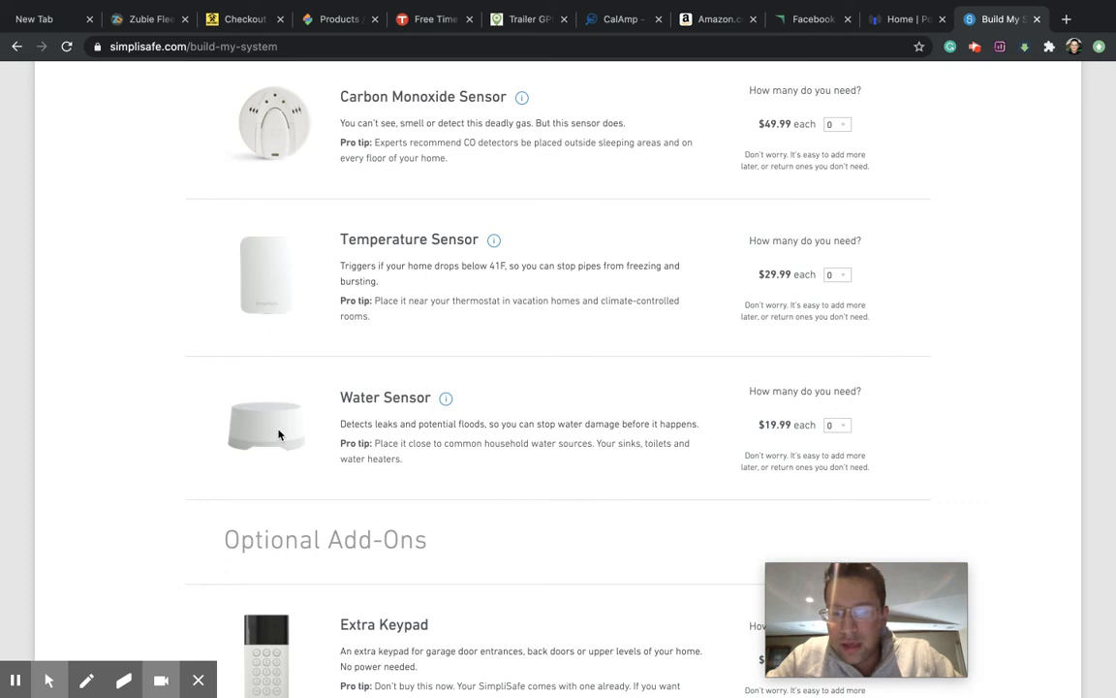
{"action": "mouse_move", "coordinate": [292, 422]}
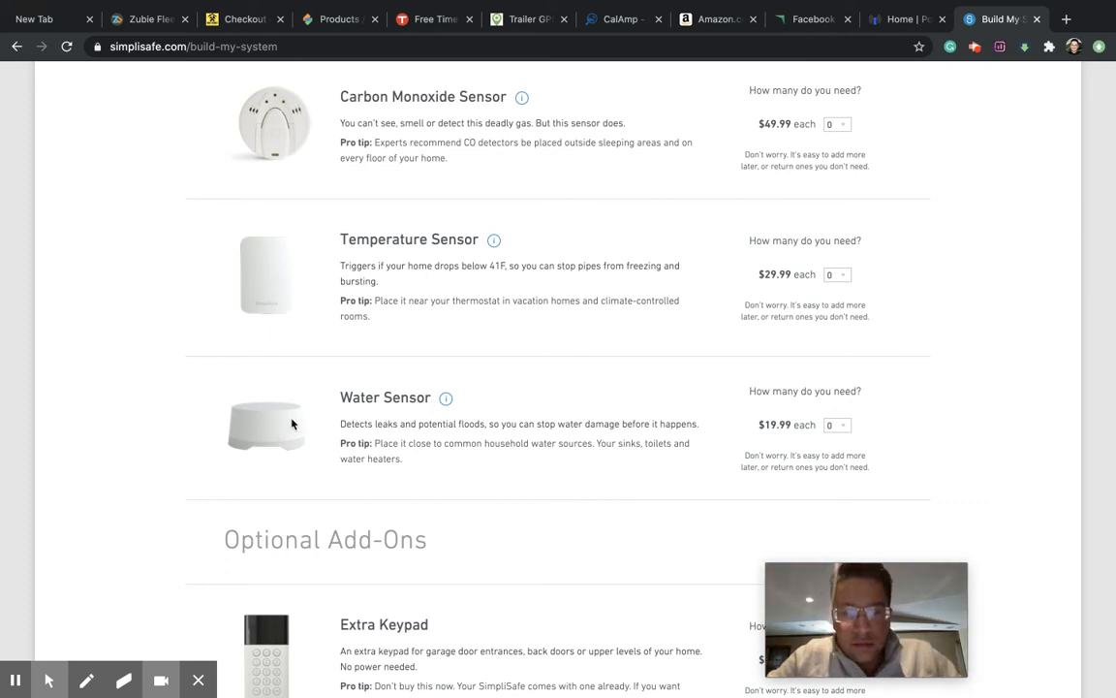
{"action": "mouse_move", "coordinate": [341, 397]}
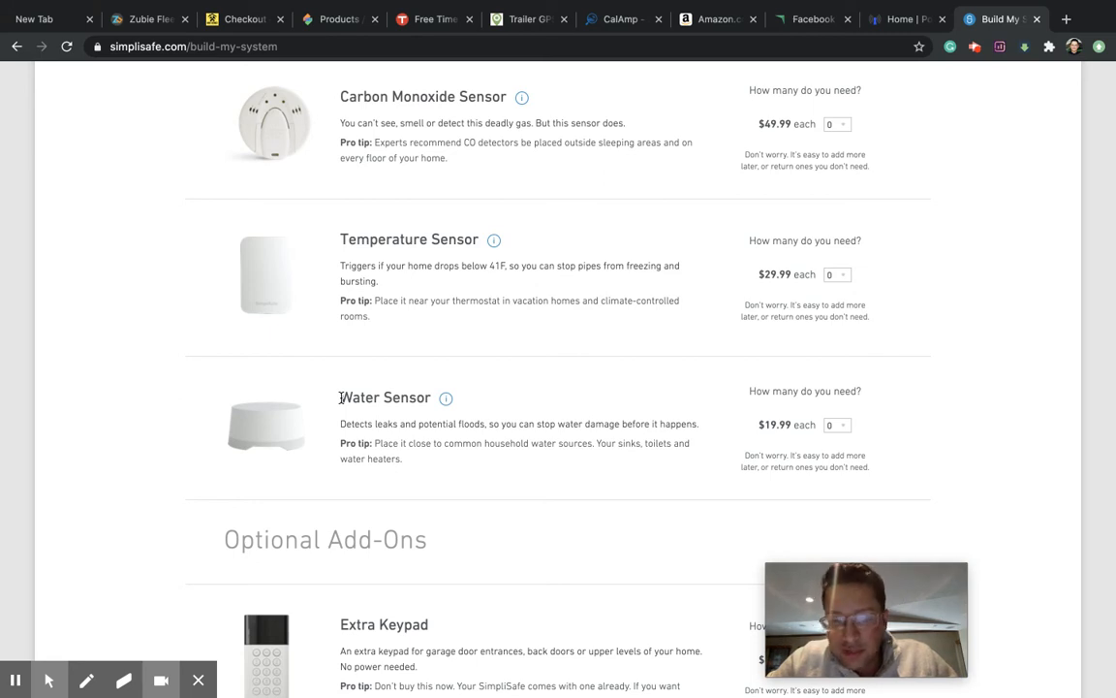
{"action": "scroll", "scroll_direction": "up", "scroll_amount": 3}
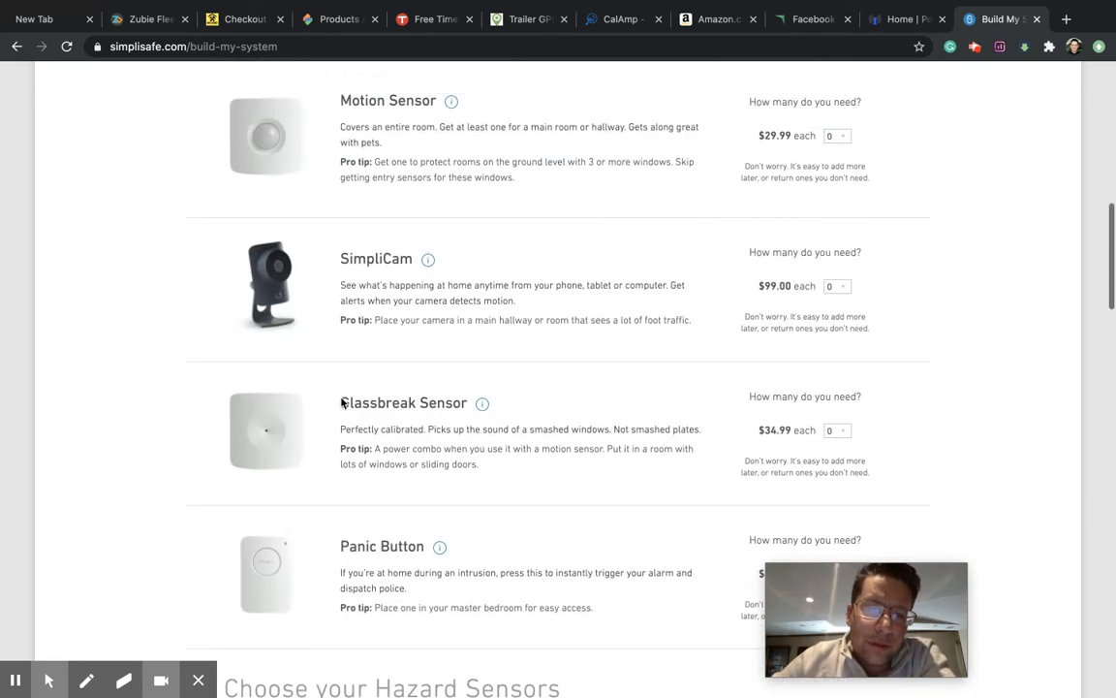
{"action": "scroll", "scroll_direction": "up", "scroll_amount": 3}
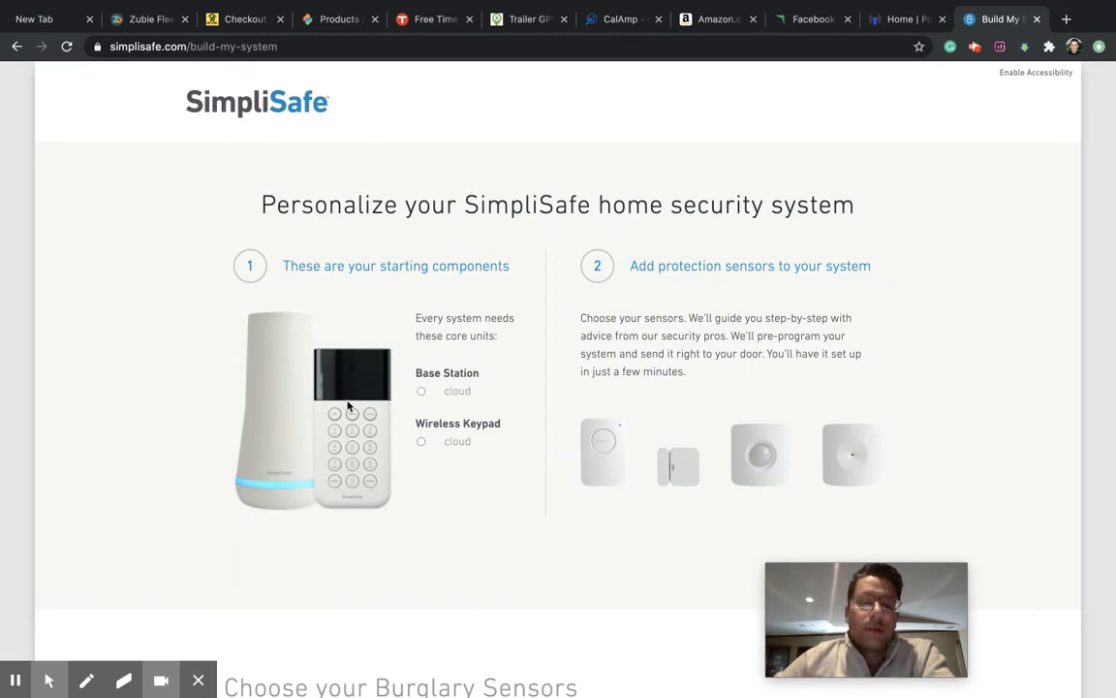
{"action": "mouse_move", "coordinate": [355, 438]}
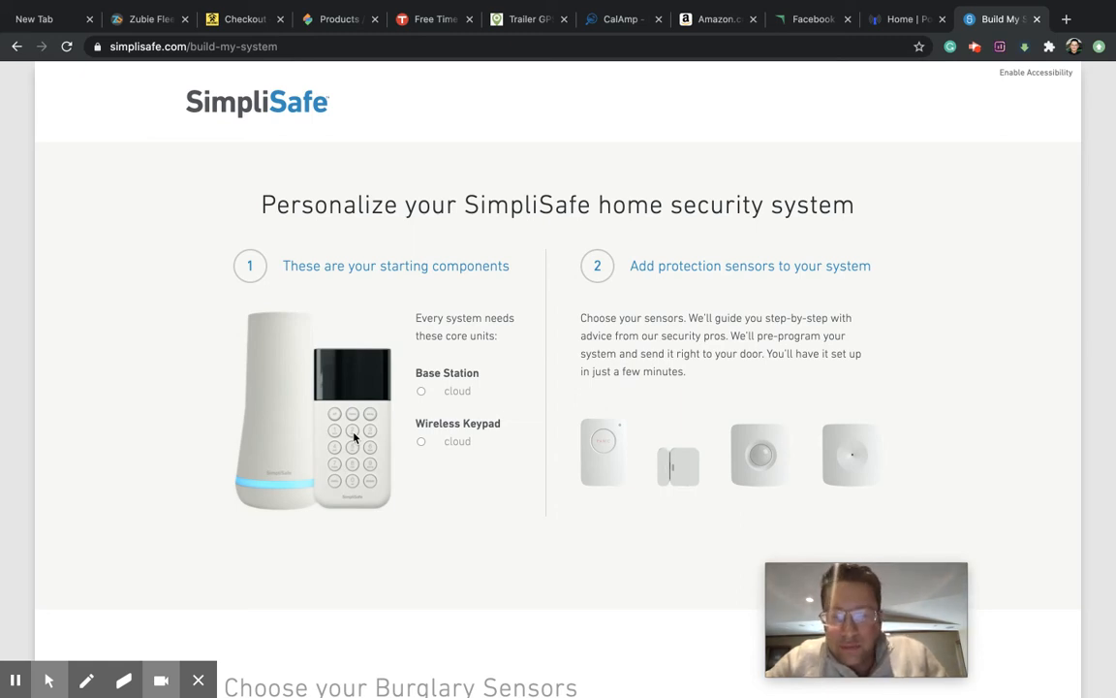
{"action": "mouse_move", "coordinate": [422, 415]}
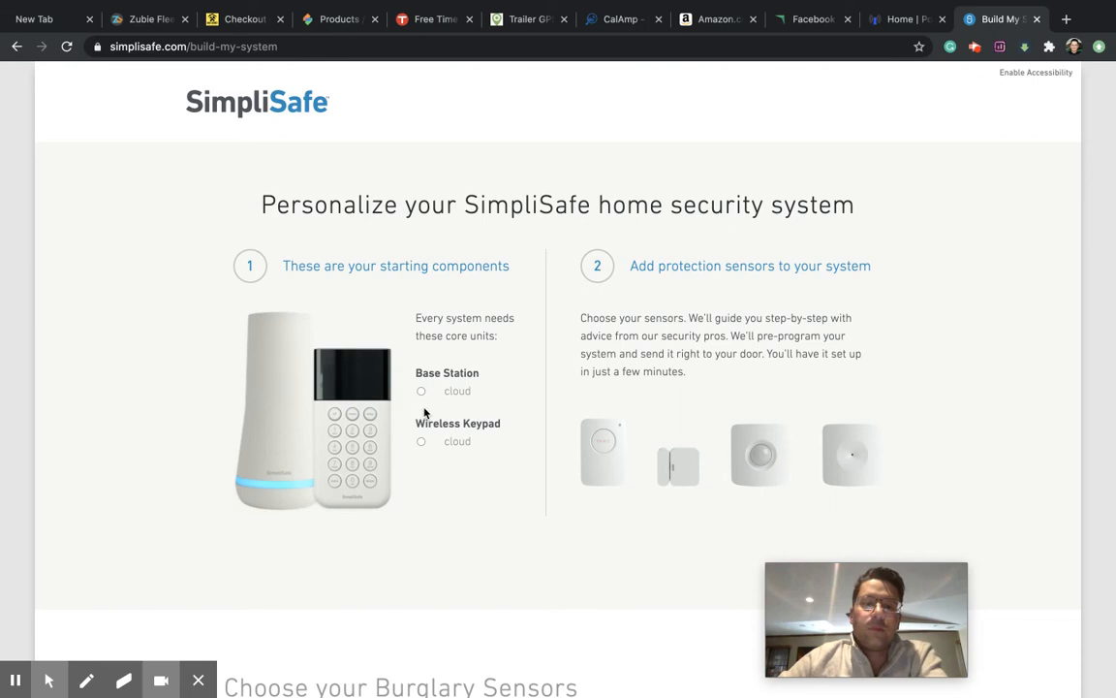
Switch from the SimpliSafe builder to the PointCentral property-manager homepage
{"action": "left_click", "coordinate": [901, 20]}
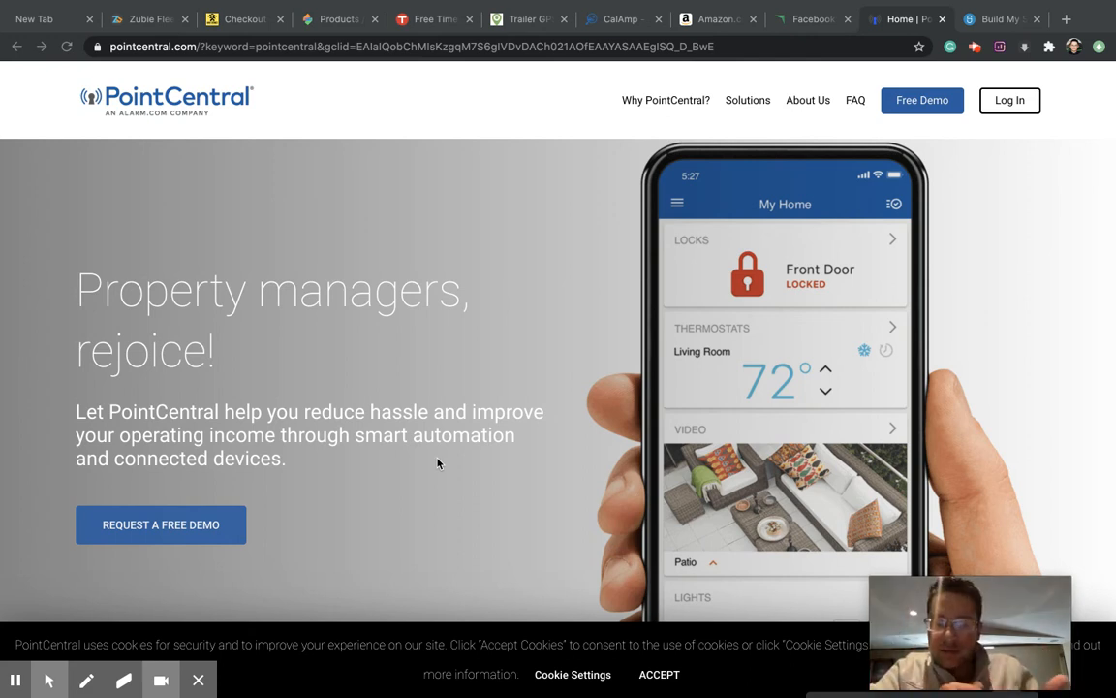
{"action": "scroll", "scroll_direction": "down", "scroll_amount": 3}
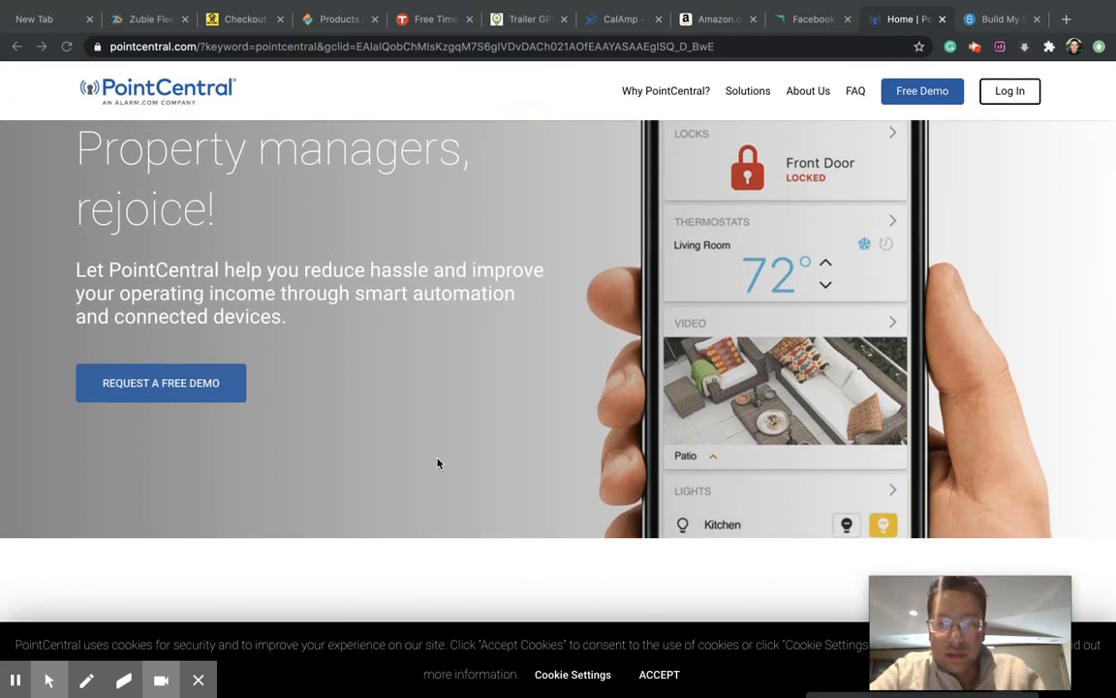
{"action": "scroll", "scroll_direction": "up", "scroll_amount": 3}
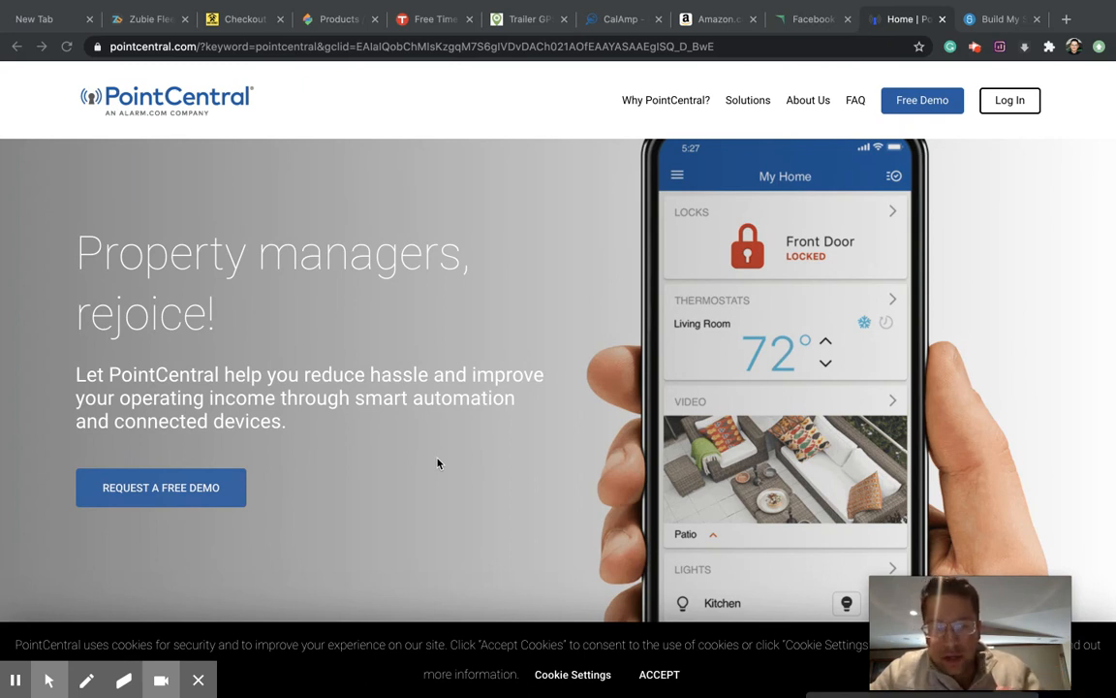
{"action": "scroll", "scroll_direction": "down", "scroll_amount": 3}
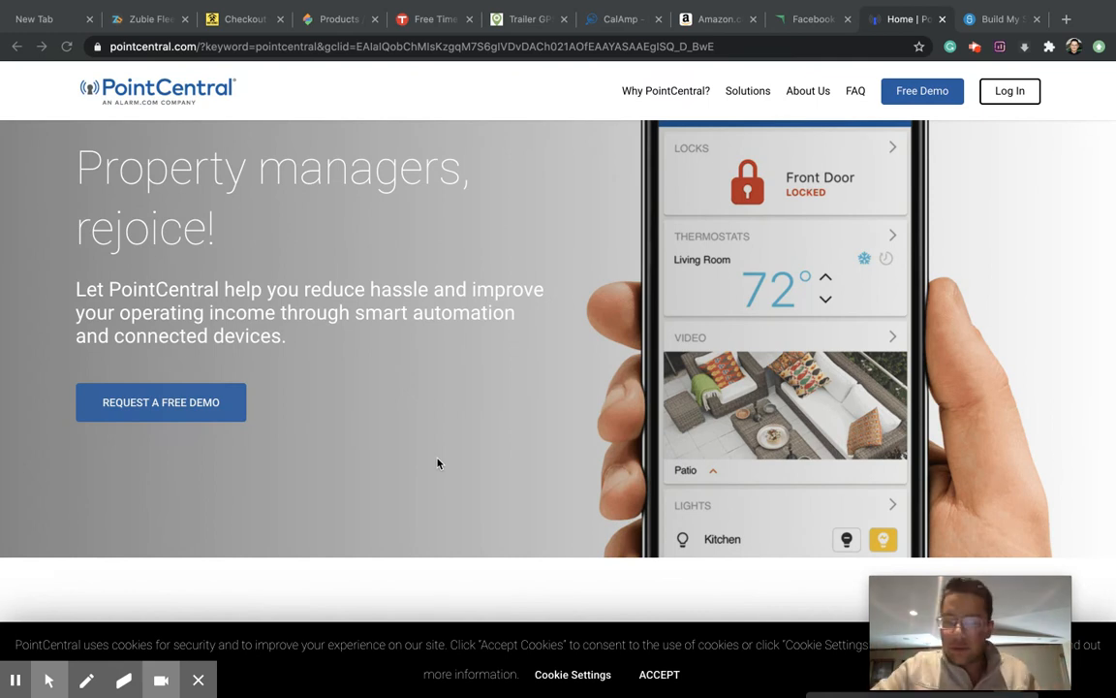
{"action": "scroll", "scroll_direction": "down", "scroll_amount": 3}
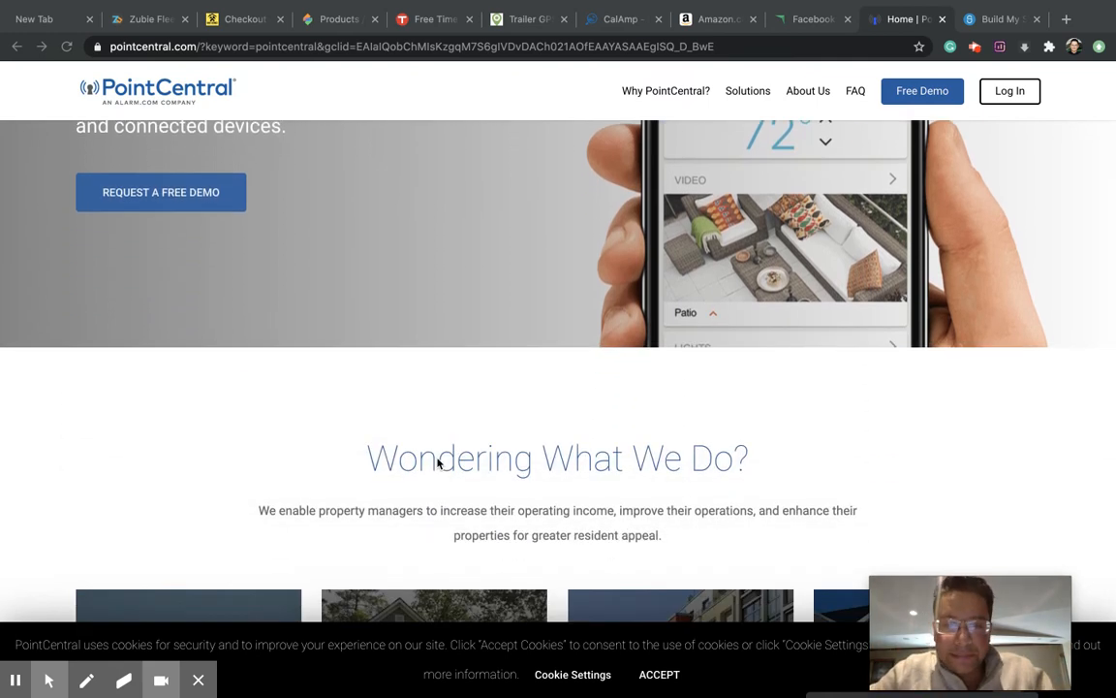
{"action": "scroll", "scroll_direction": "up", "scroll_amount": 3}
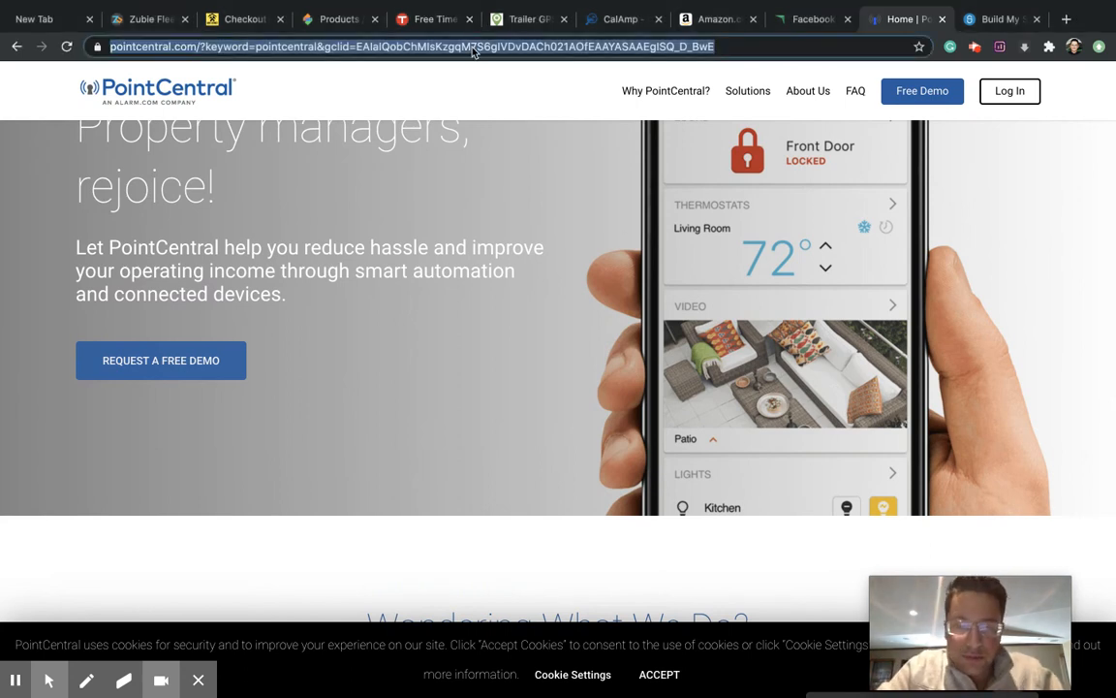
{"action": "type", "text": "alarm"}
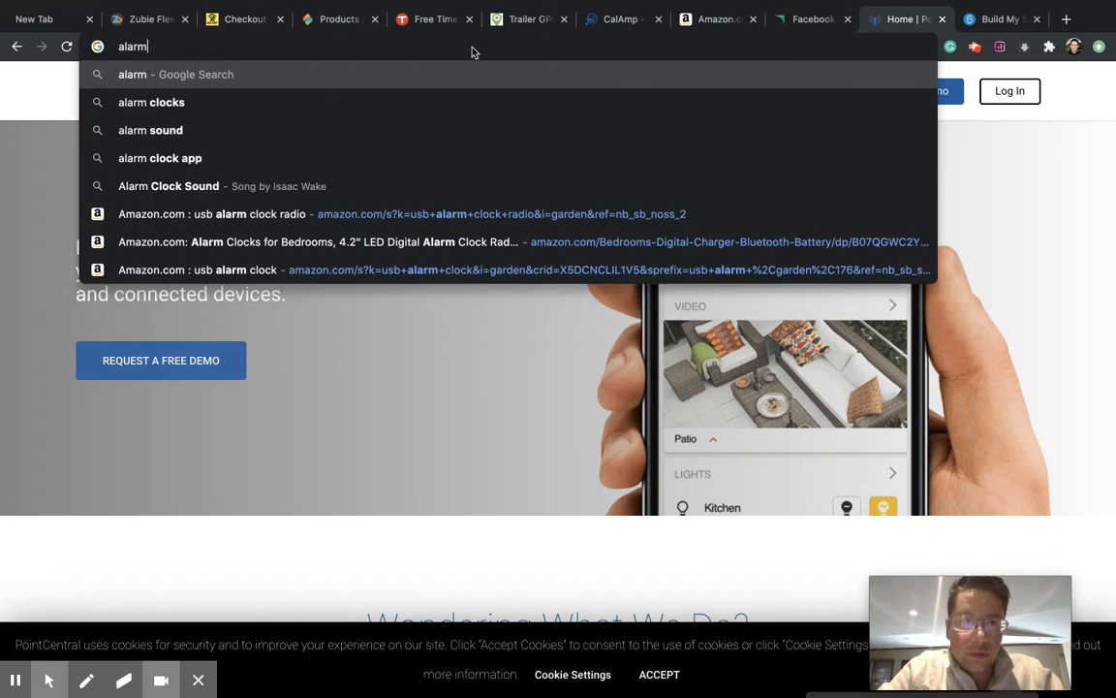
Load alarm.com and view the Energy Management products page
{"action": "key", "text": "Return"}
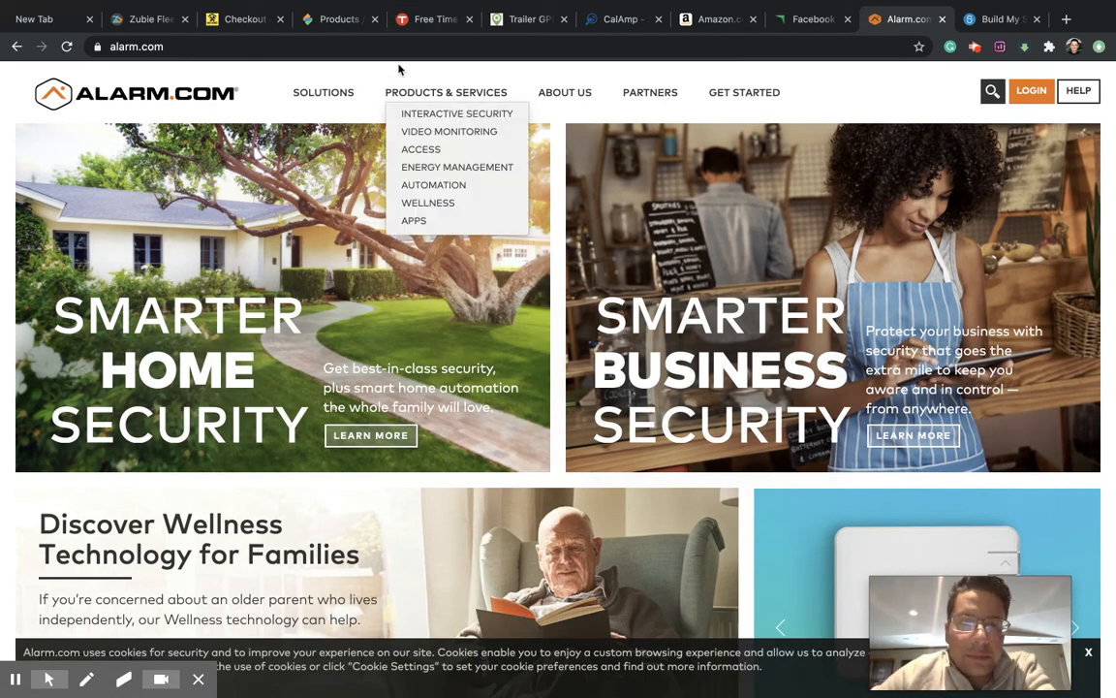
{"action": "mouse_move", "coordinate": [421, 93]}
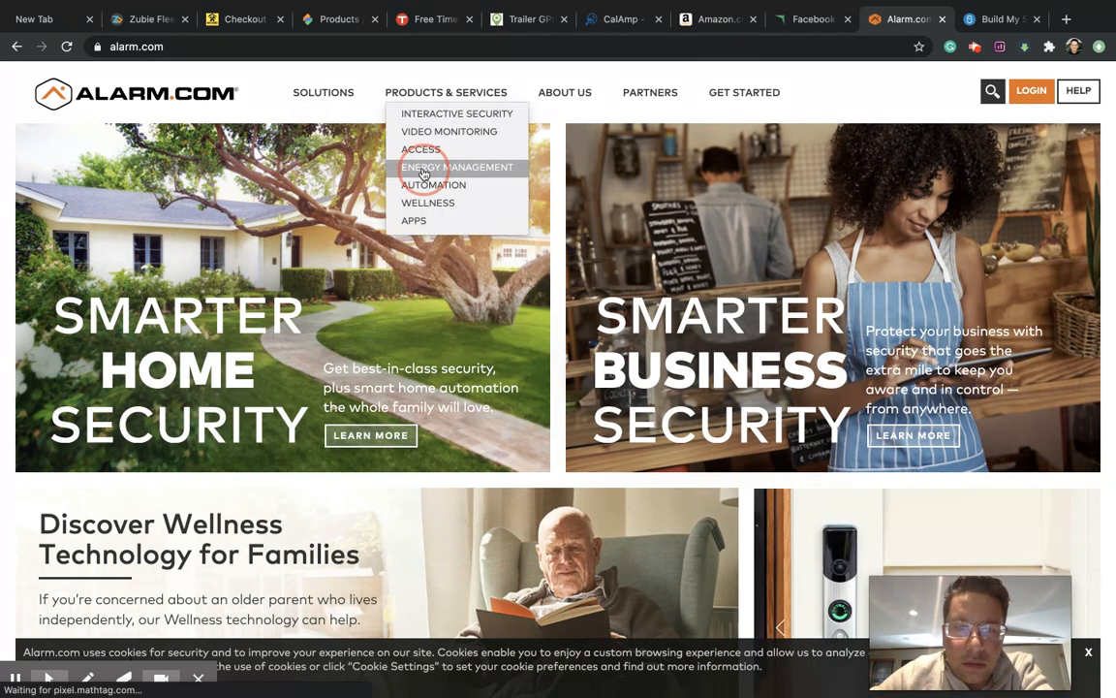
{"action": "left_click", "coordinate": [457, 167]}
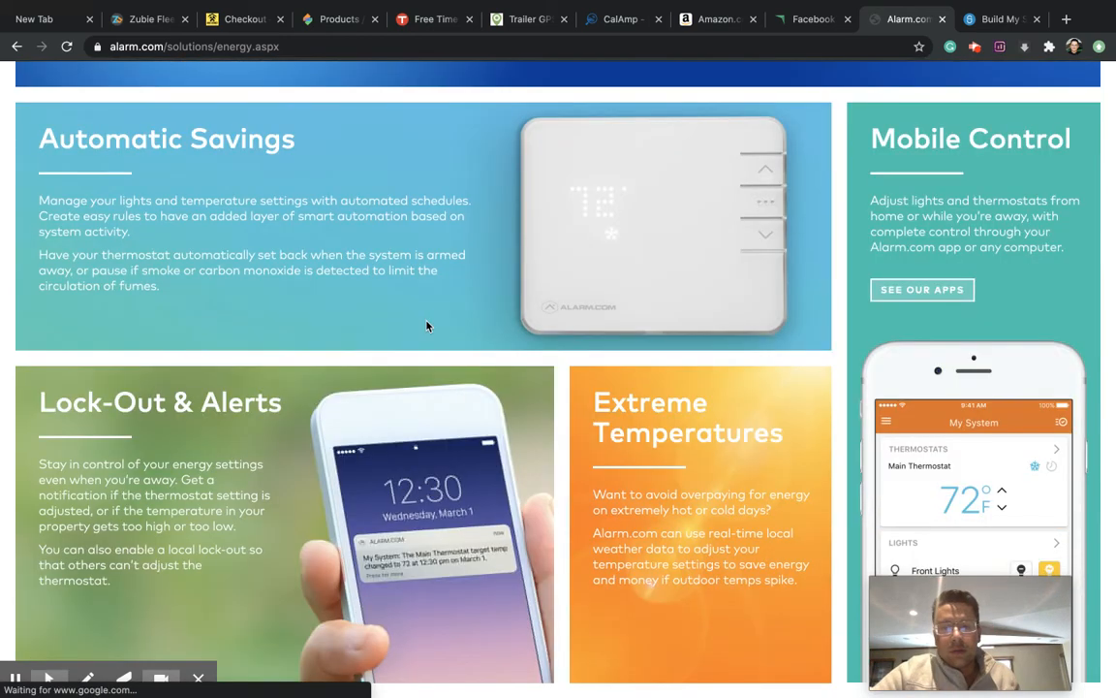
{"action": "scroll", "scroll_direction": "down", "scroll_amount": 3}
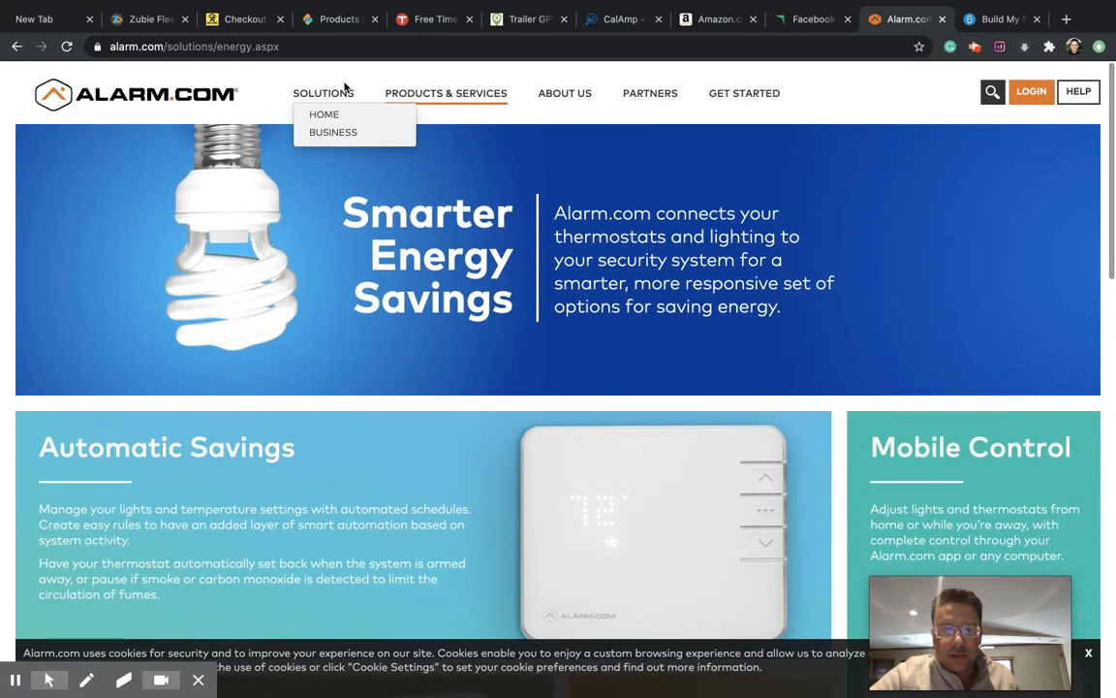
Visit Alarm.com's Home solutions and Automation pages, then switch to the Plecto ad dashboard
{"action": "left_click", "coordinate": [323, 112]}
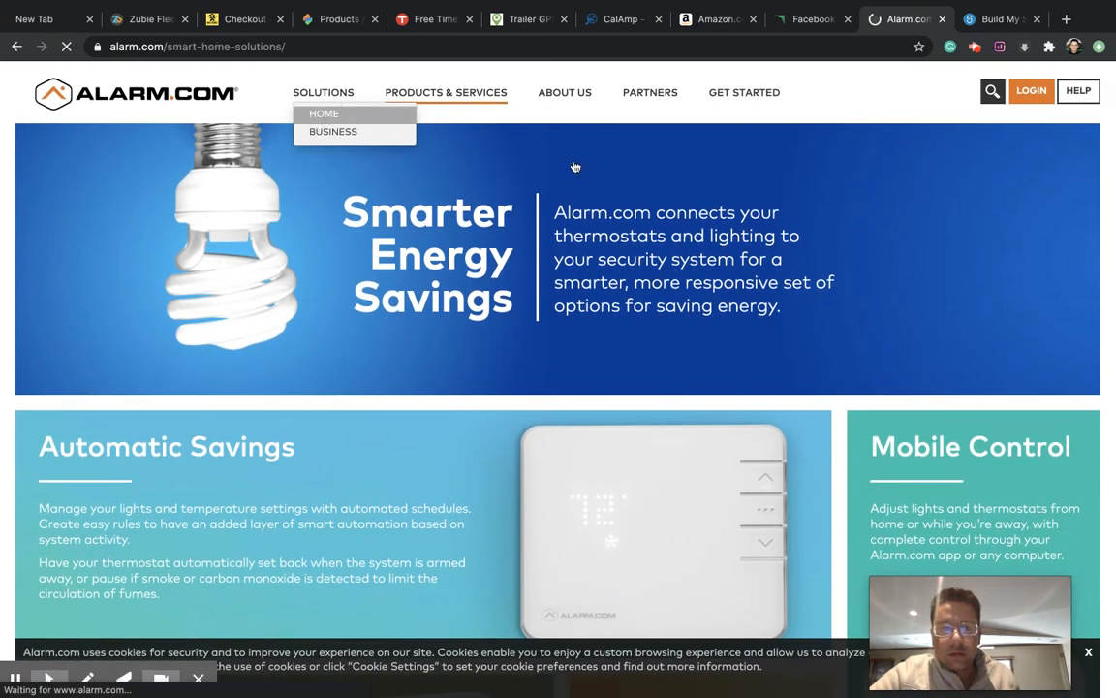
{"action": "left_click", "coordinate": [324, 113]}
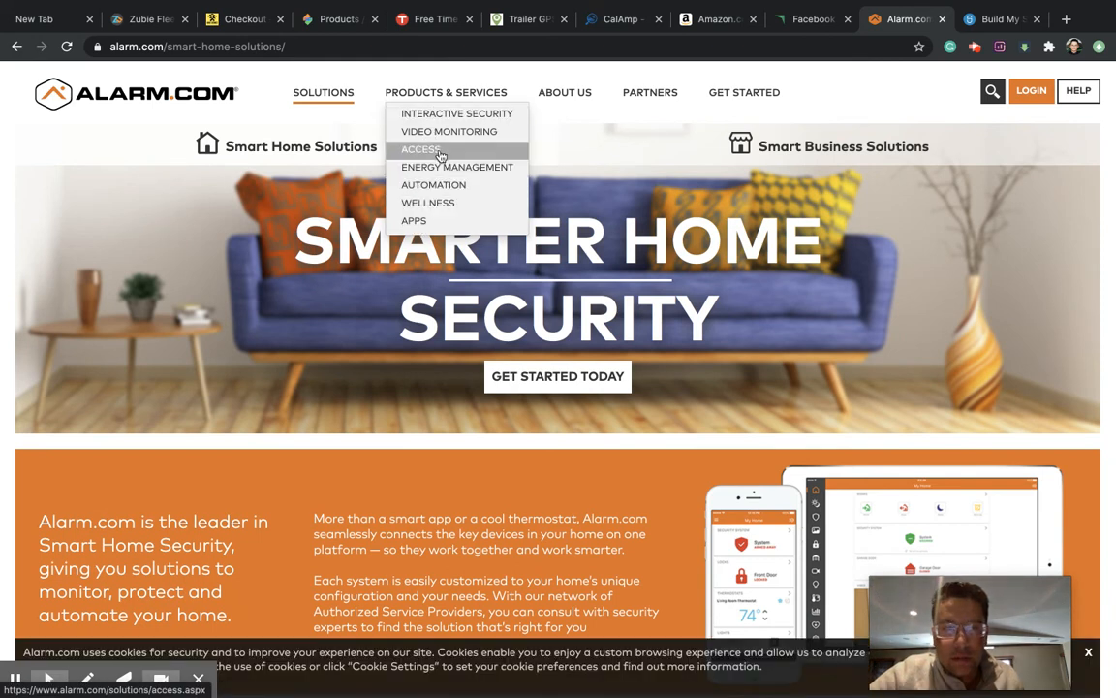
{"action": "left_click", "coordinate": [434, 184]}
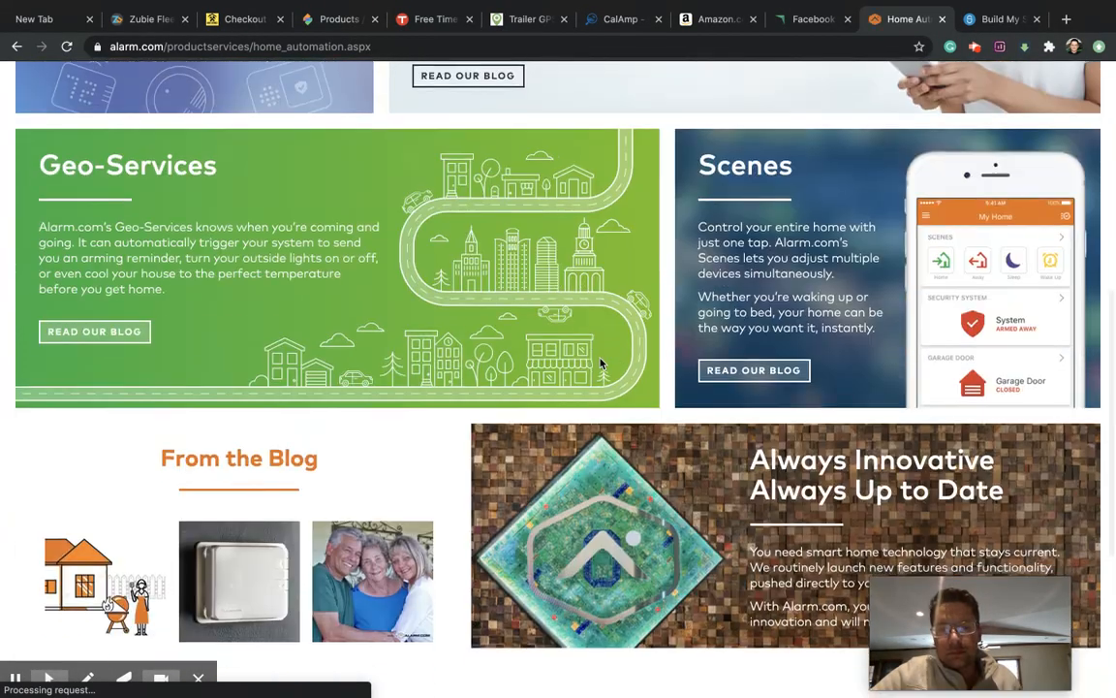
{"action": "scroll", "scroll_direction": "up", "scroll_amount": 3}
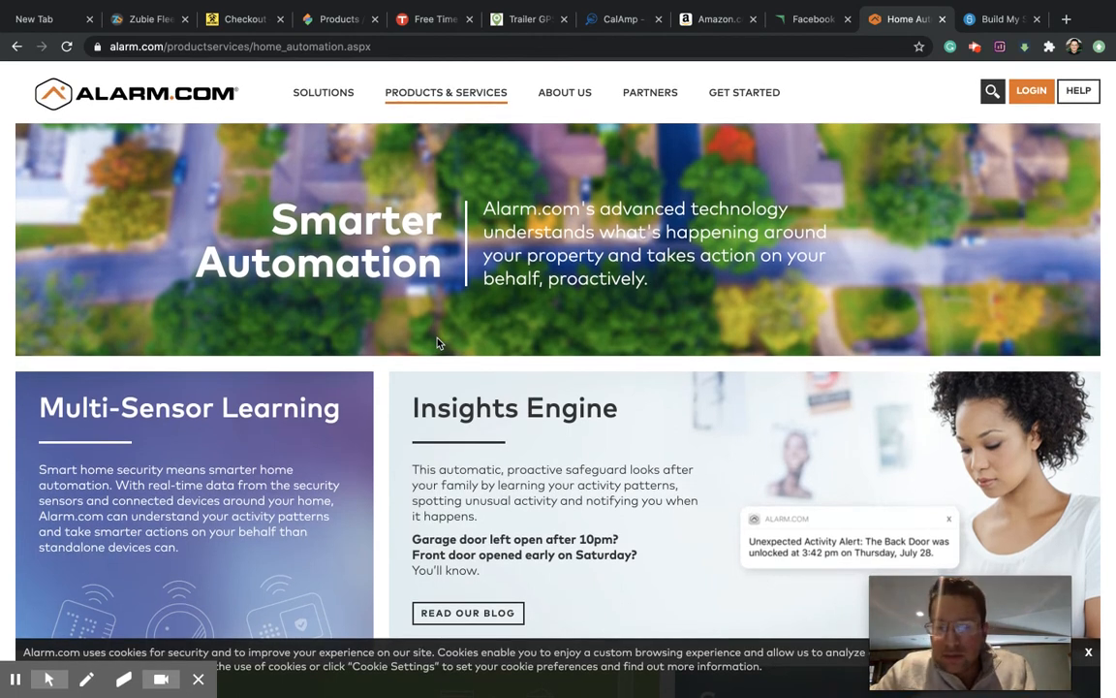
{"action": "mouse_move", "coordinate": [599, 97]}
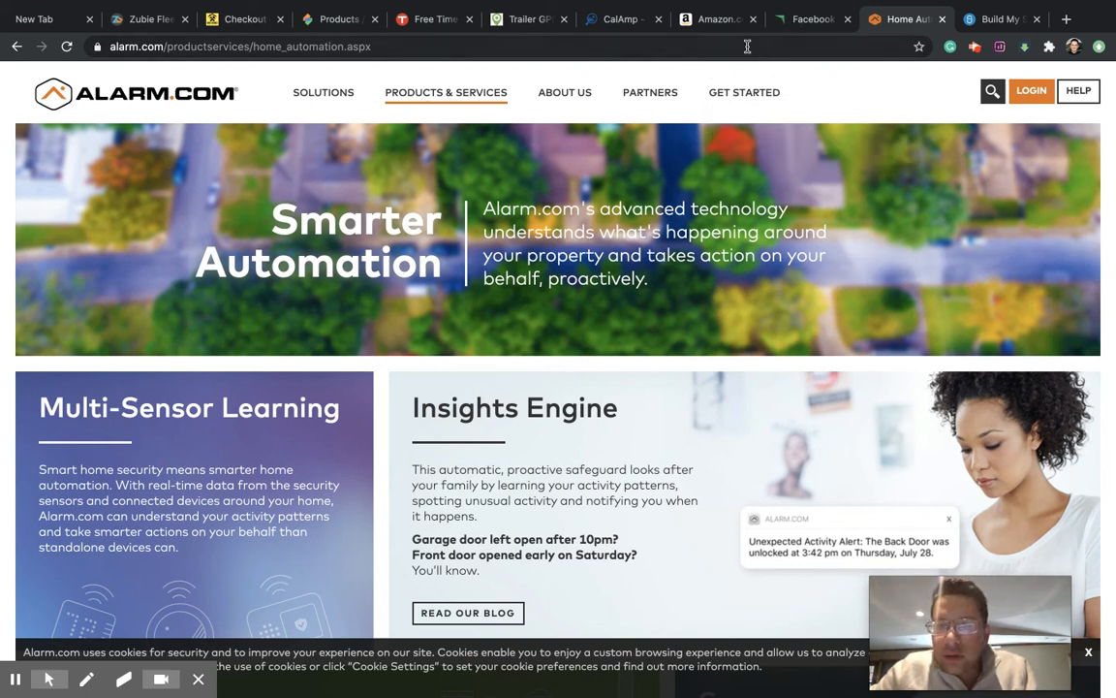
{"action": "left_click", "coordinate": [810, 19]}
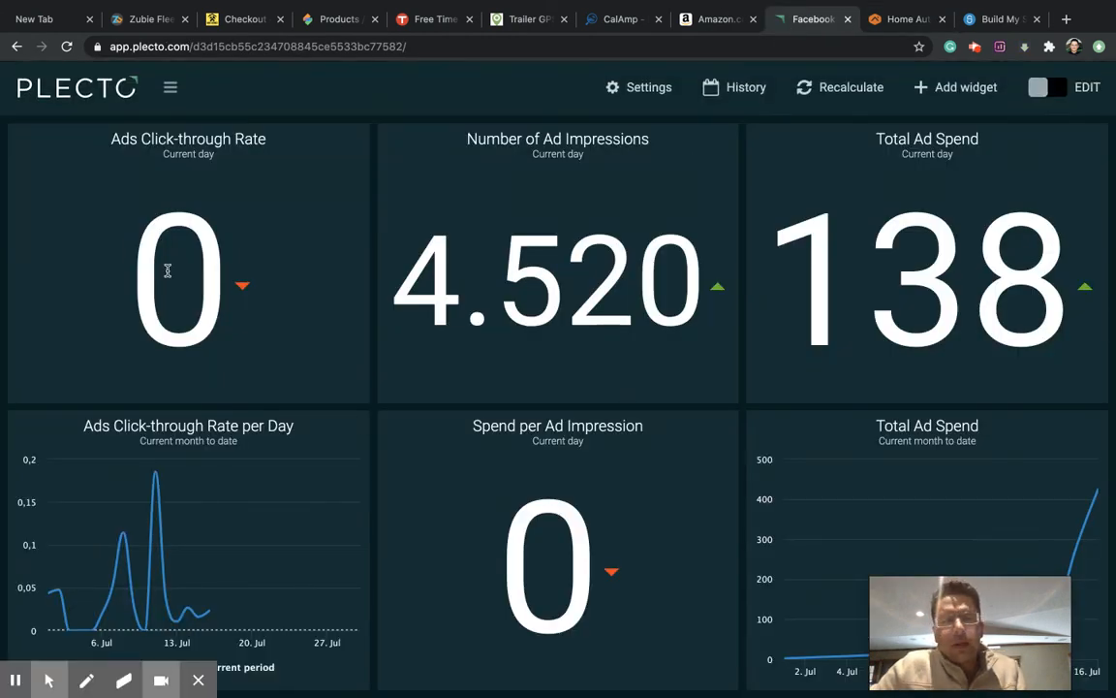
{"action": "mouse_move", "coordinate": [178, 281]}
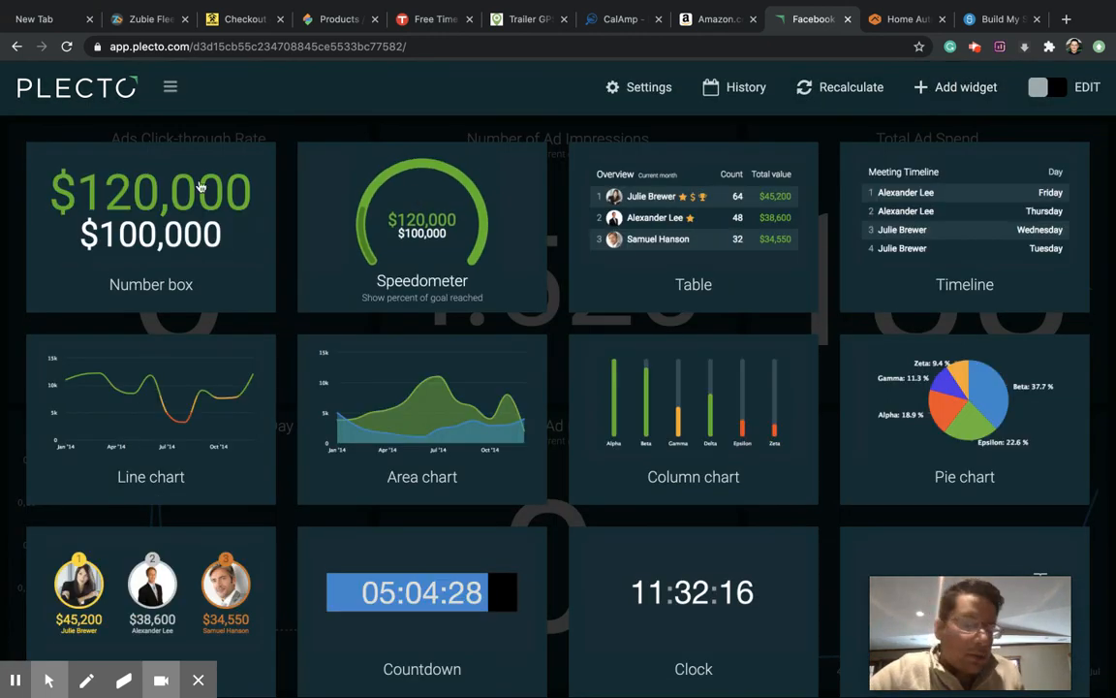
{"action": "mouse_move", "coordinate": [151, 268]}
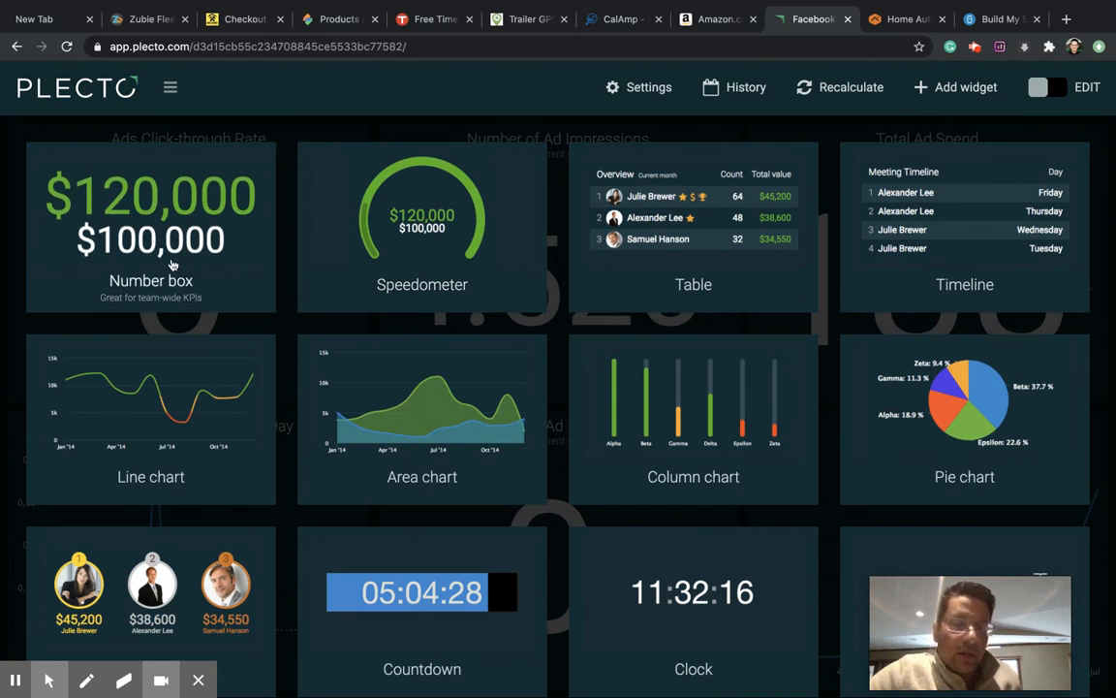
{"action": "mouse_move", "coordinate": [504, 250]}
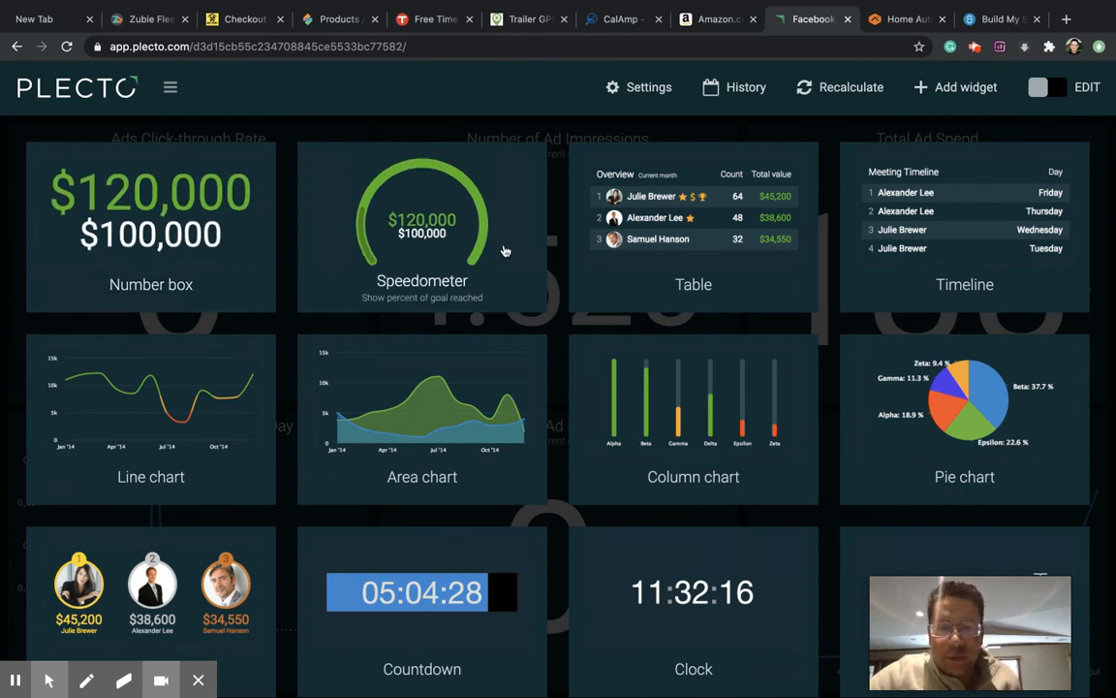
{"action": "mouse_move", "coordinate": [662, 244]}
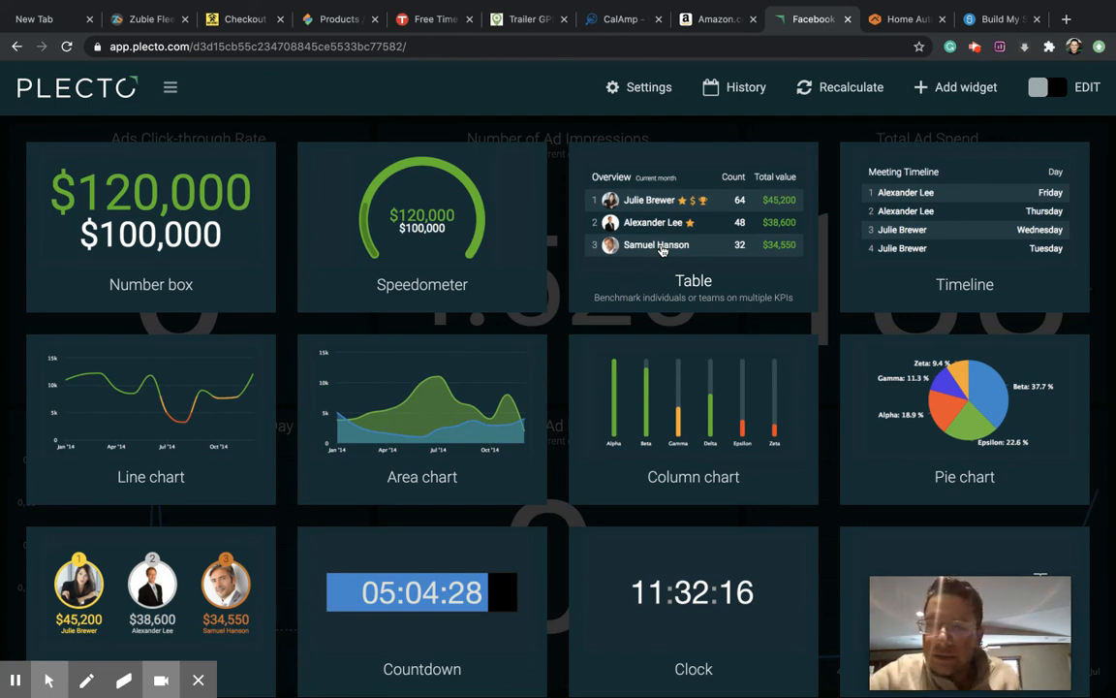
{"action": "mouse_move", "coordinate": [752, 434]}
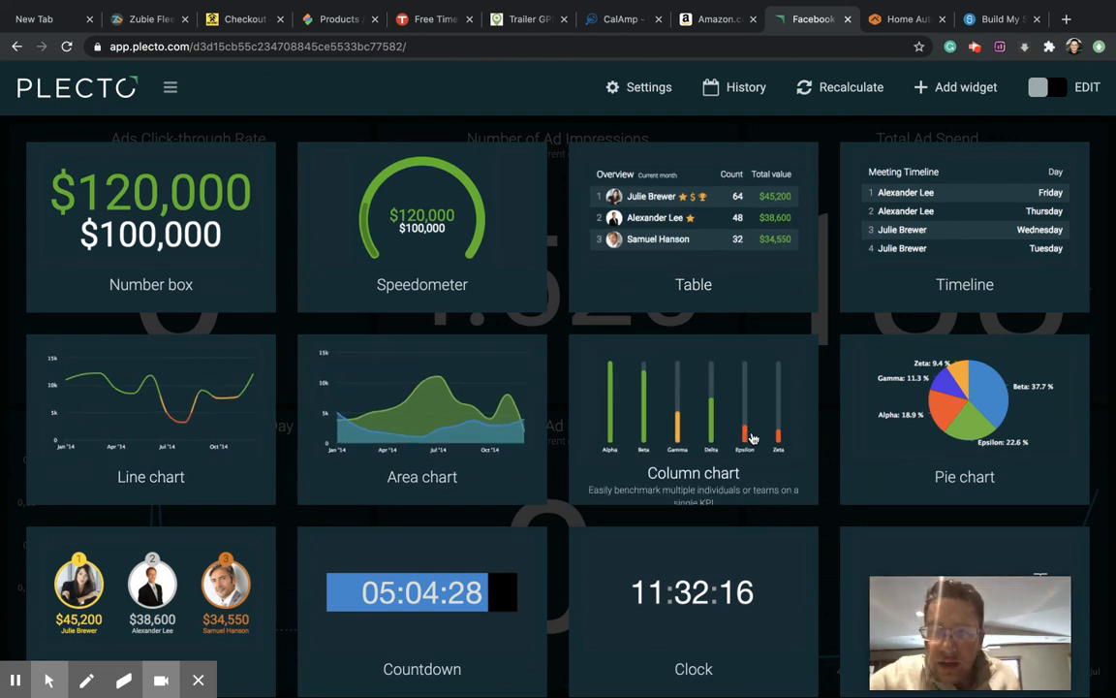
{"action": "mouse_move", "coordinate": [151, 599]}
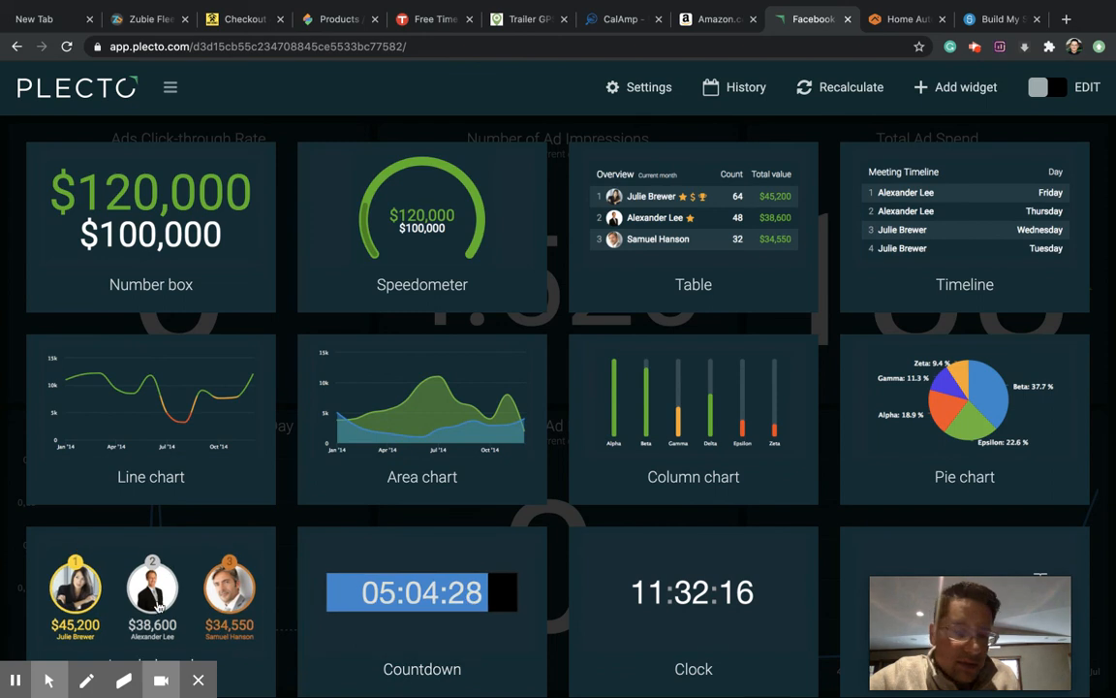
{"action": "mouse_move", "coordinate": [309, 610]}
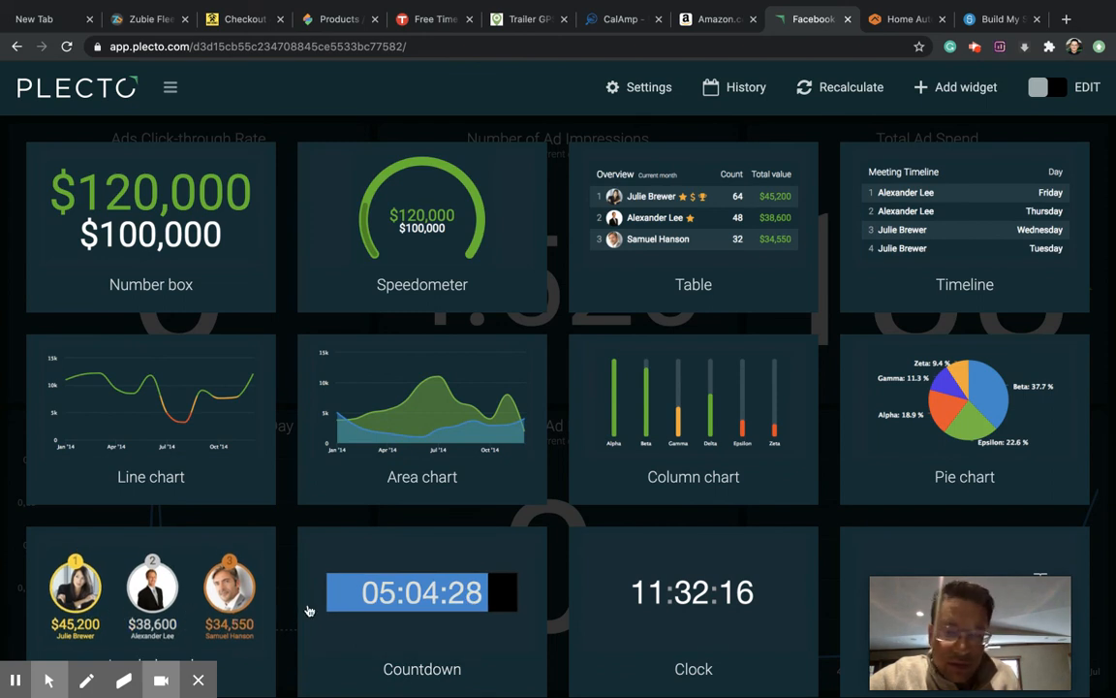
{"action": "mouse_move", "coordinate": [842, 310]}
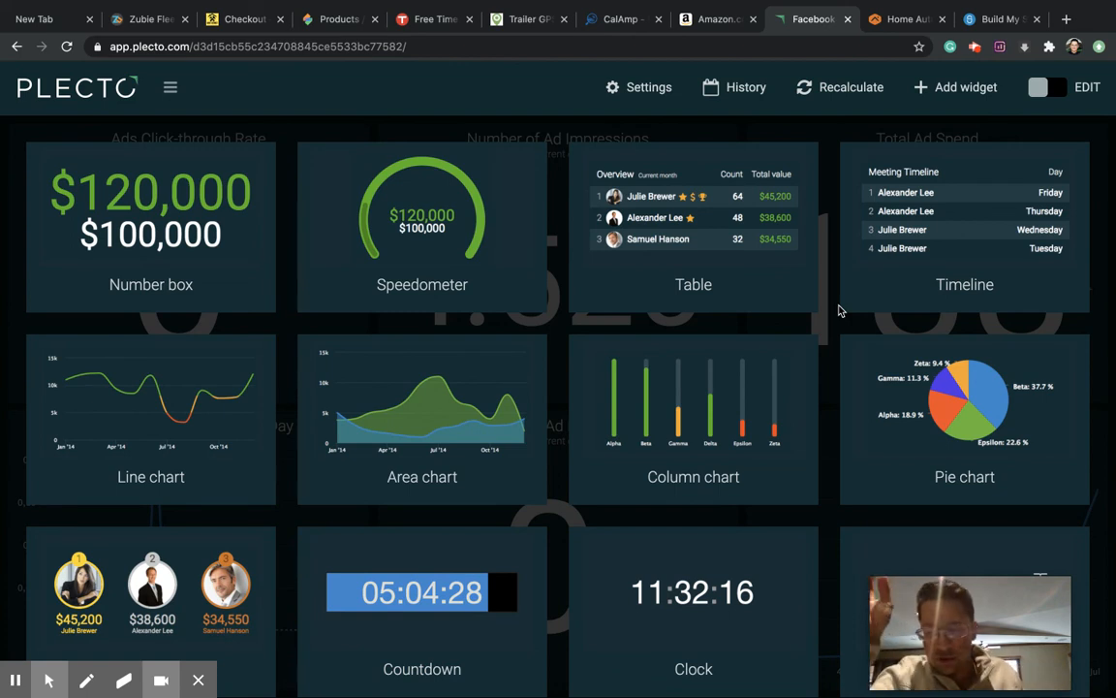
{"action": "mouse_move", "coordinate": [981, 155]}
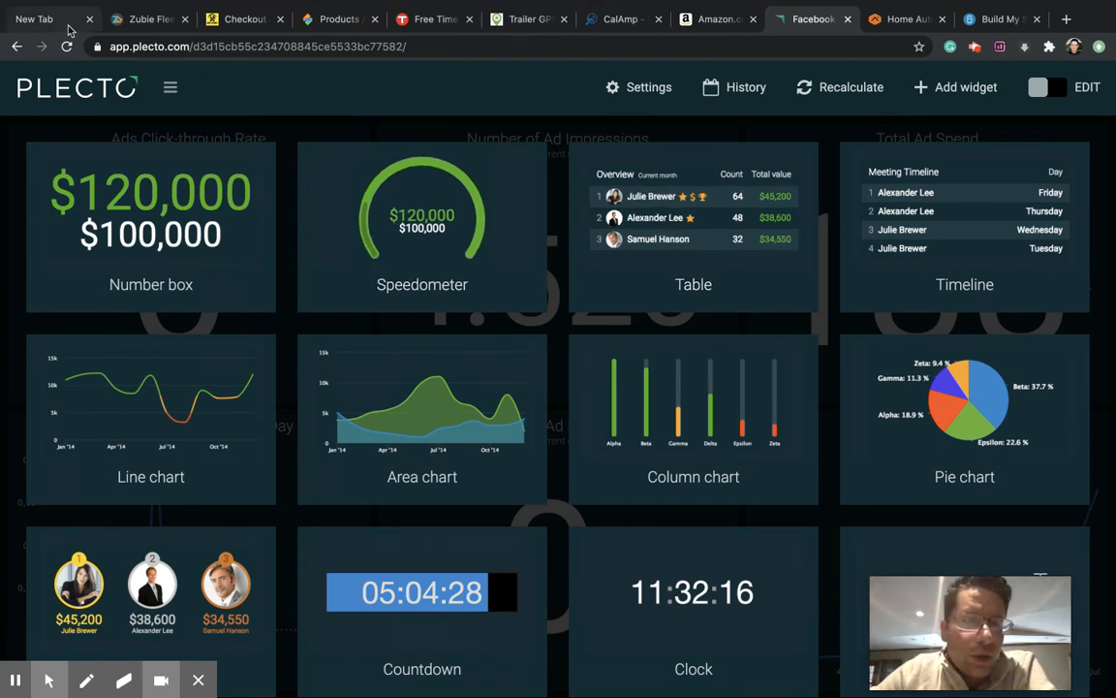
{"action": "mouse_move", "coordinate": [139, 20]}
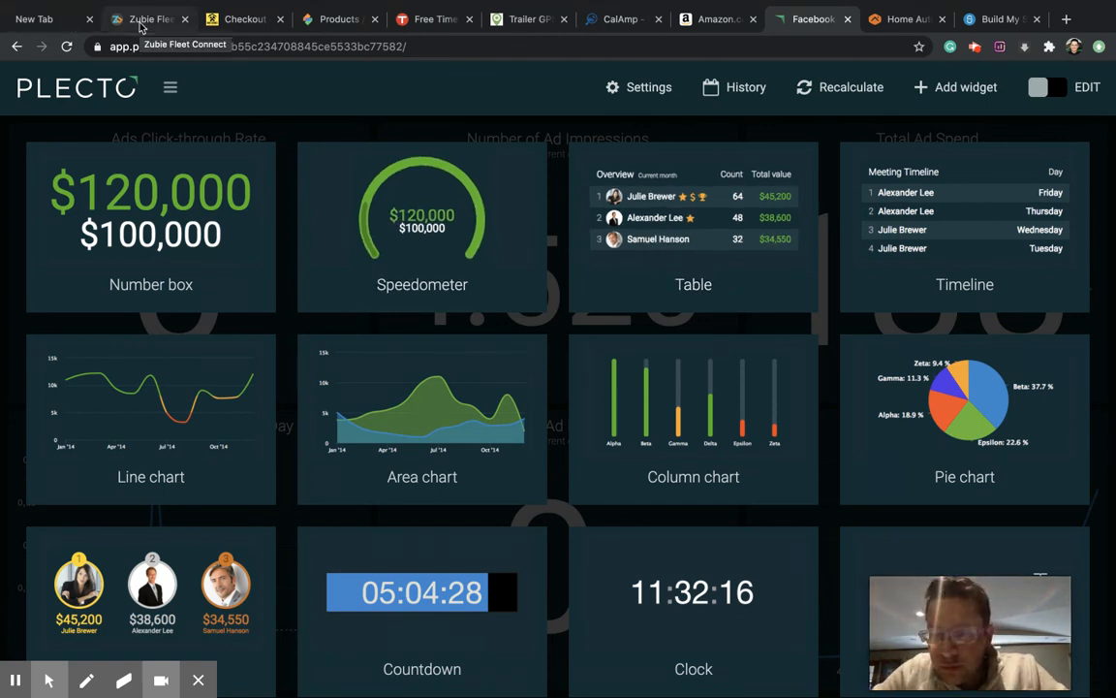